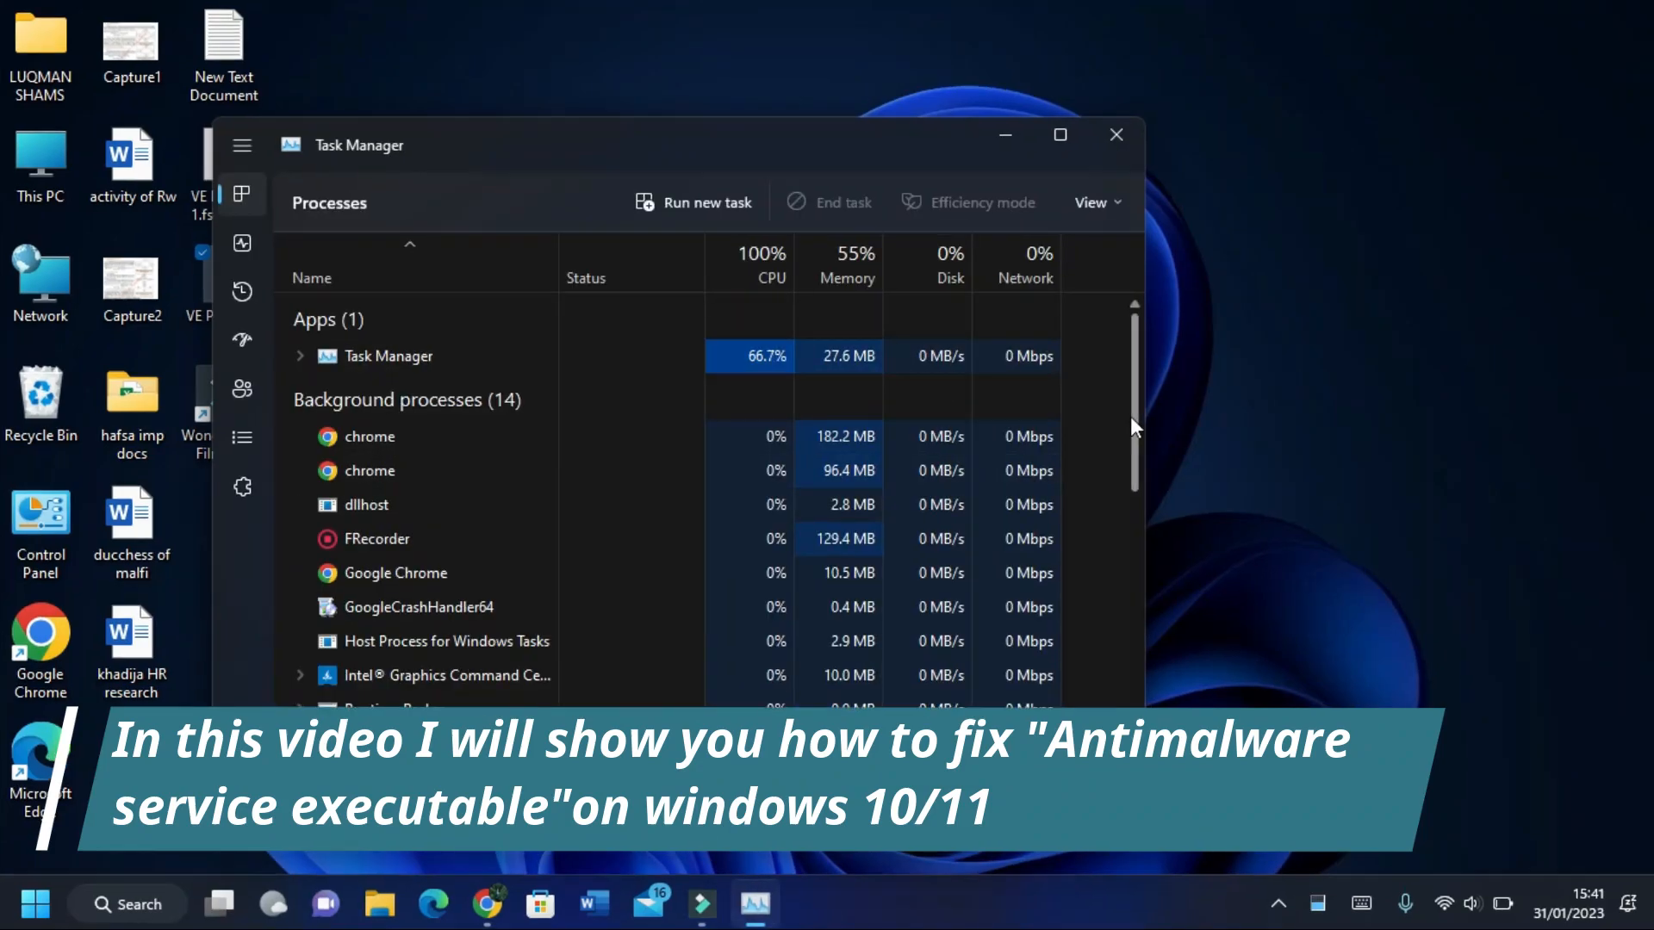
Step: Review the Antimalware Service Executable process in Task Manager, then close the window
left_click(1060, 135)
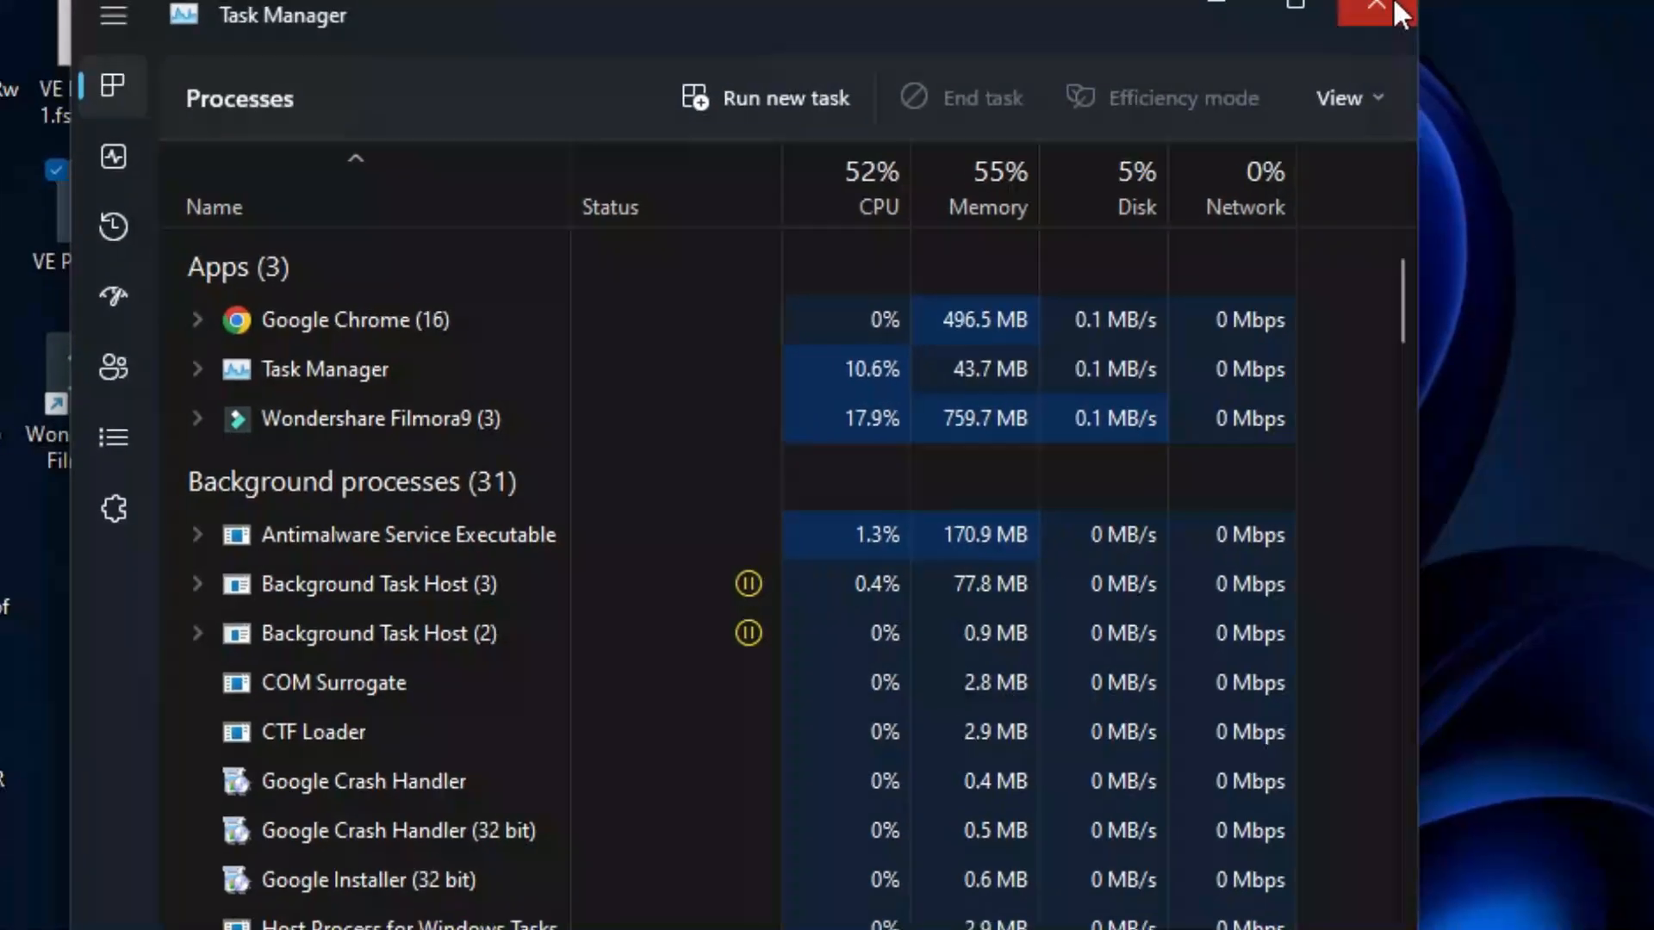
left_click(1377, 5)
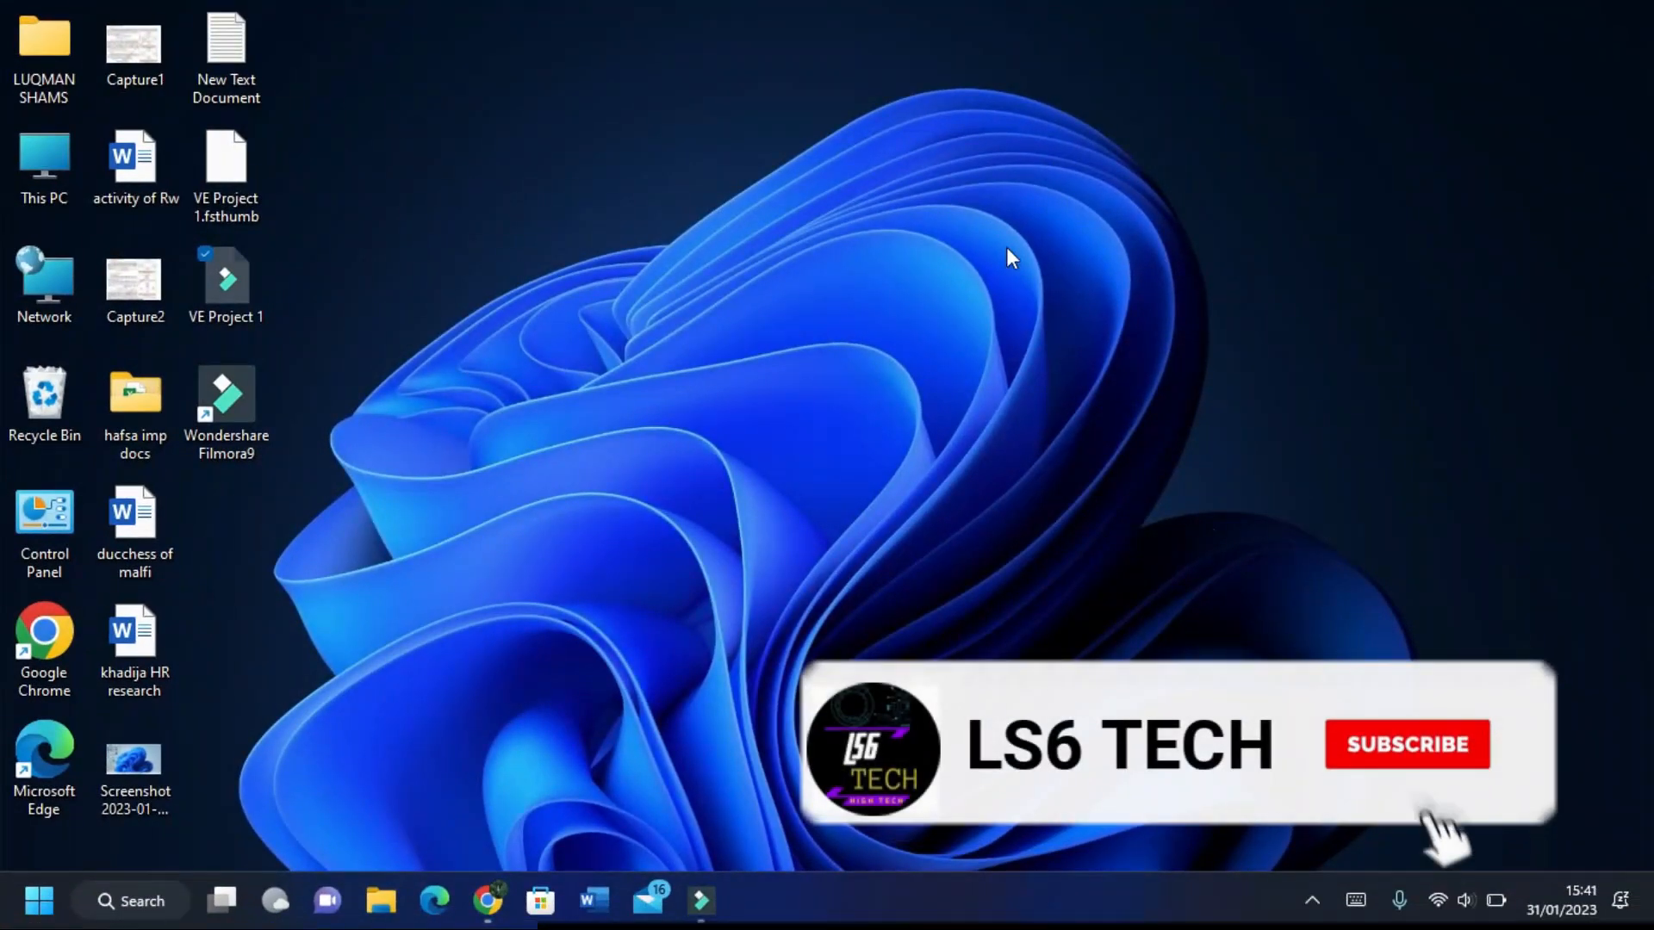
Step: Launch Task Scheduler and expand the Task Scheduler Library to show the Microsoft folder
left_click(1406, 744)
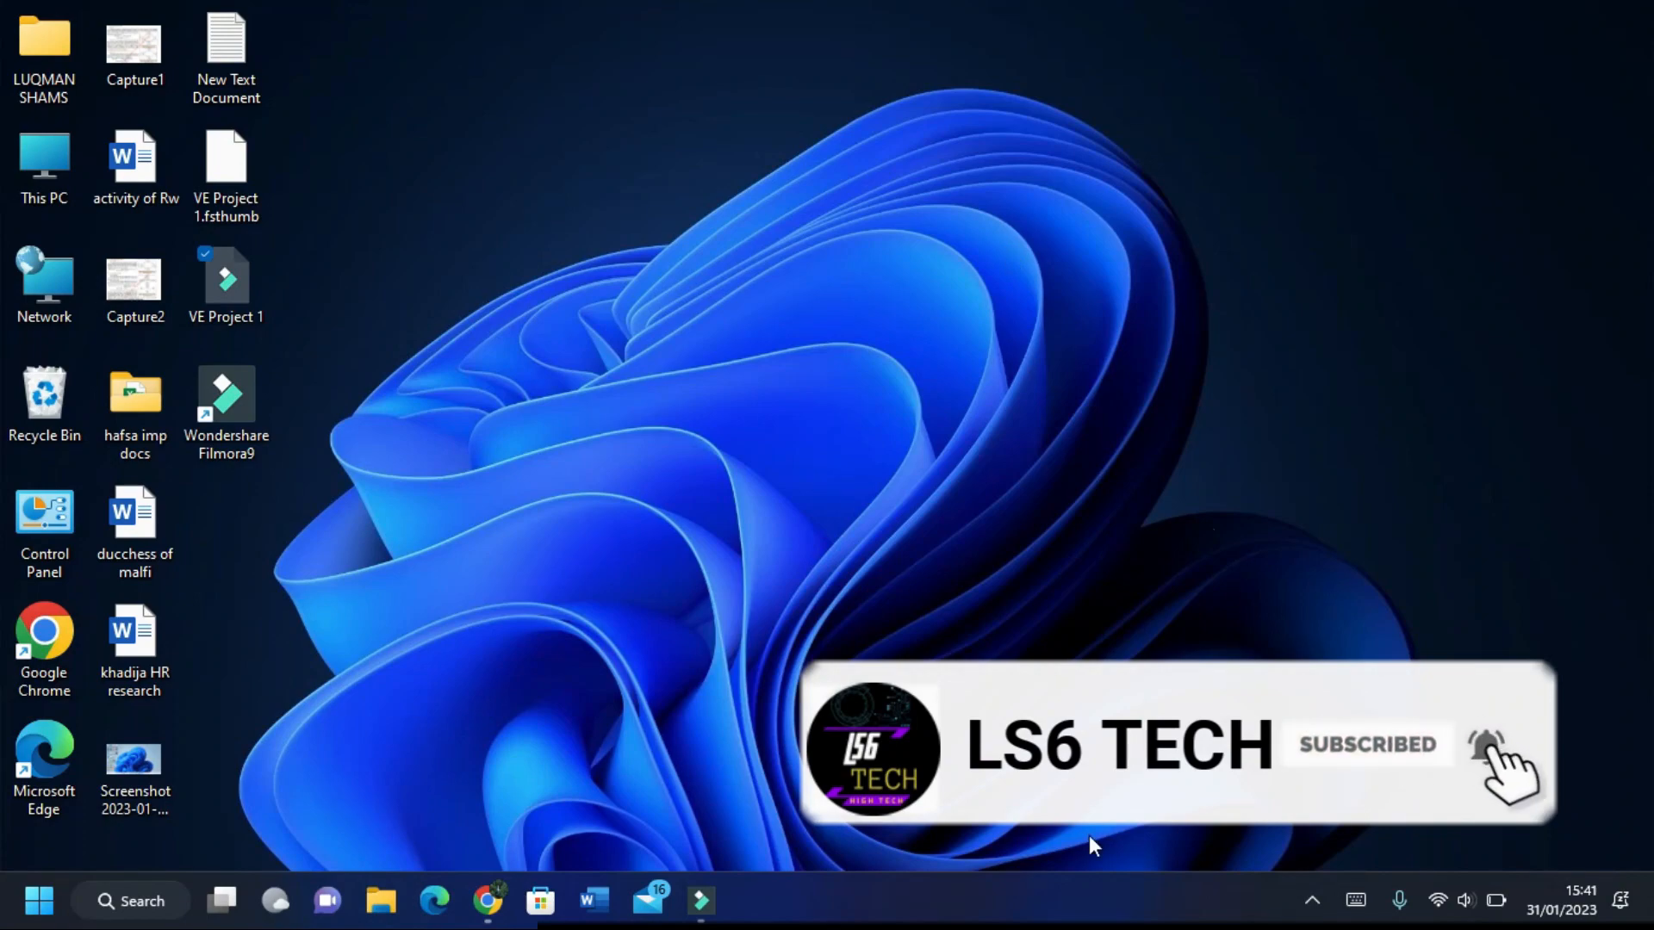
left_click(131, 901)
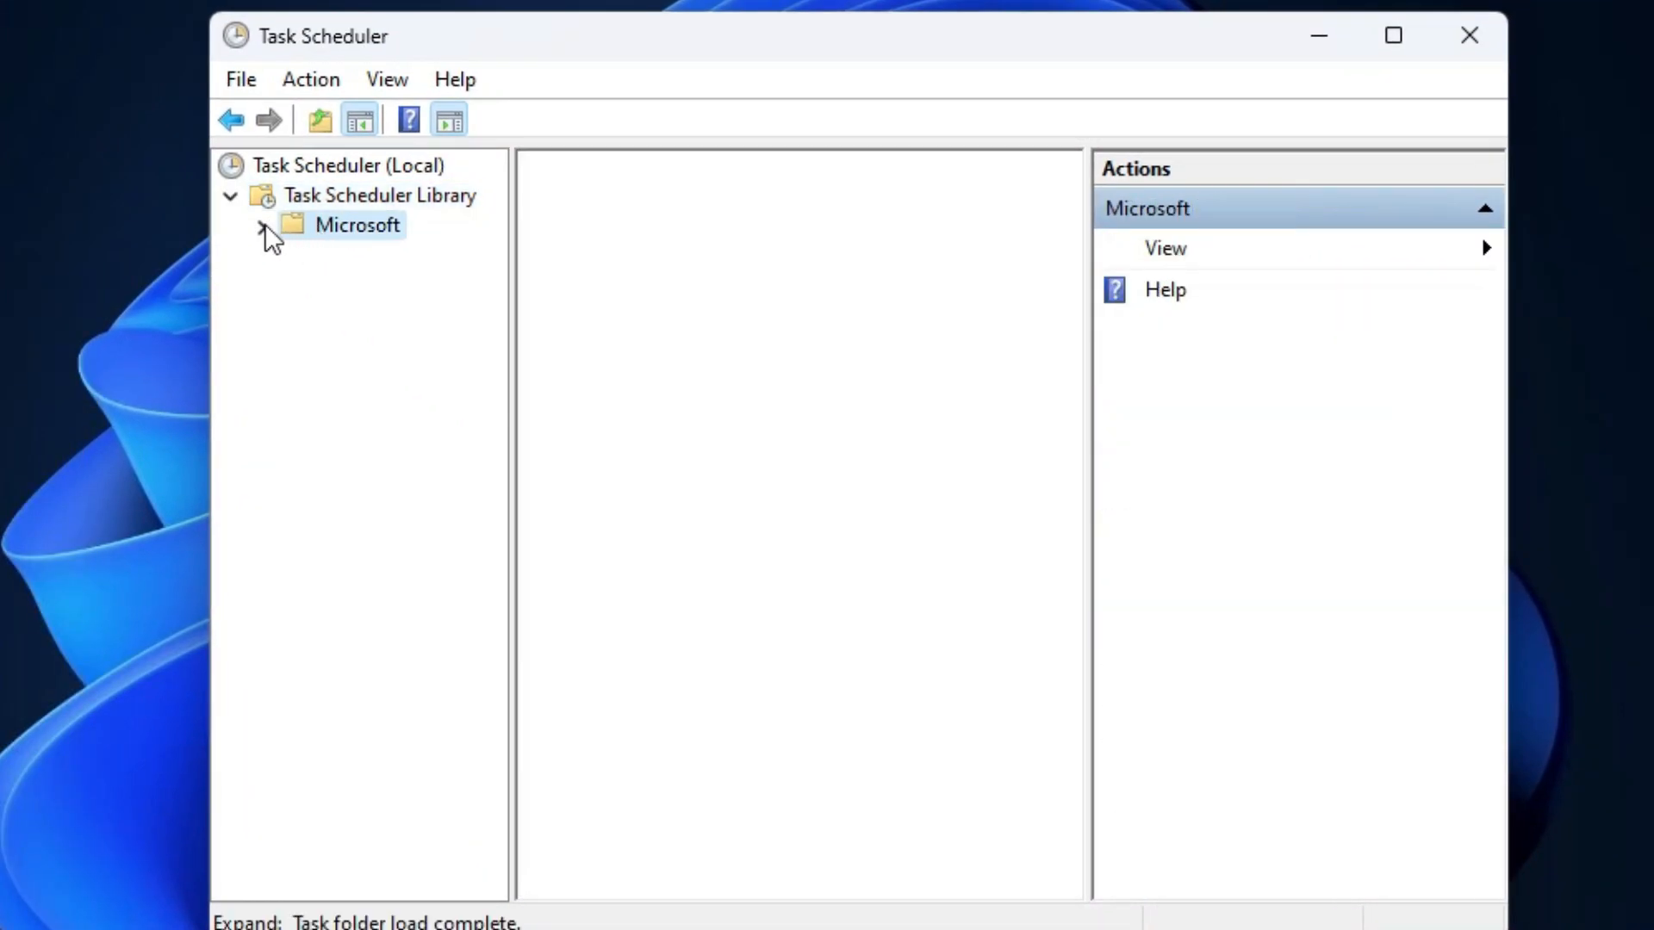
Step: Navigate Microsoft > Windows in the task tree and select the Windows Defender folder
left_click(262, 224)
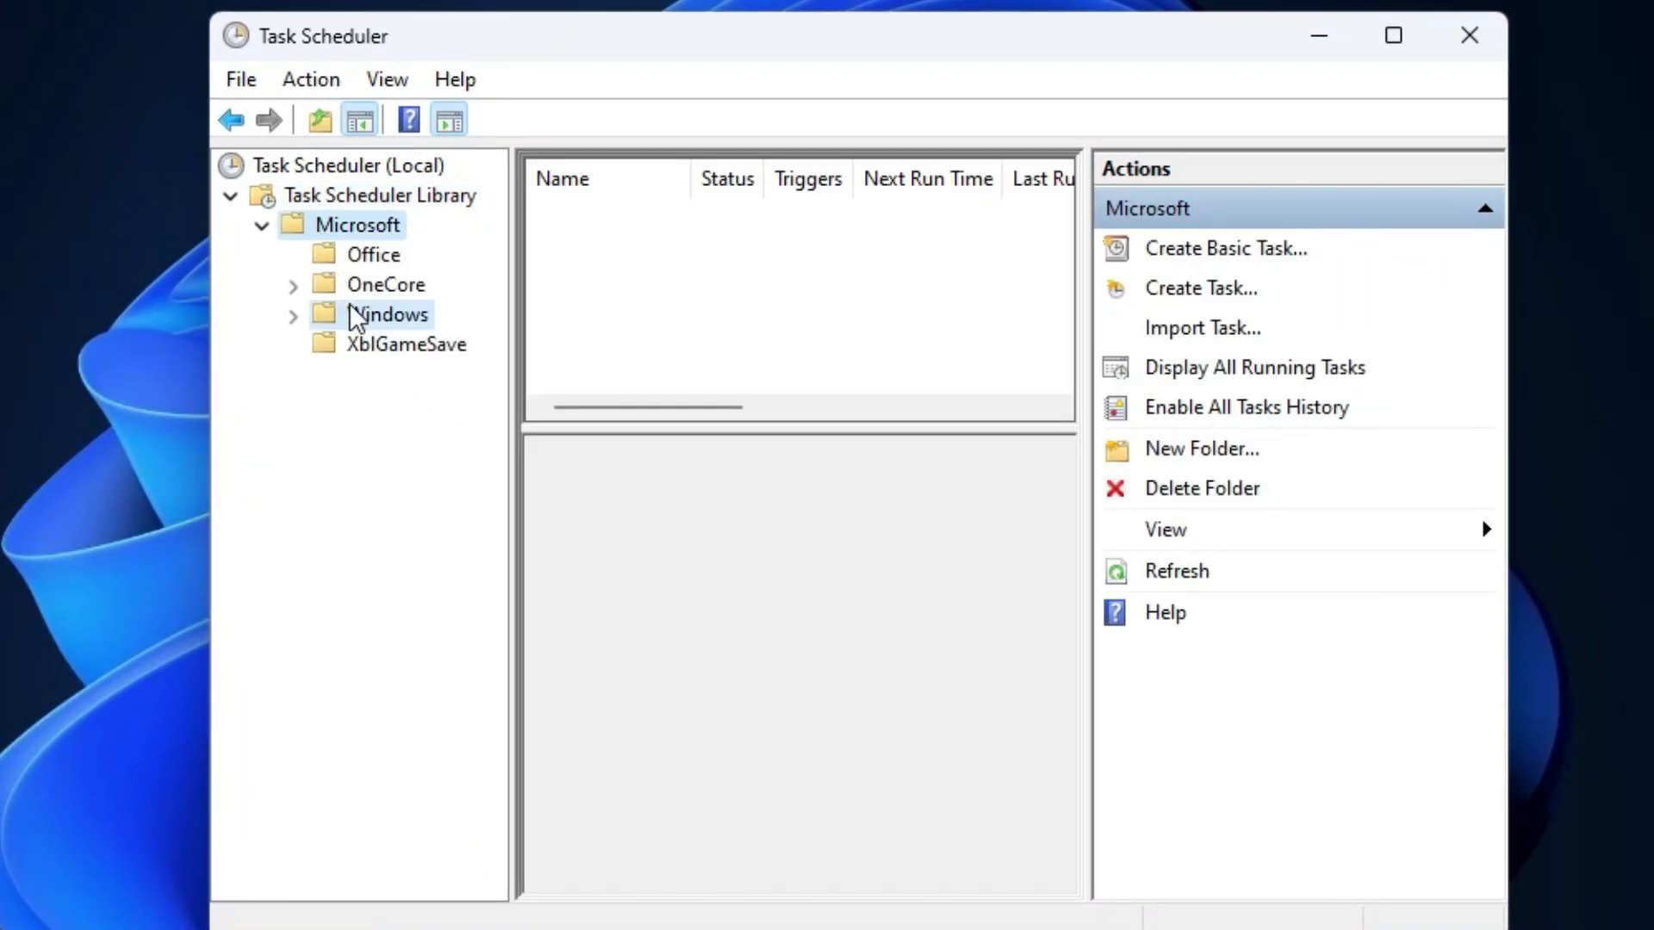
left_click(387, 313)
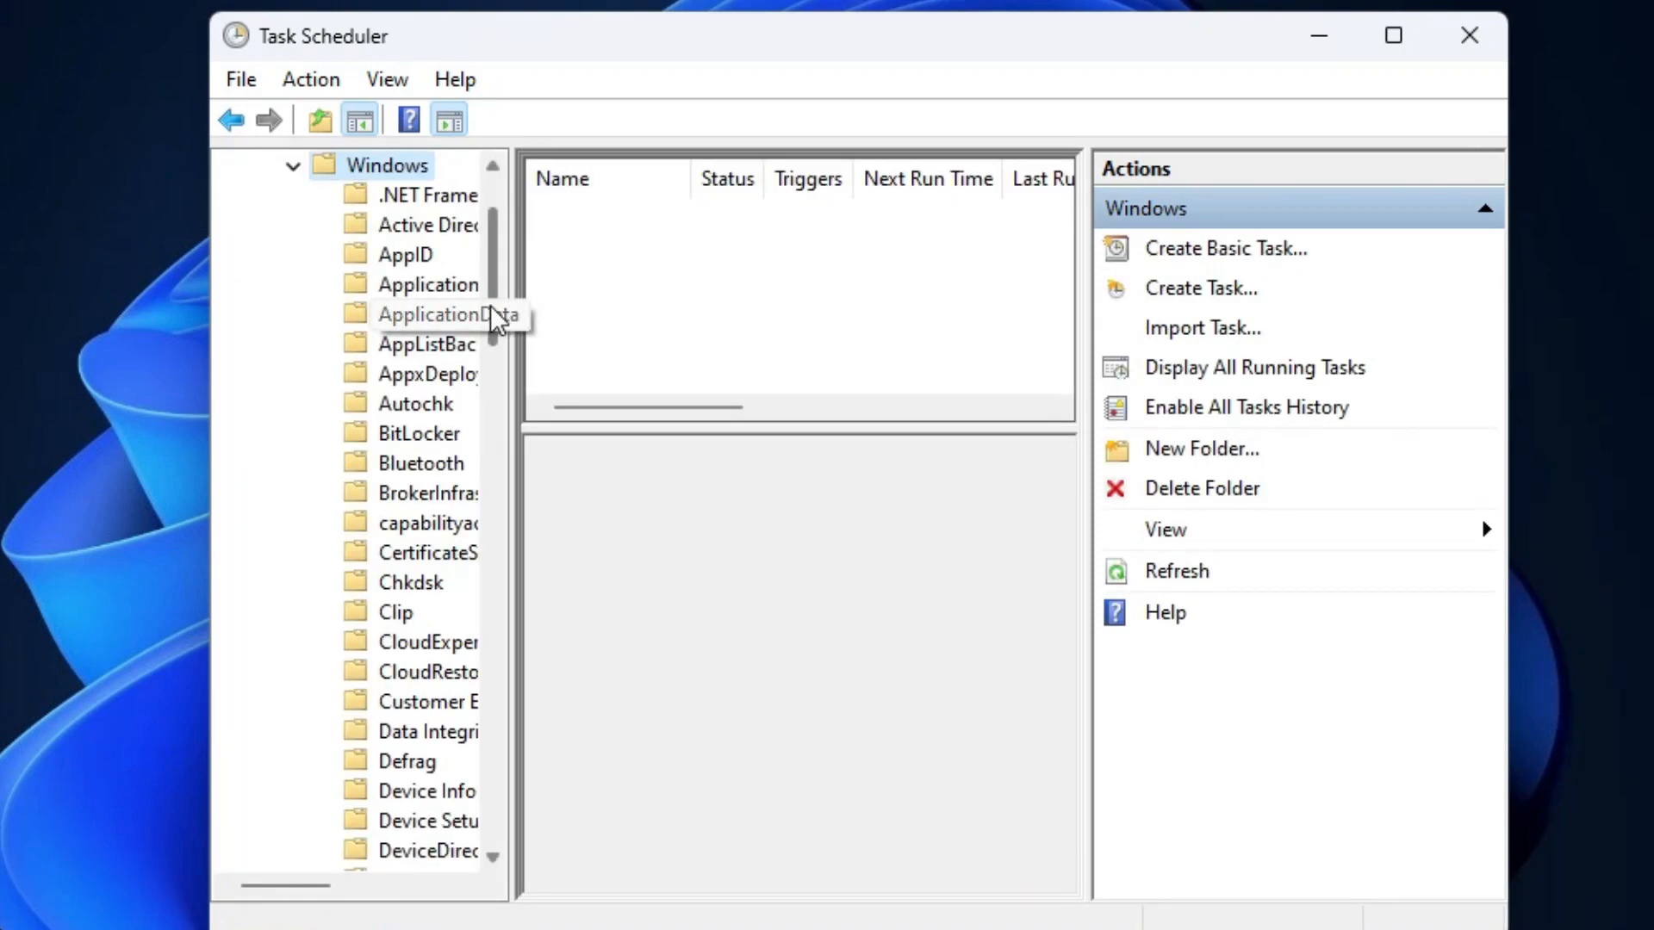
scroll("down", 3)
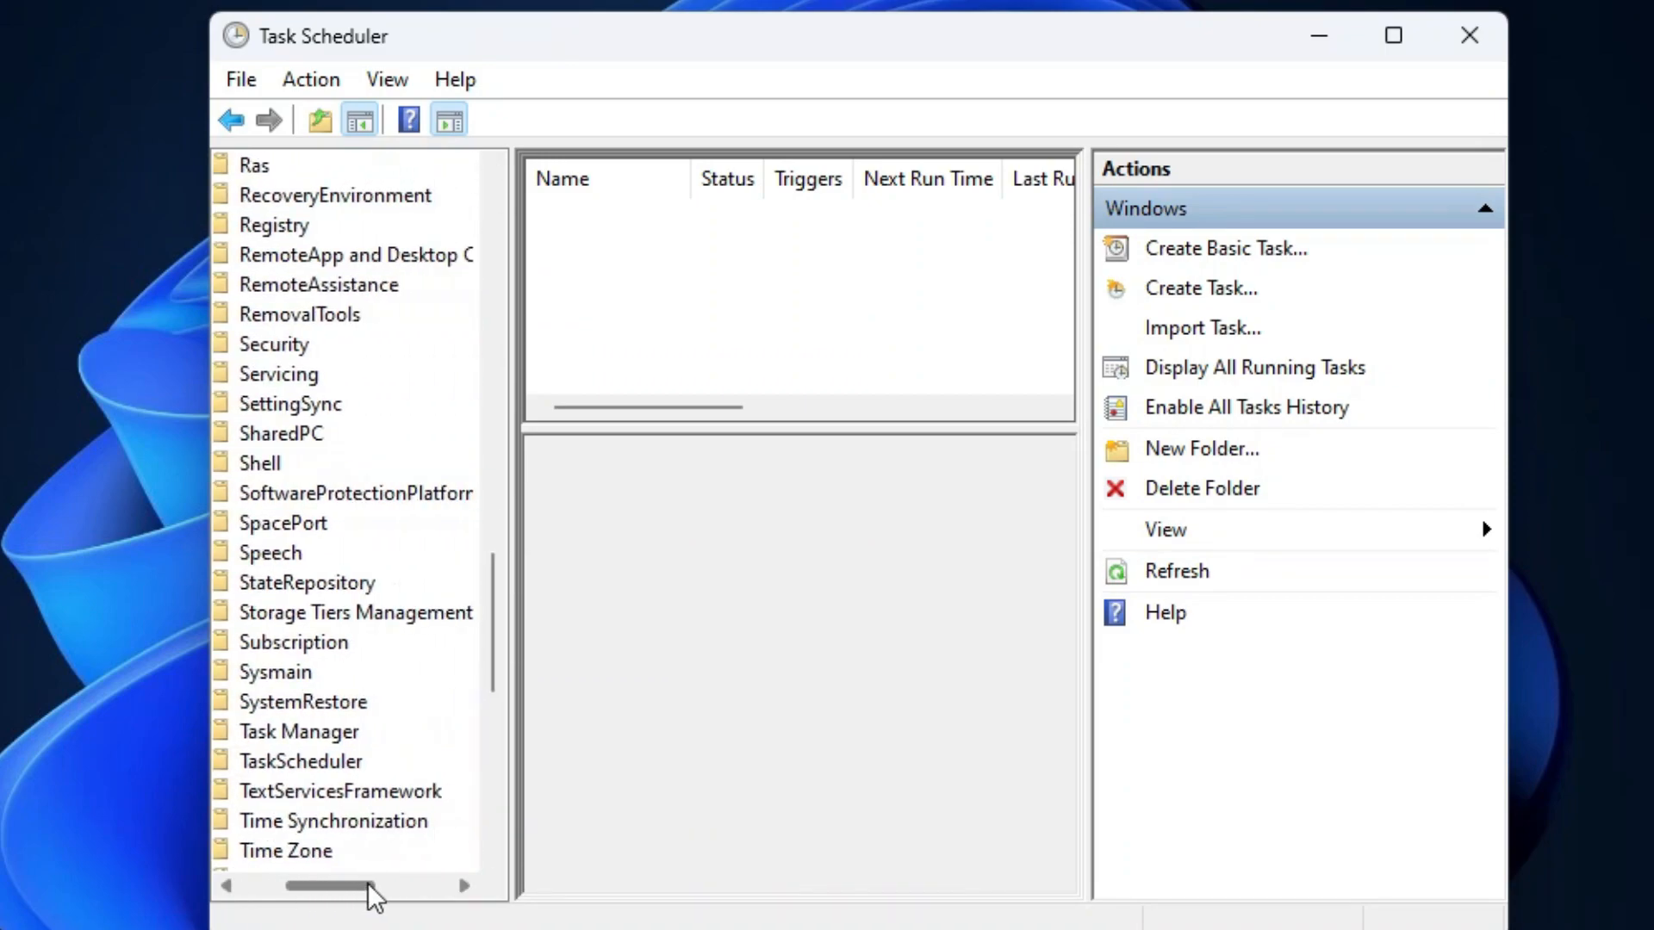
scroll("down", 3)
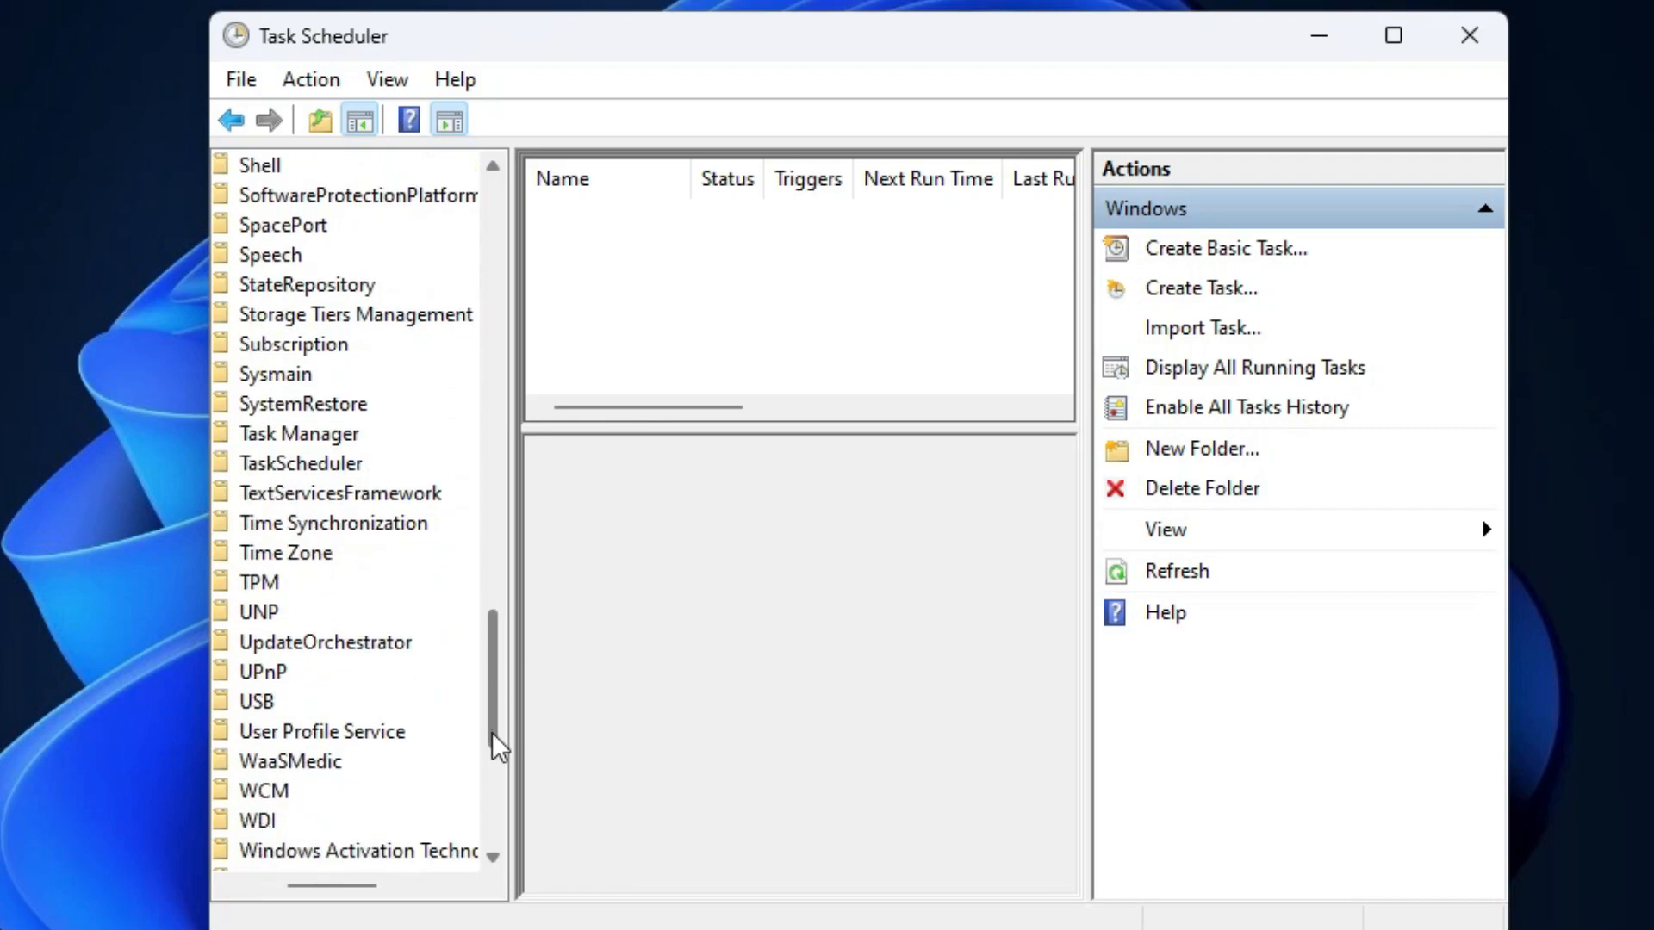
scroll("down", 3)
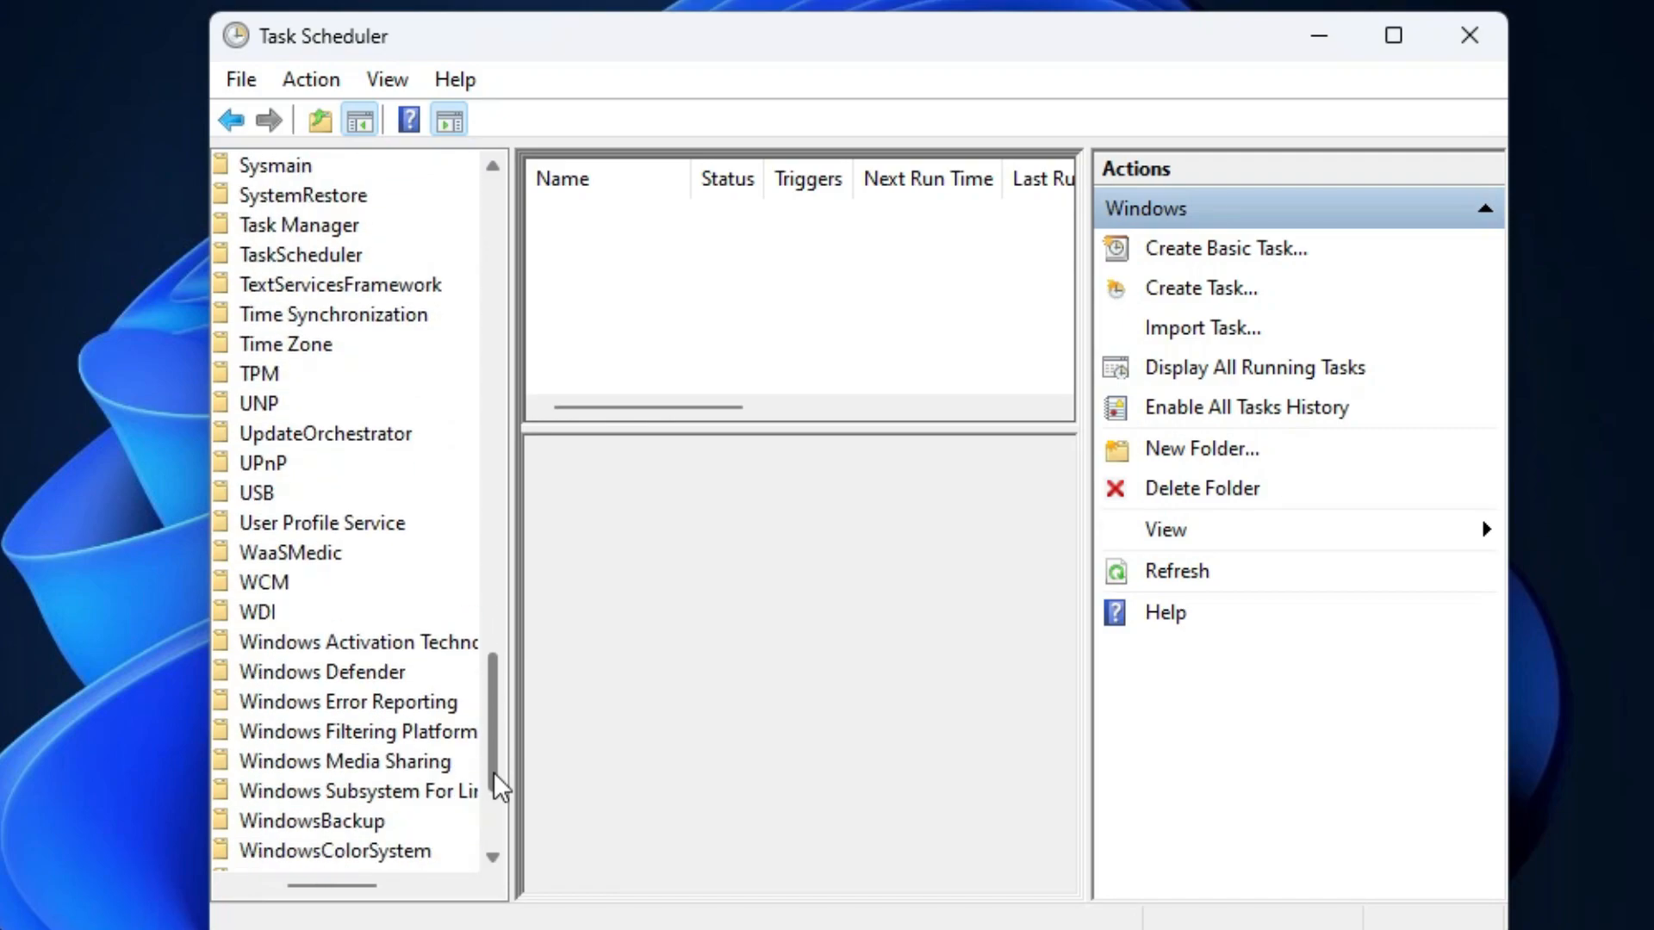
left_click(322, 672)
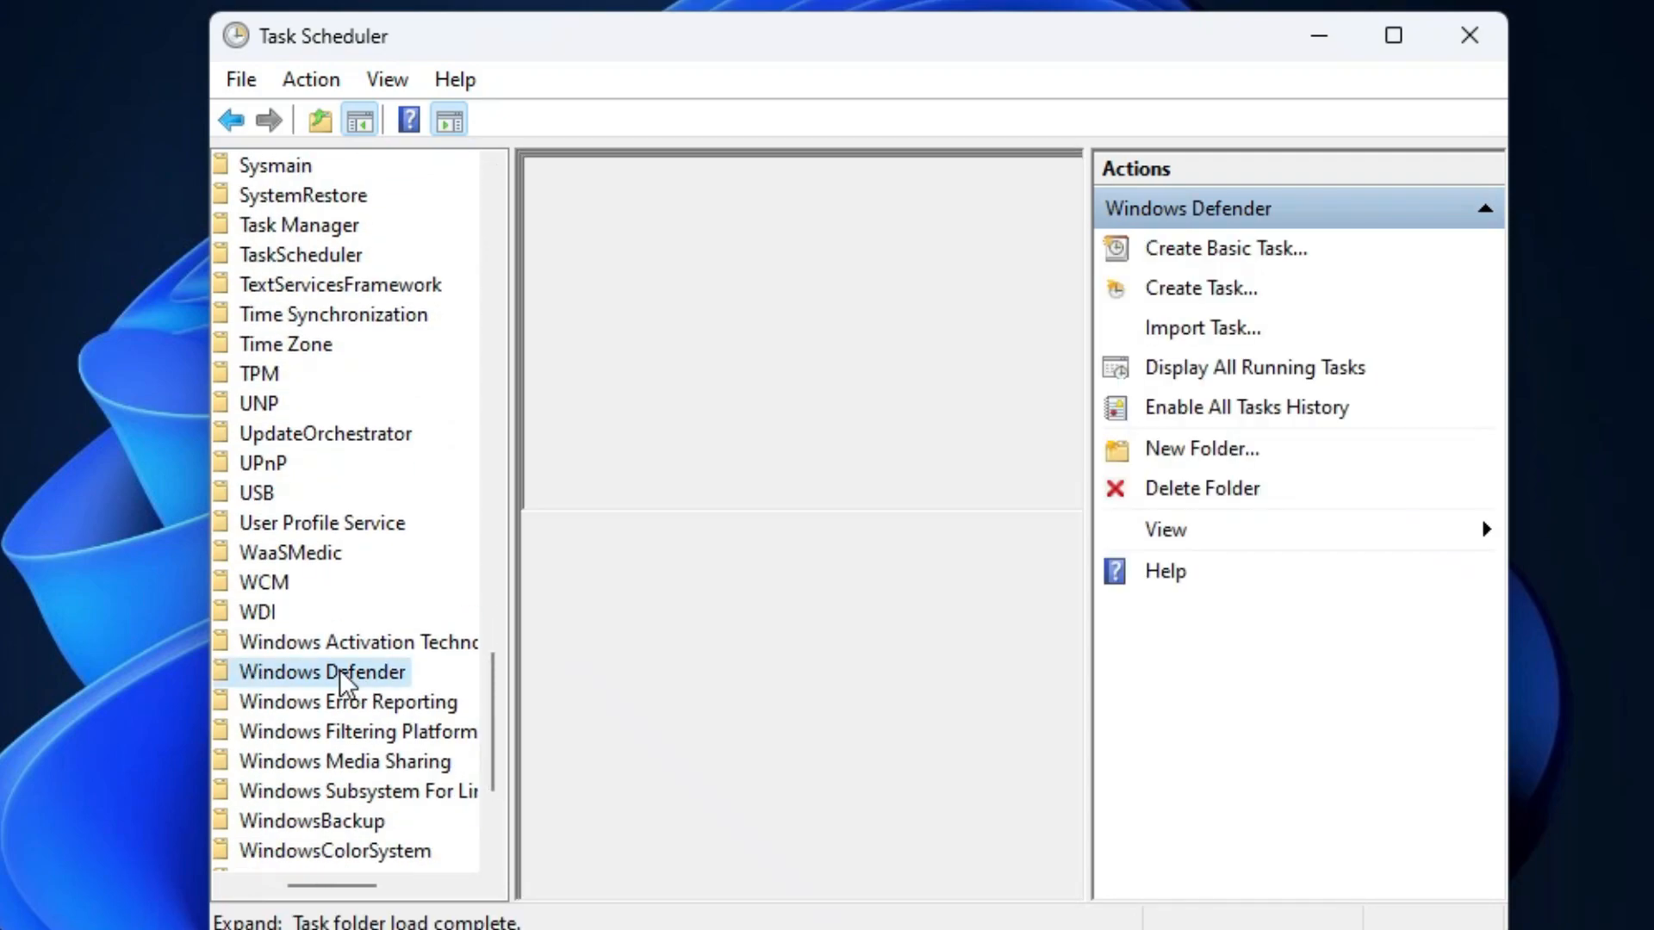
Step: Clear the AC-power condition on the Windows Defender Scheduled Scan task and save it
left_click(320, 672)
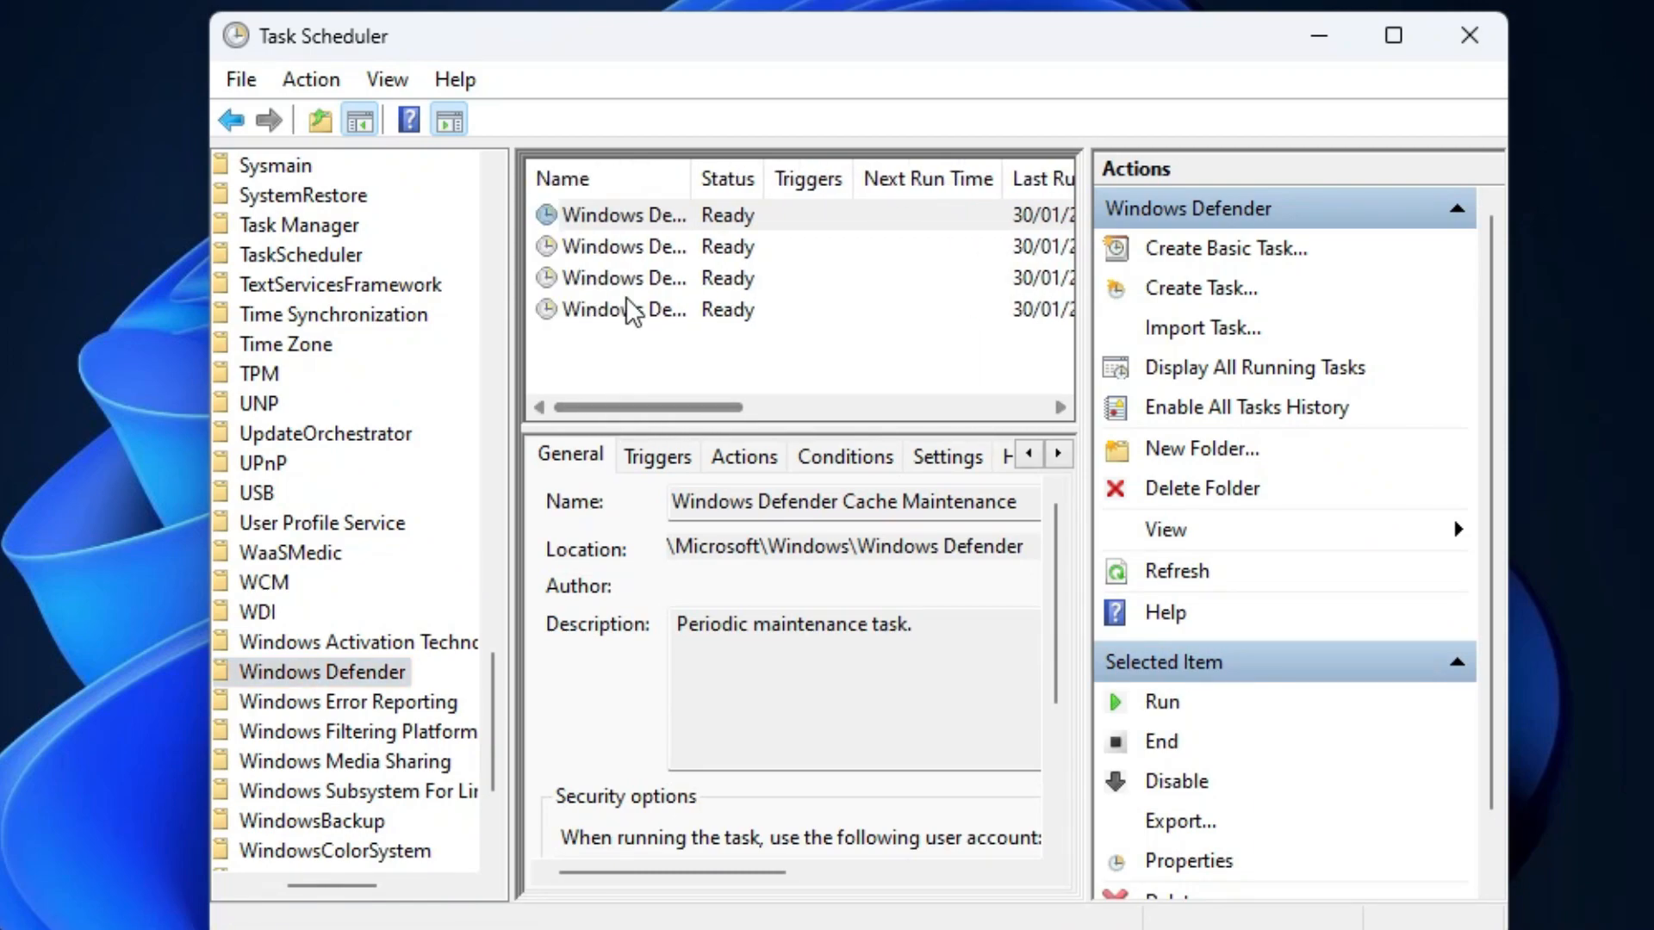
left_click(624, 277)
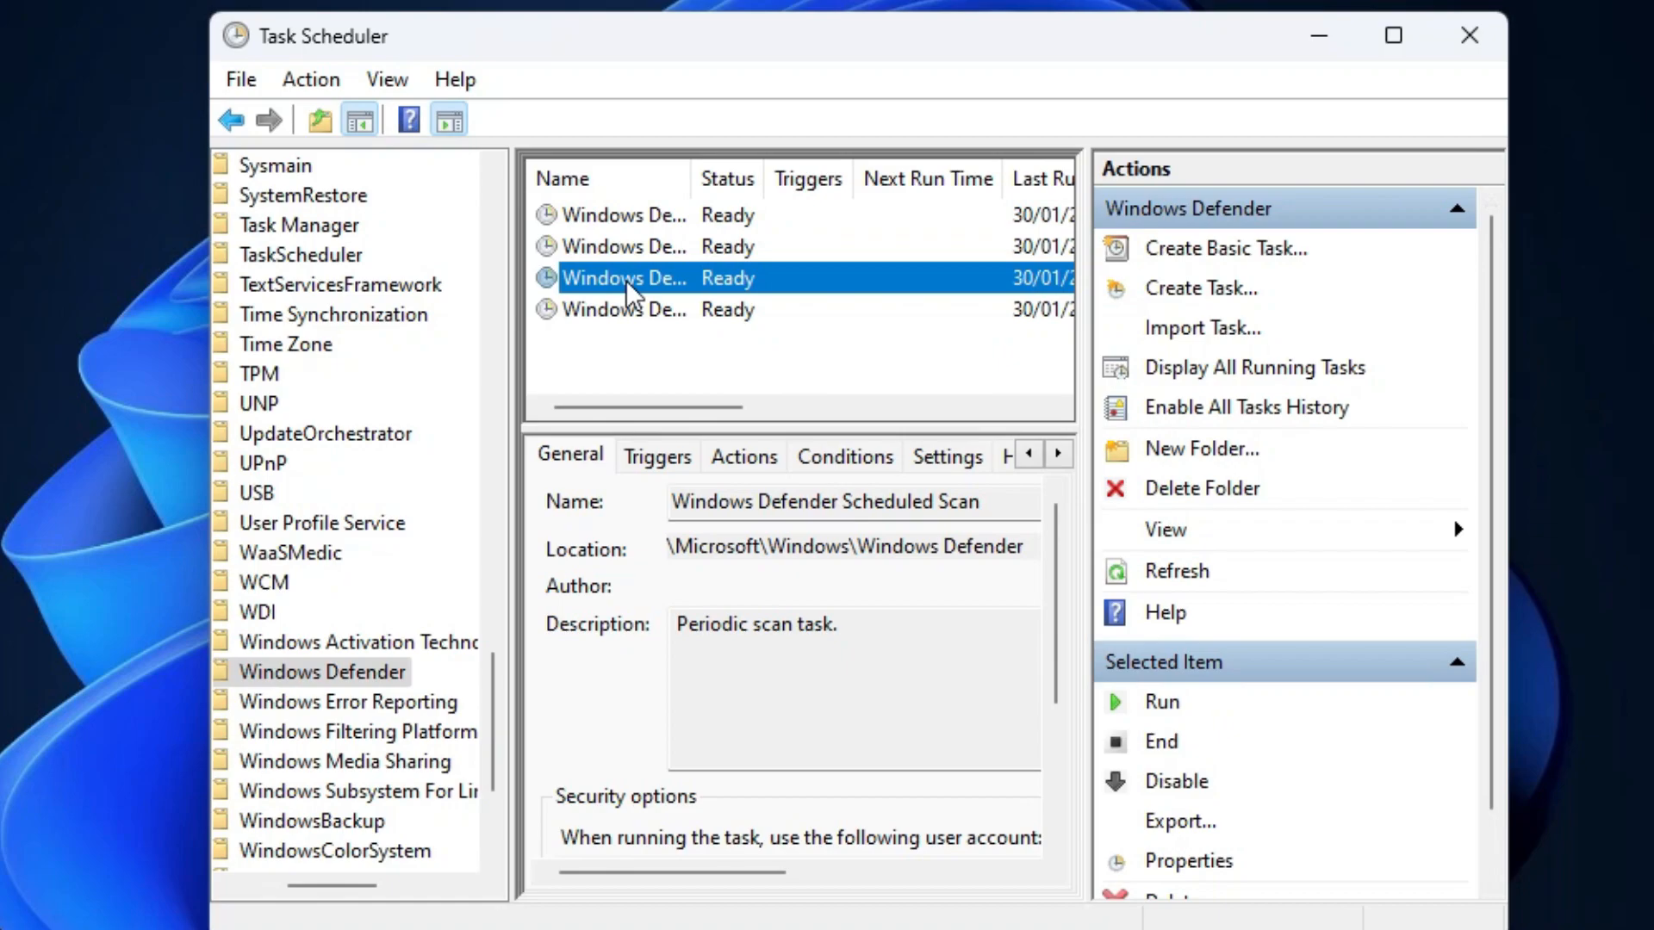
right_click(624, 278)
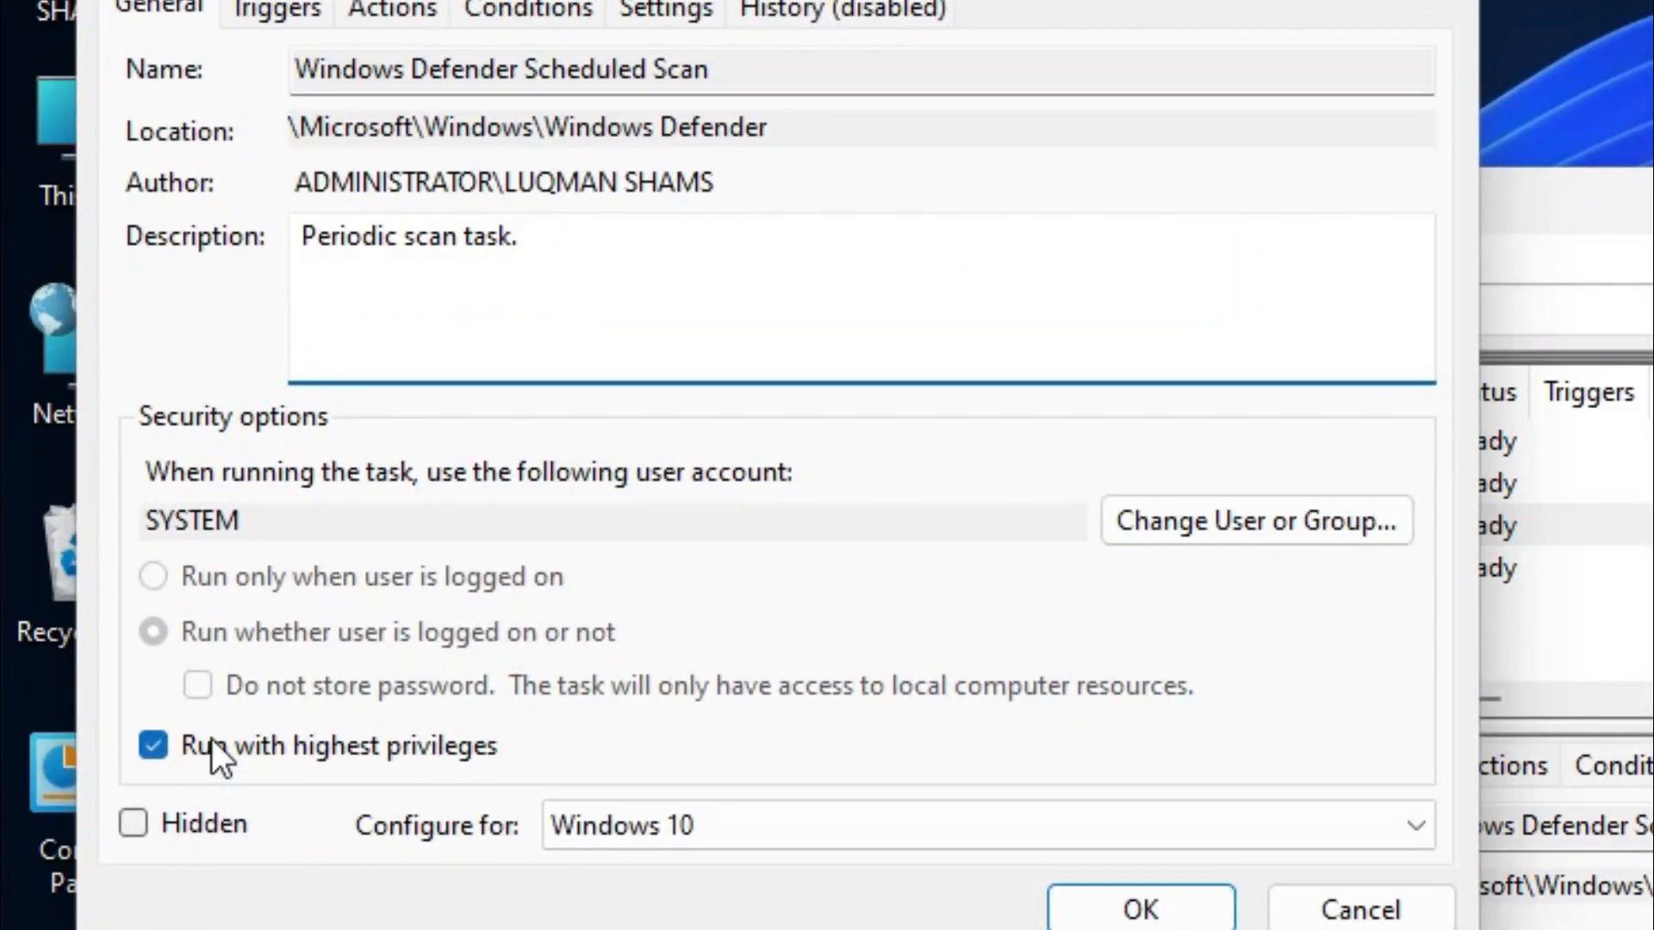
left_click(527, 11)
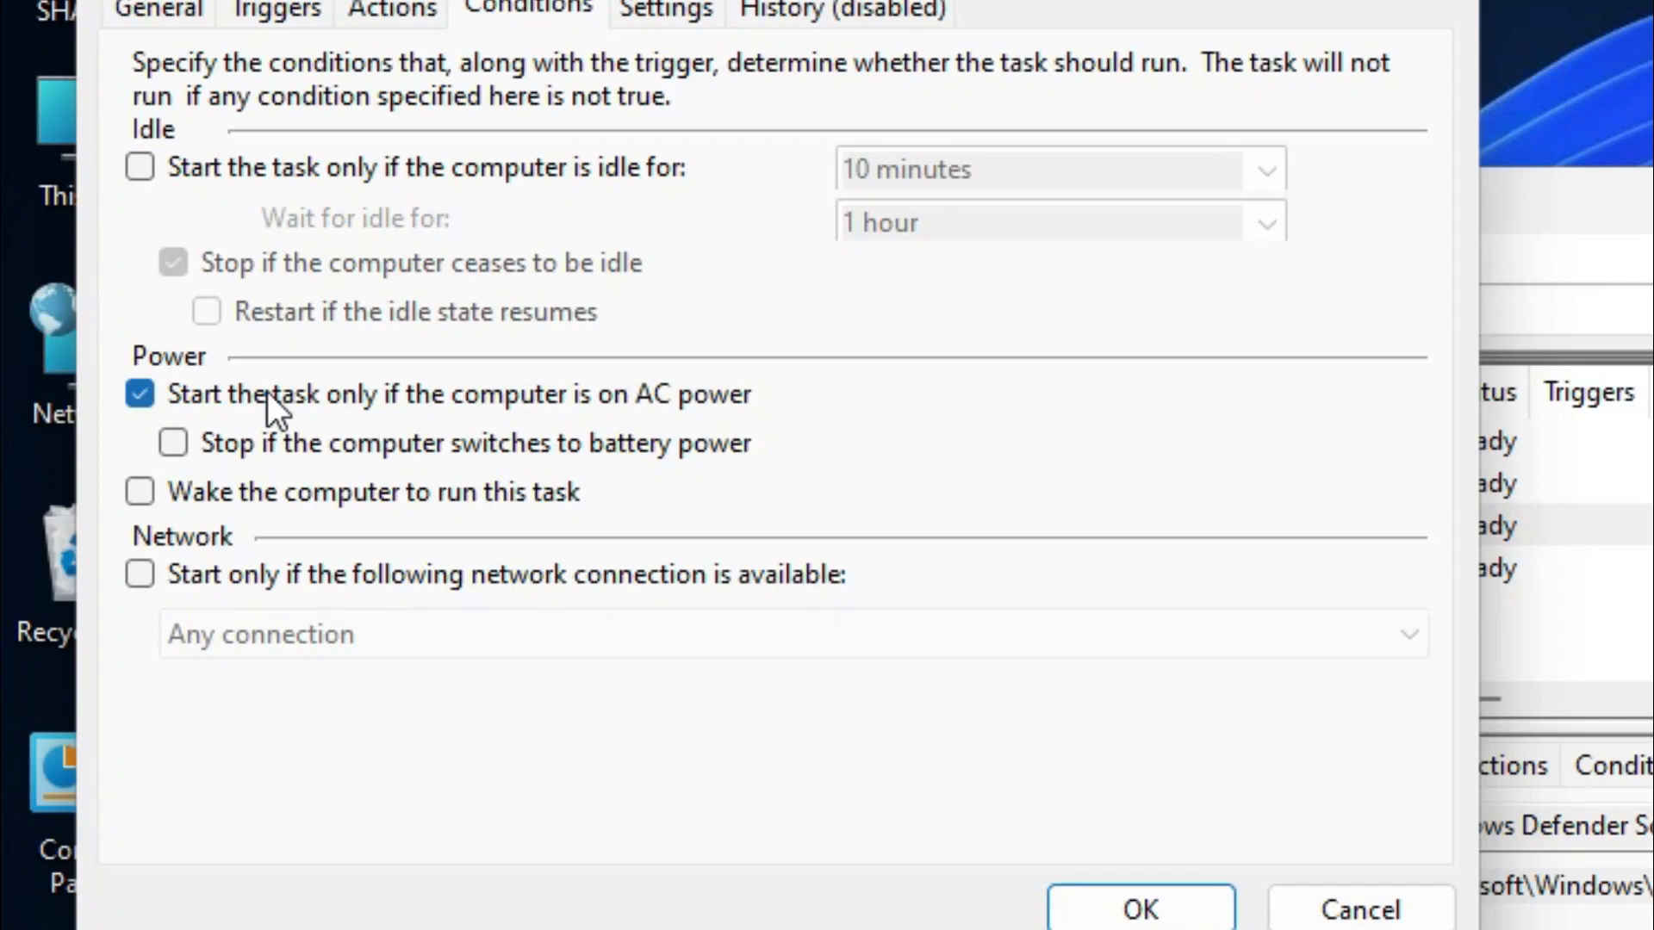
left_click(140, 393)
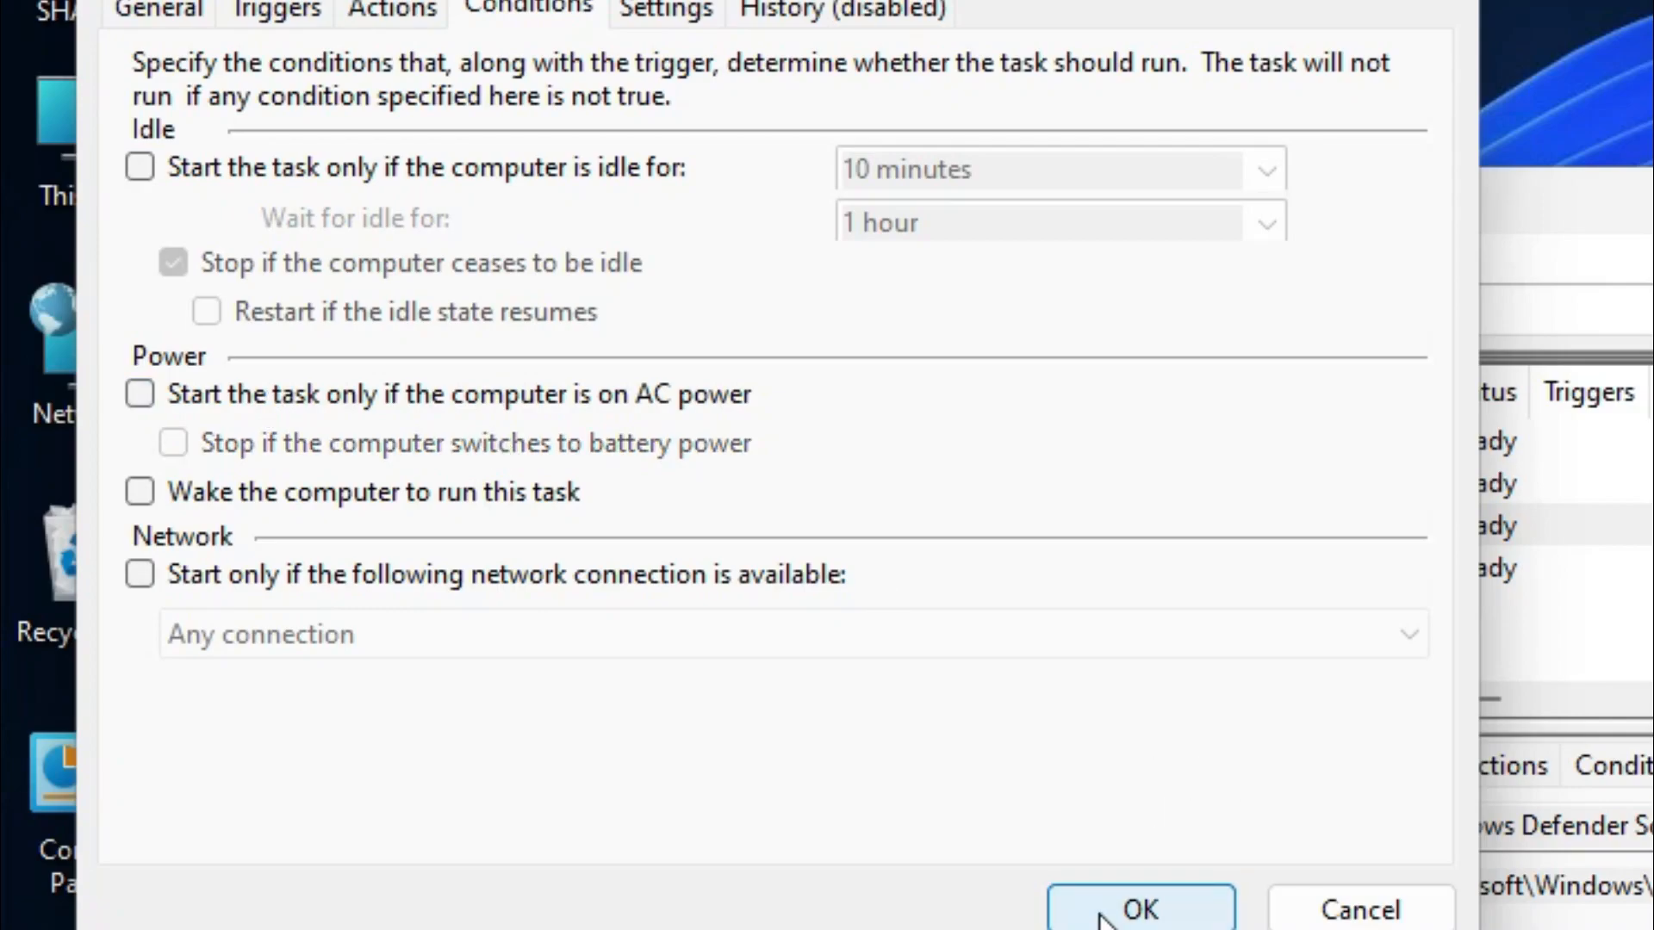
left_click(1141, 910)
type("w")
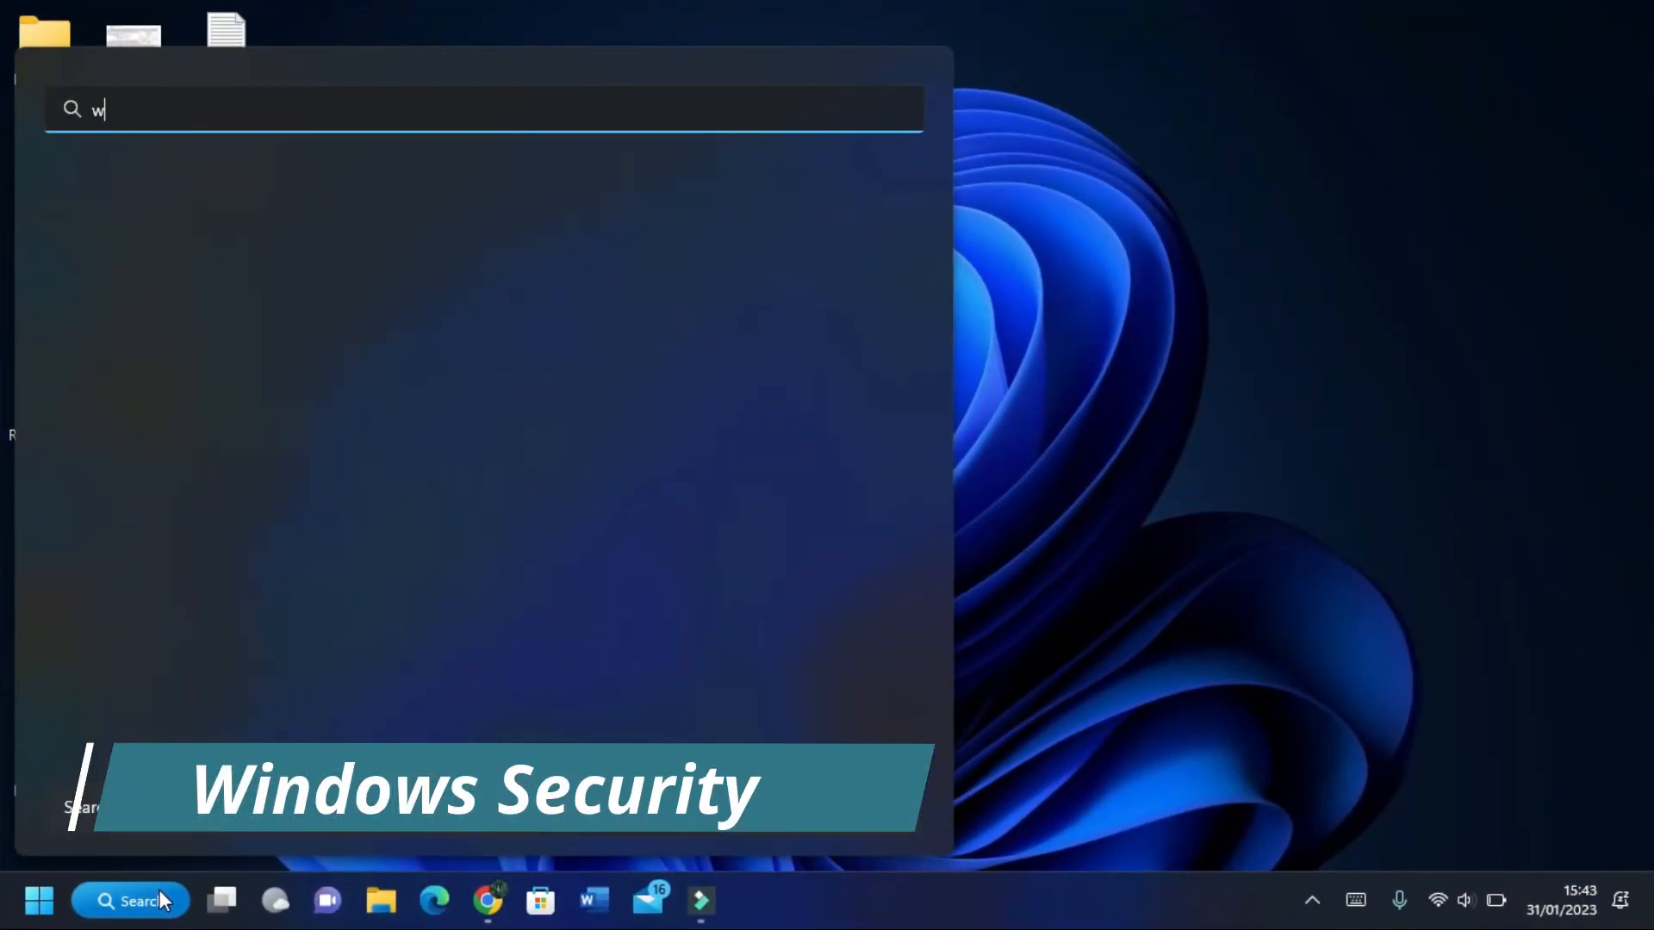
Step: Search for 'windows security' and launch the Windows Security app
type("indows")
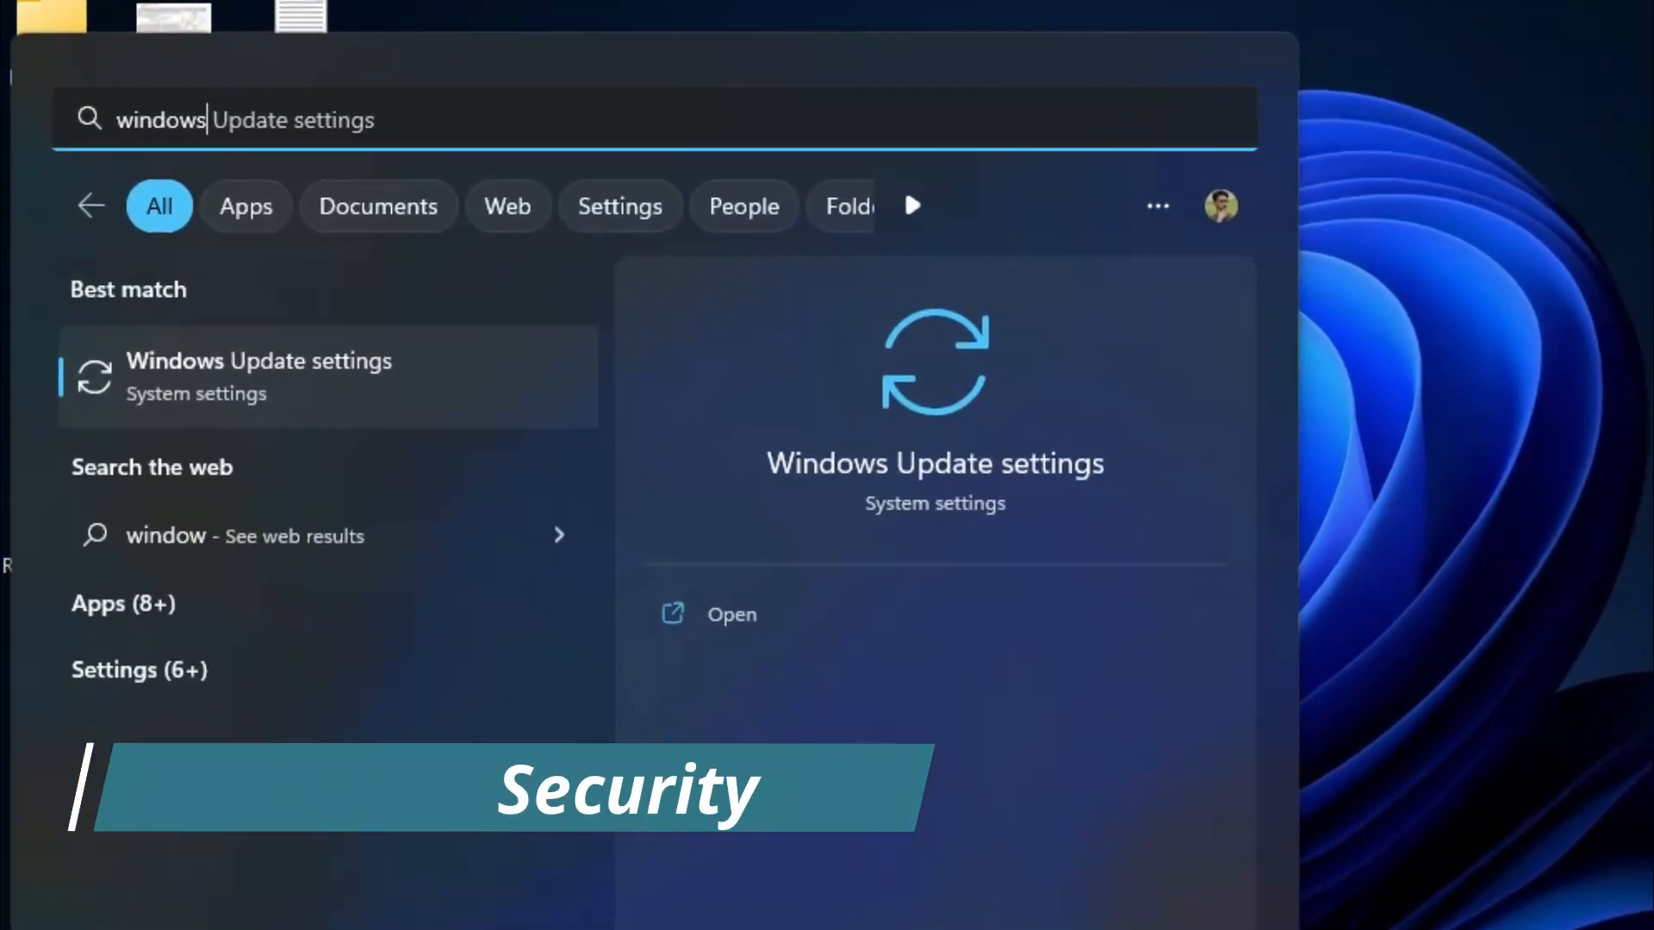
type("windows security")
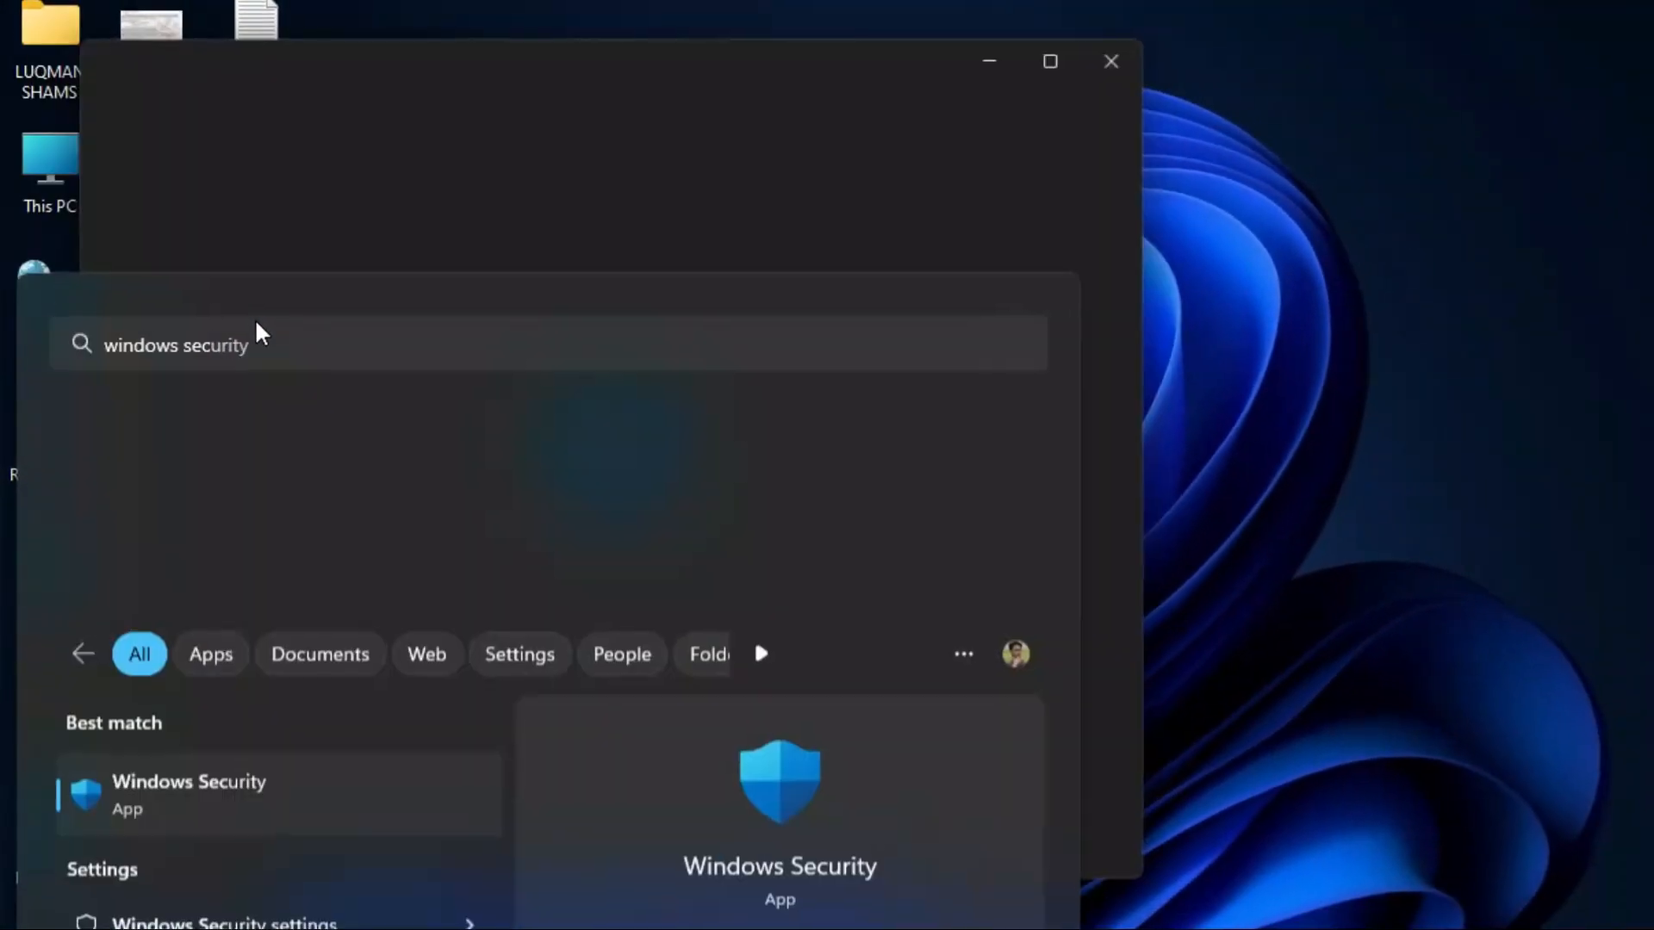
left_click(189, 793)
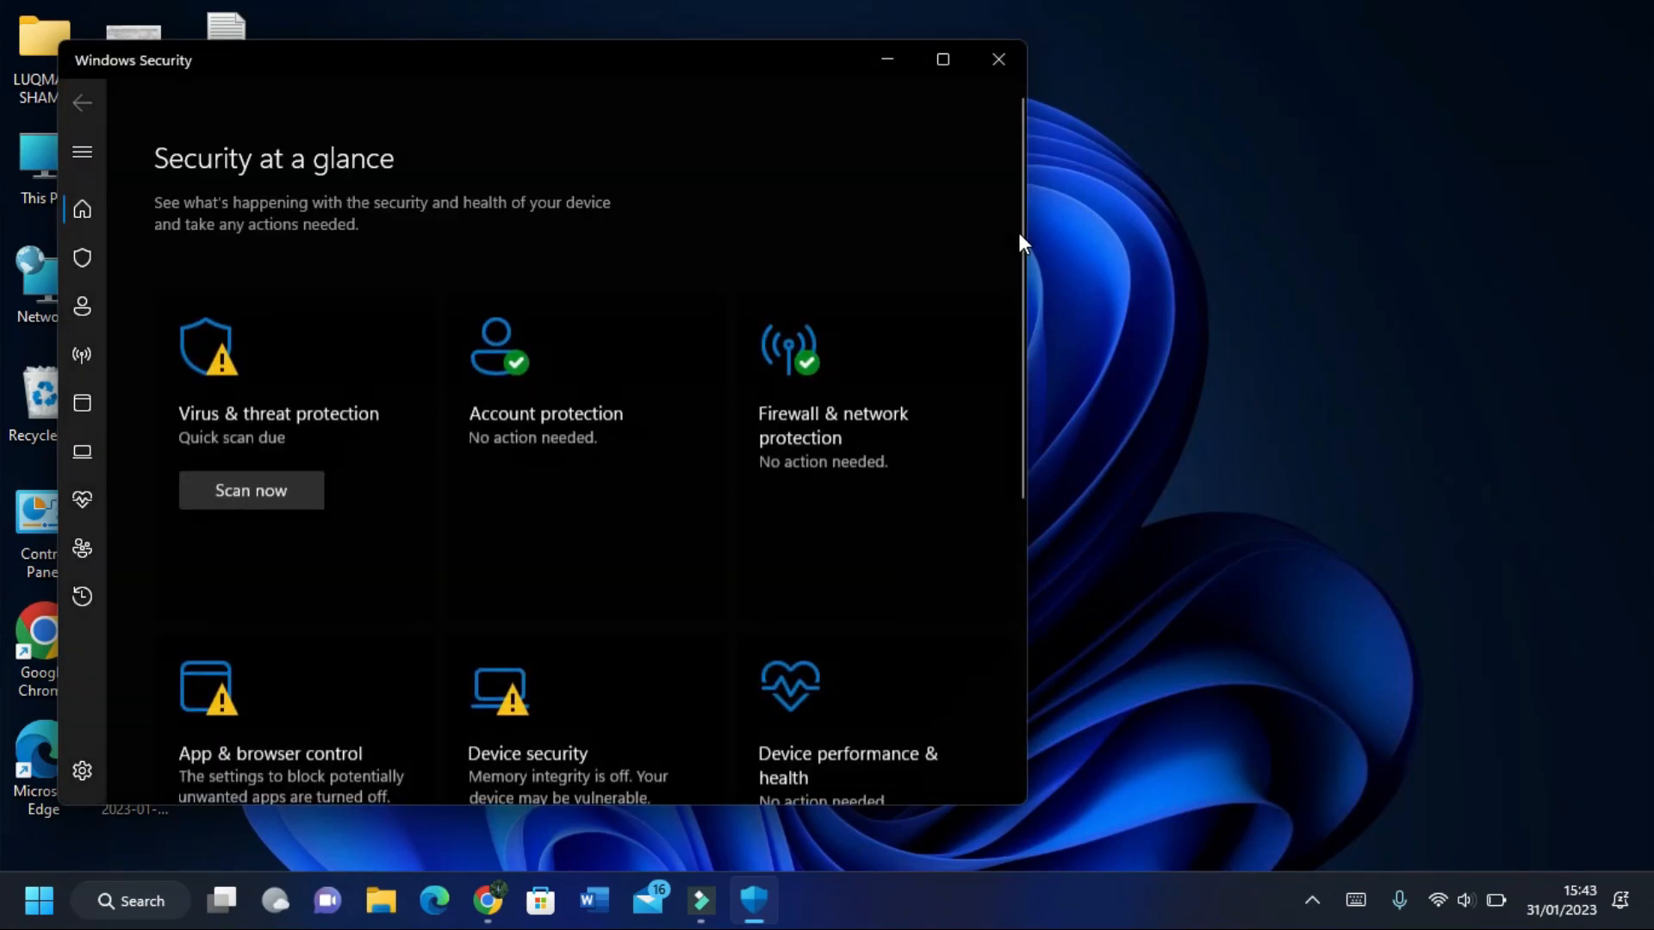
mouse_move(250, 420)
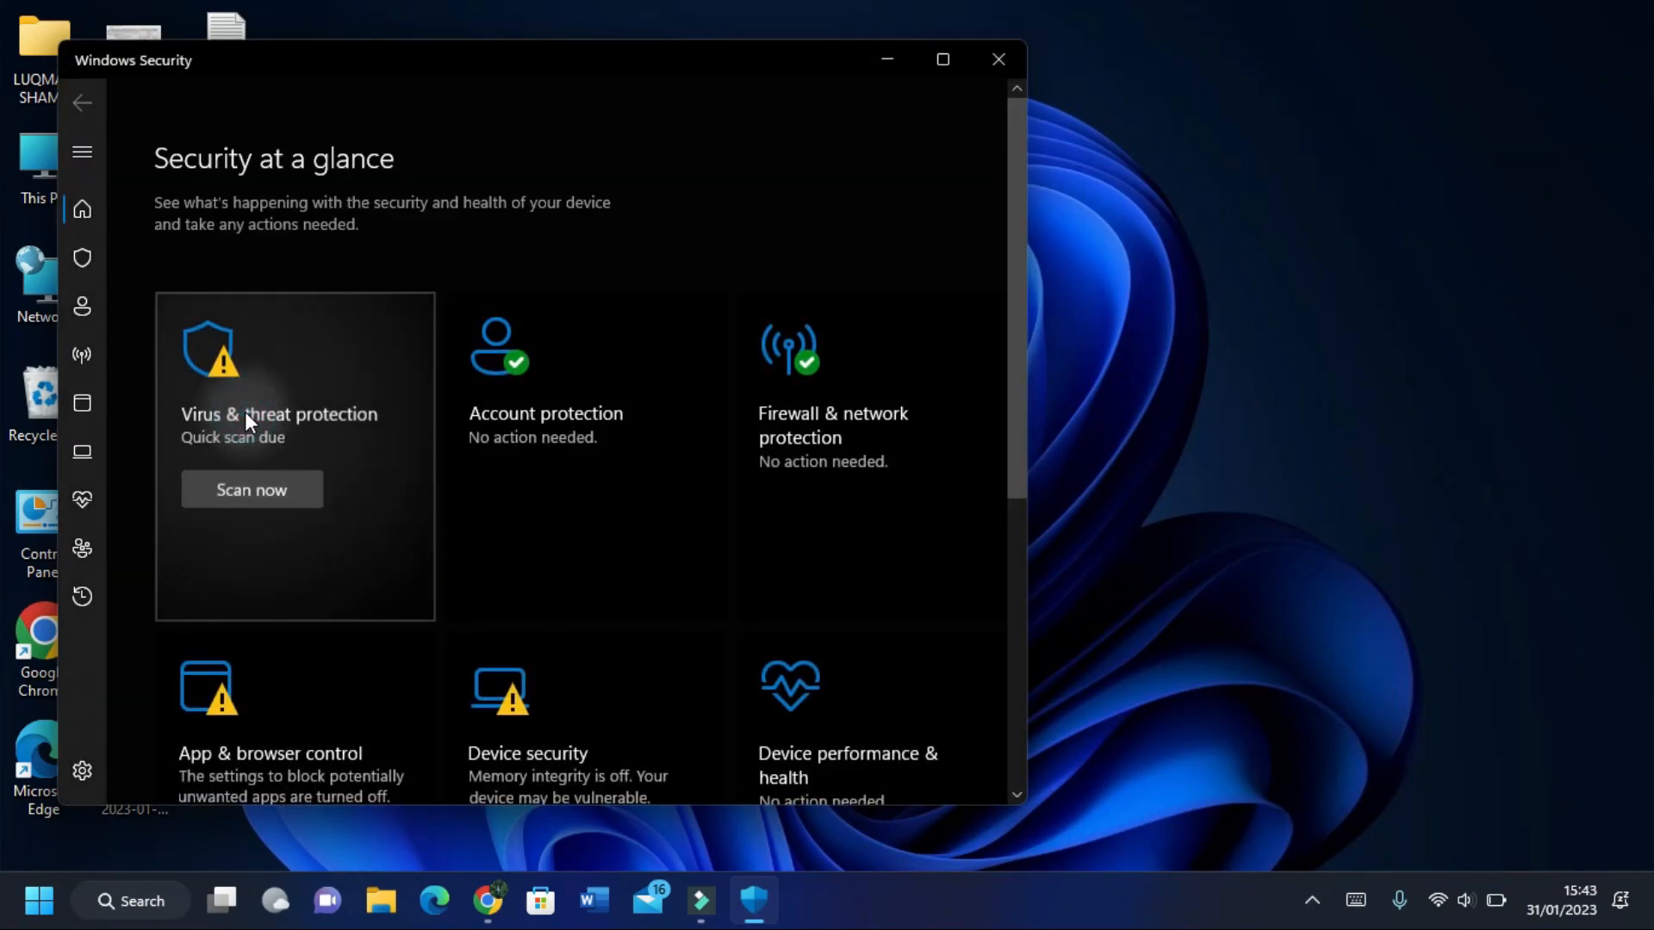
Step: Go to Virus & threat protection > Manage settings and reach the Exclusions section
left_click(279, 414)
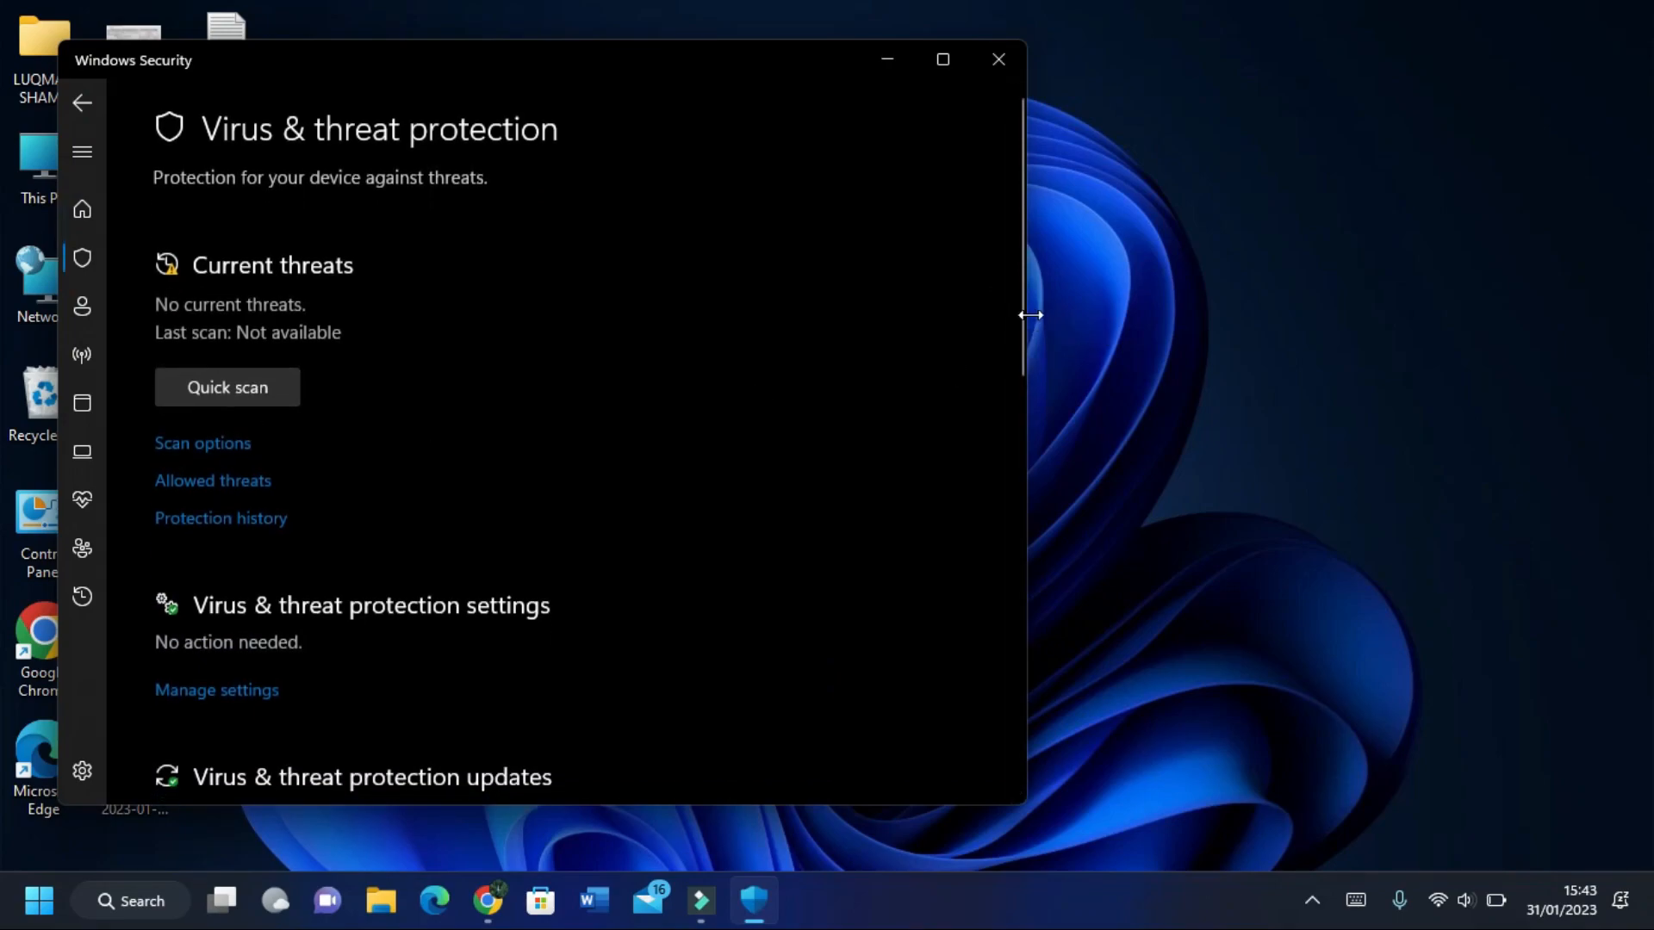
scroll("down", 3)
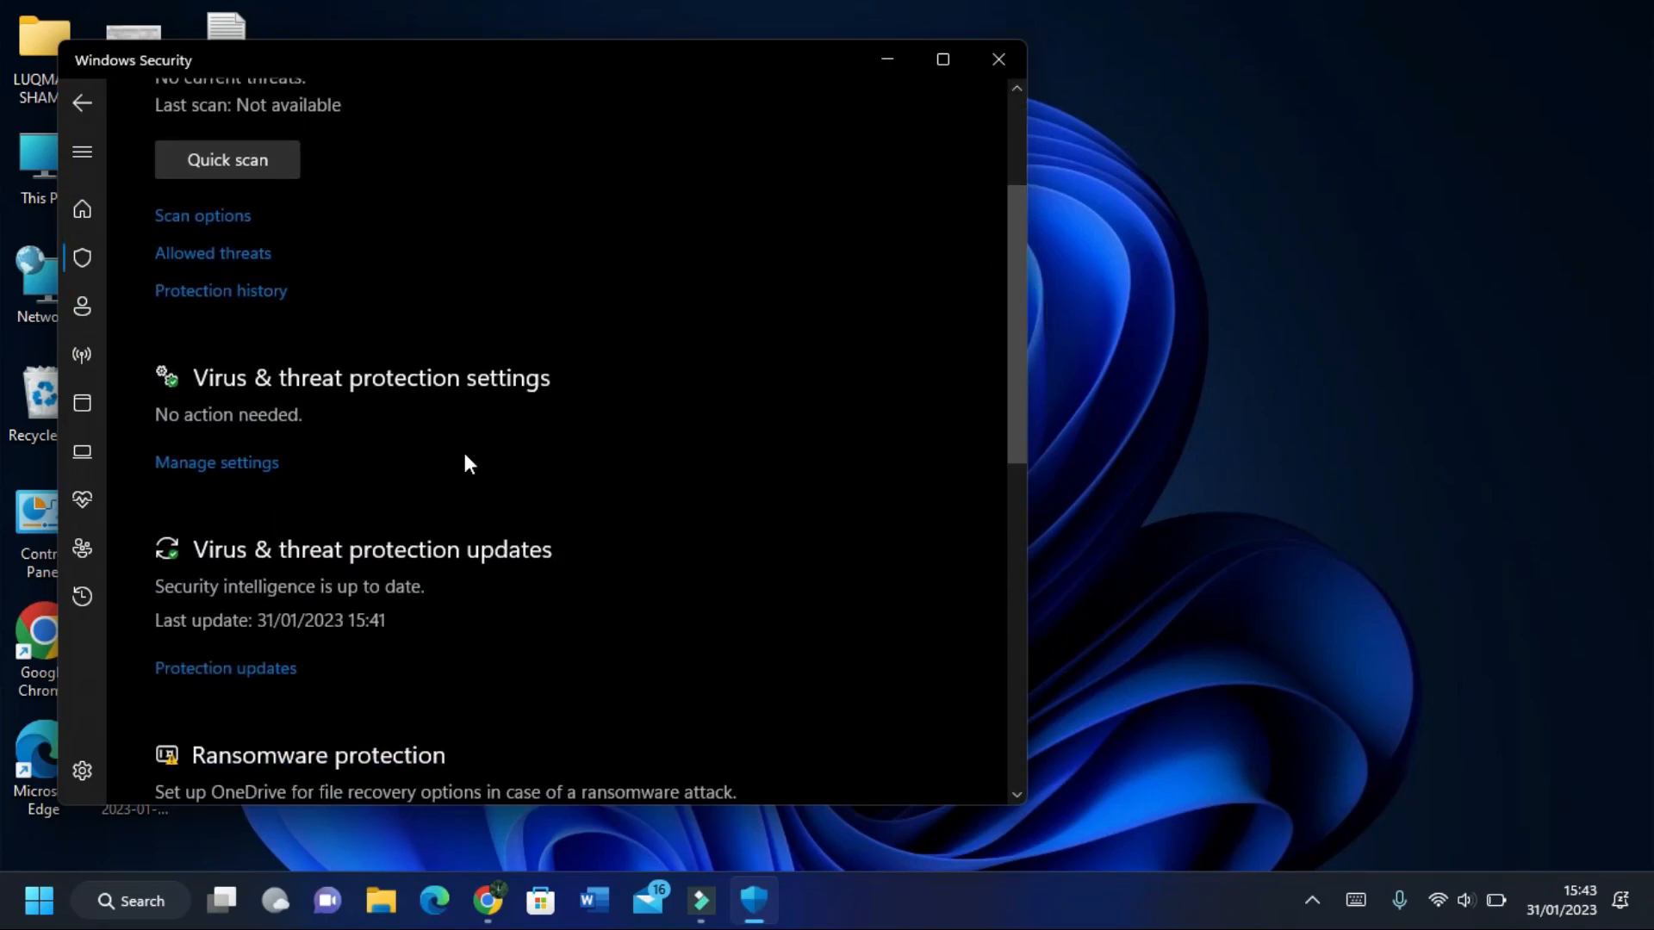
left_click(217, 462)
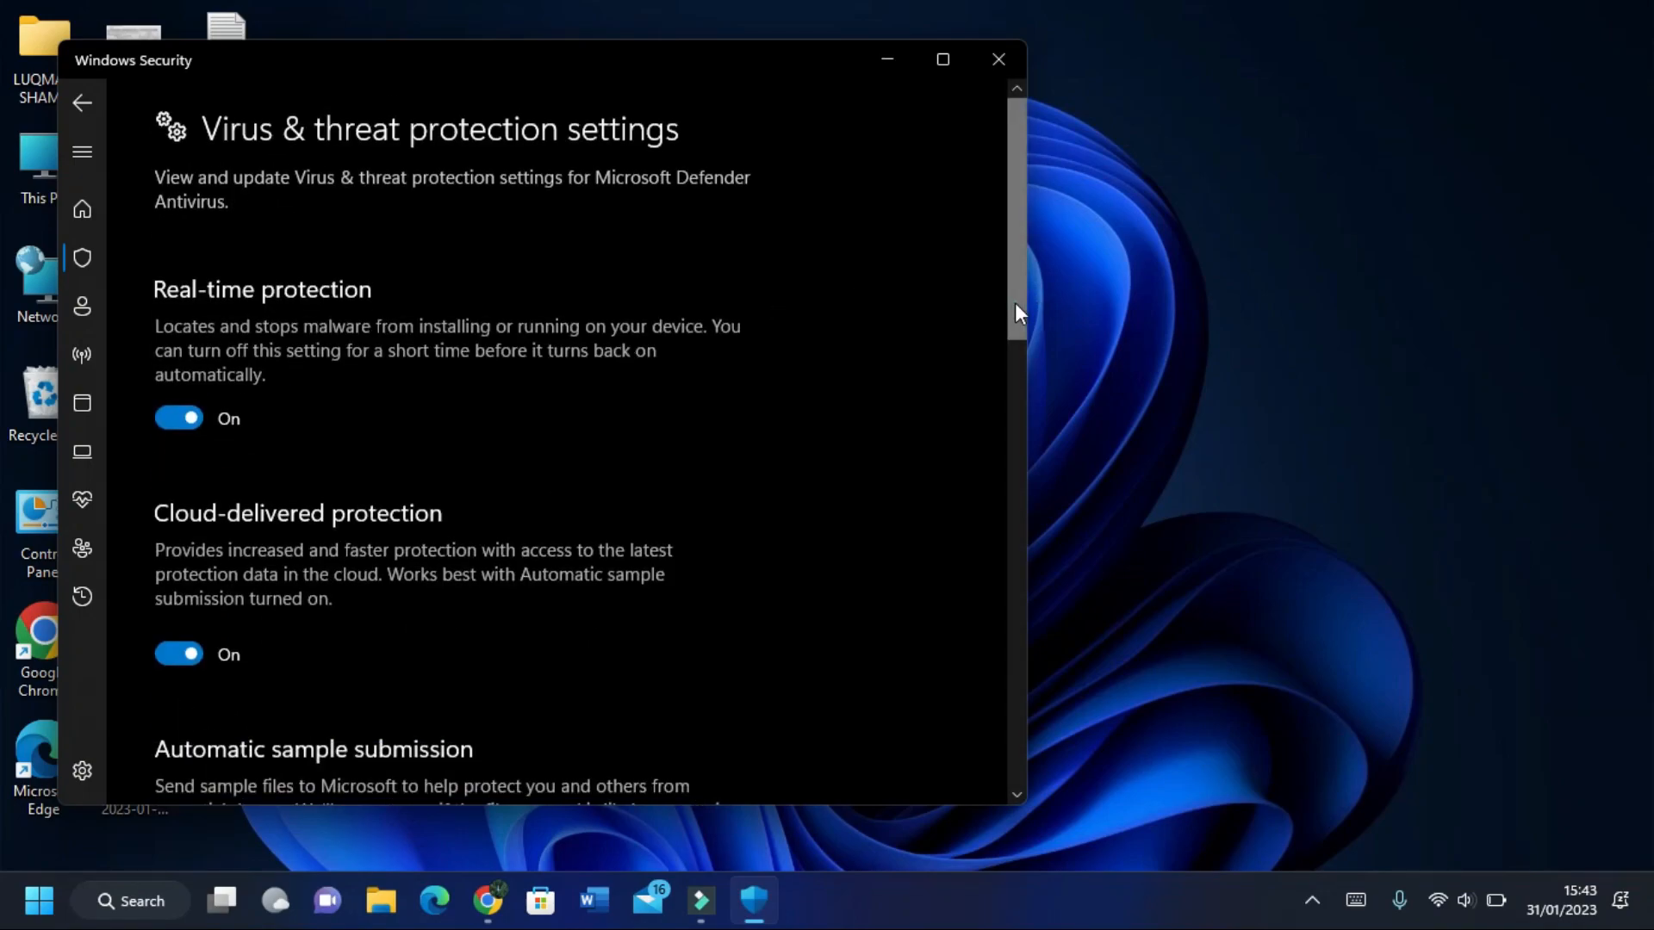
scroll("down", 3)
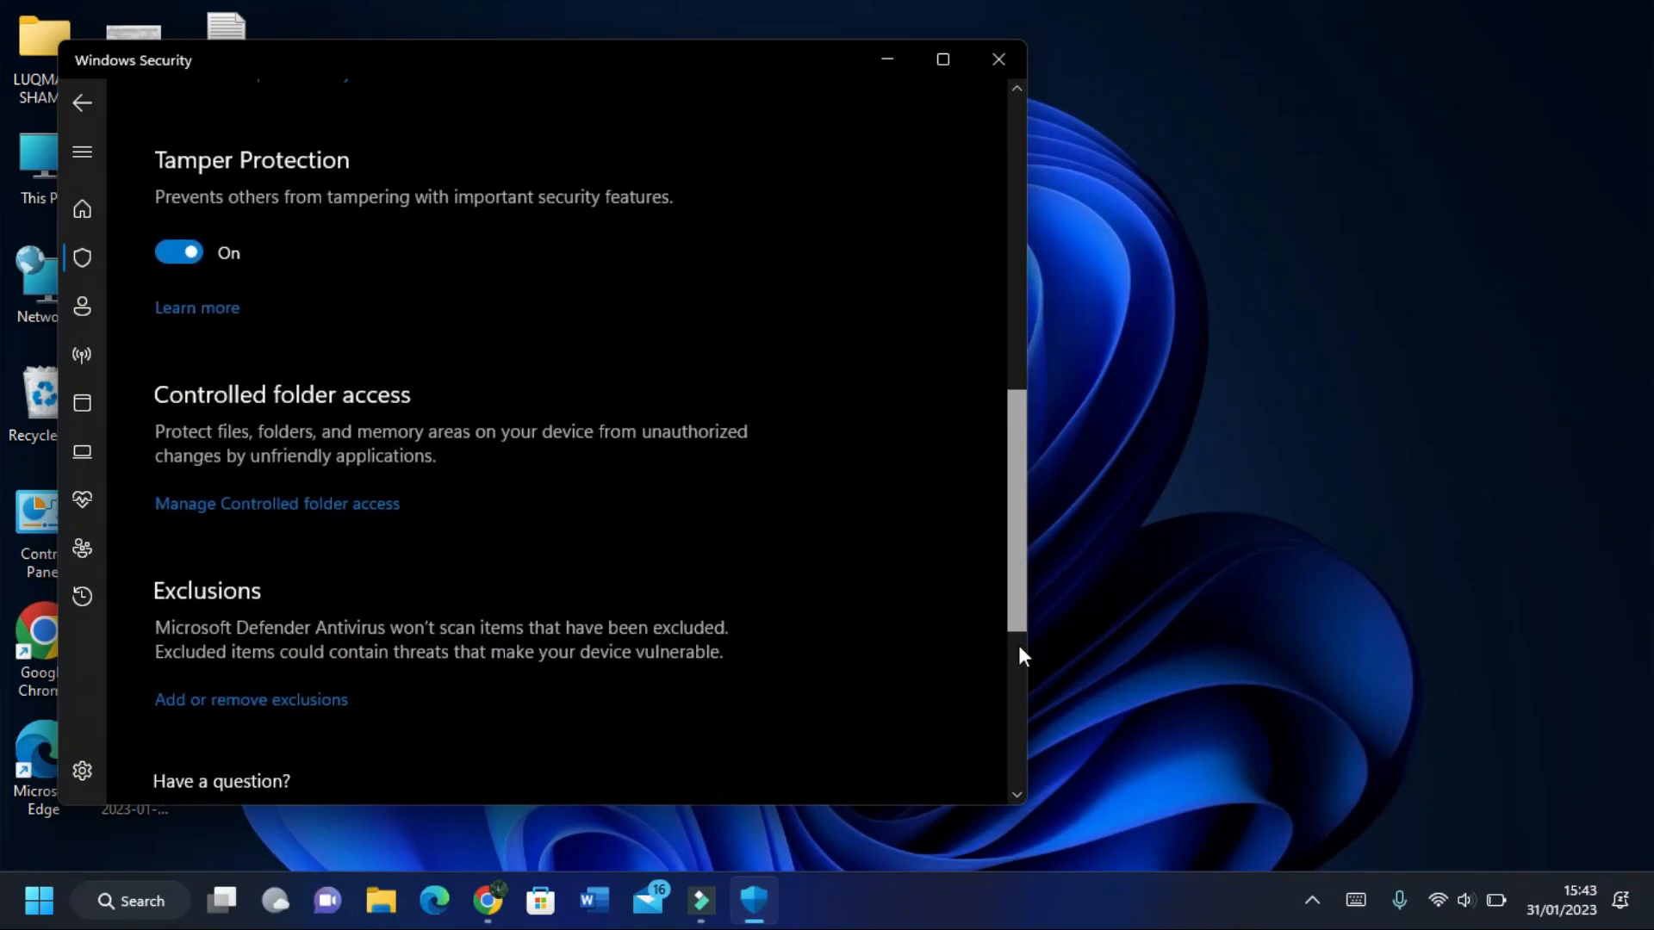
scroll("down", 3)
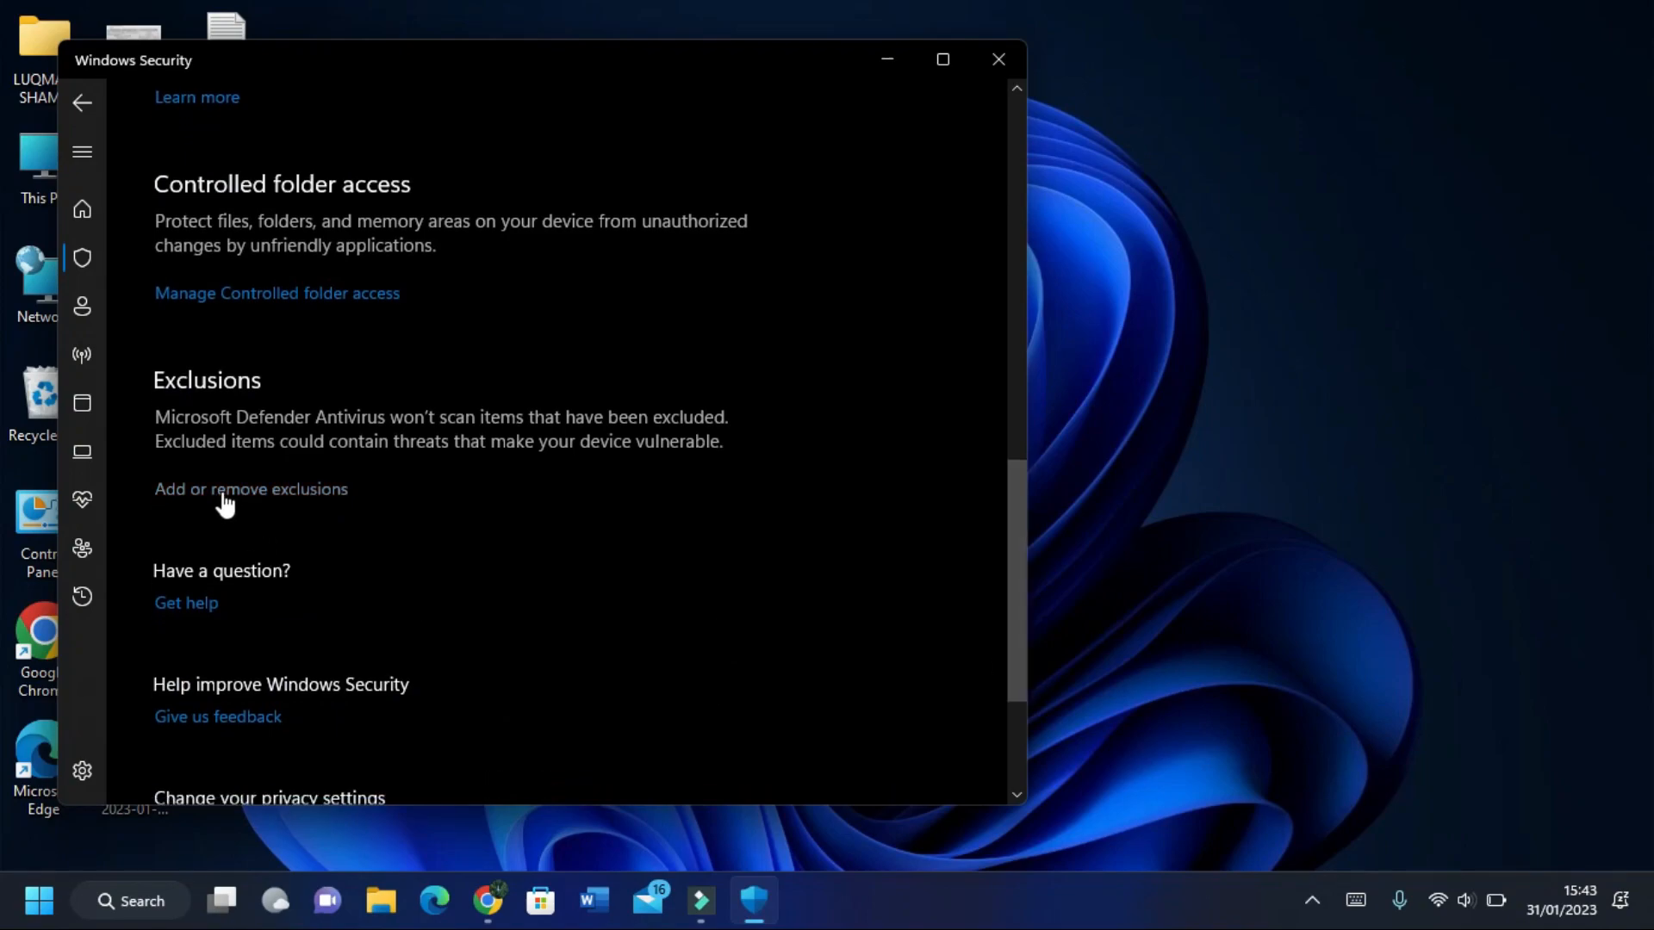
Step: Enter the 'Add or remove exclusions' page, which lists no exclusions yet
left_click(252, 488)
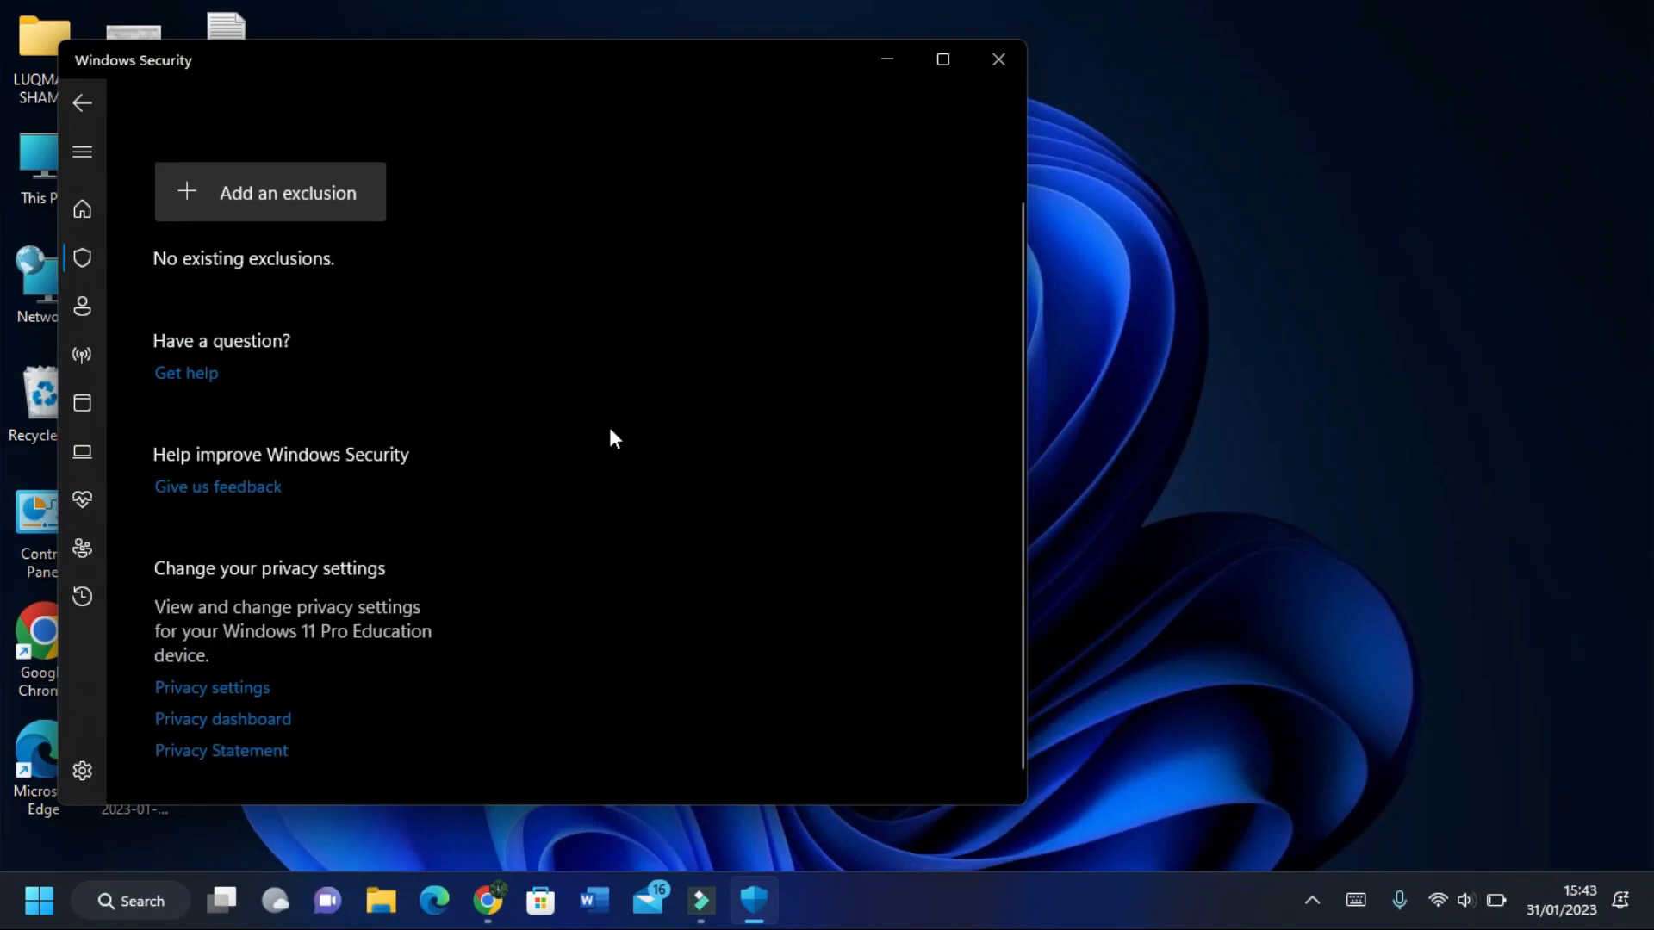
left_click(269, 191)
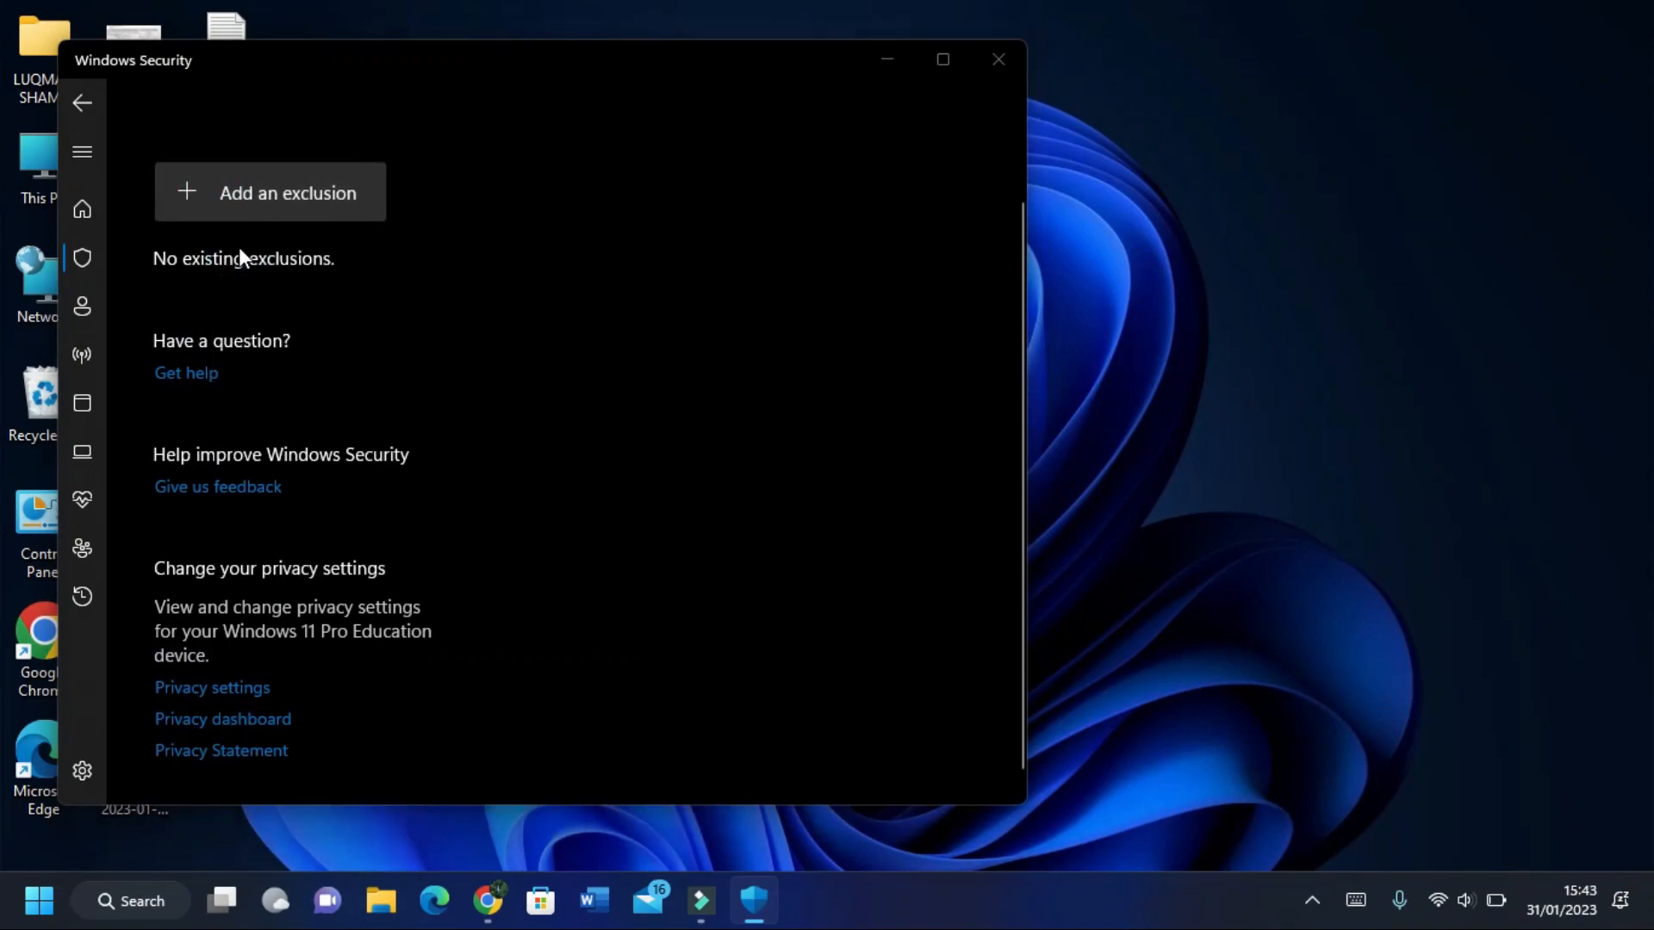
Step: Add a file exclusion, browsing C:\Program Files\Windows Defender and choosing MsMpEng
left_click(269, 191)
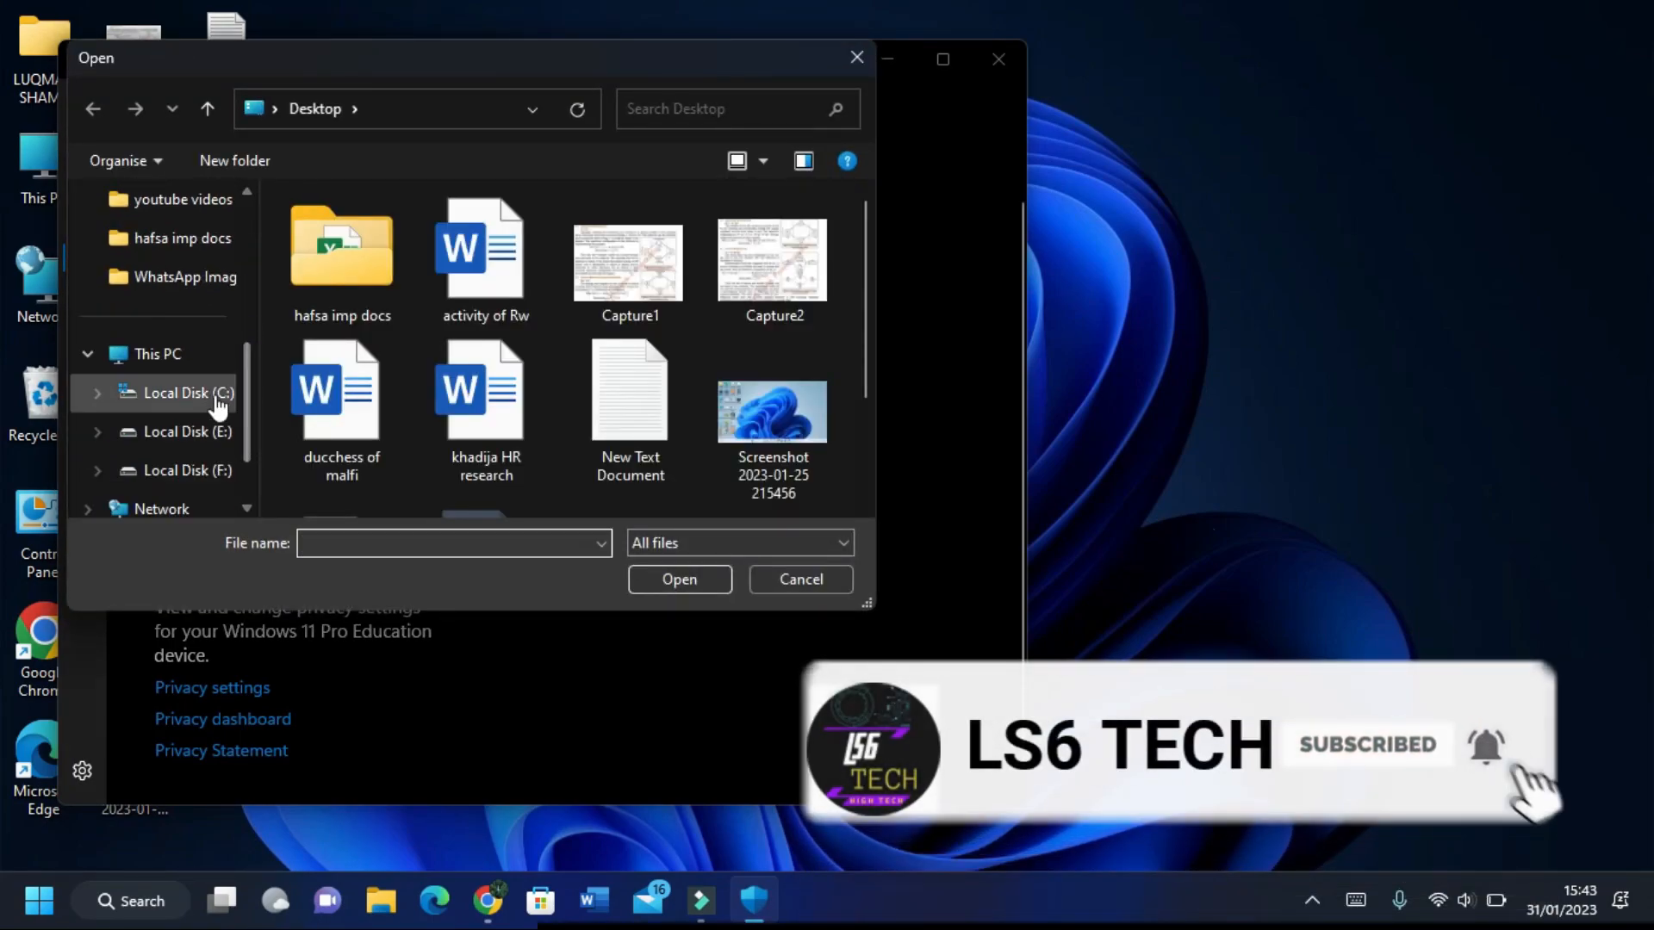
left_click(195, 393)
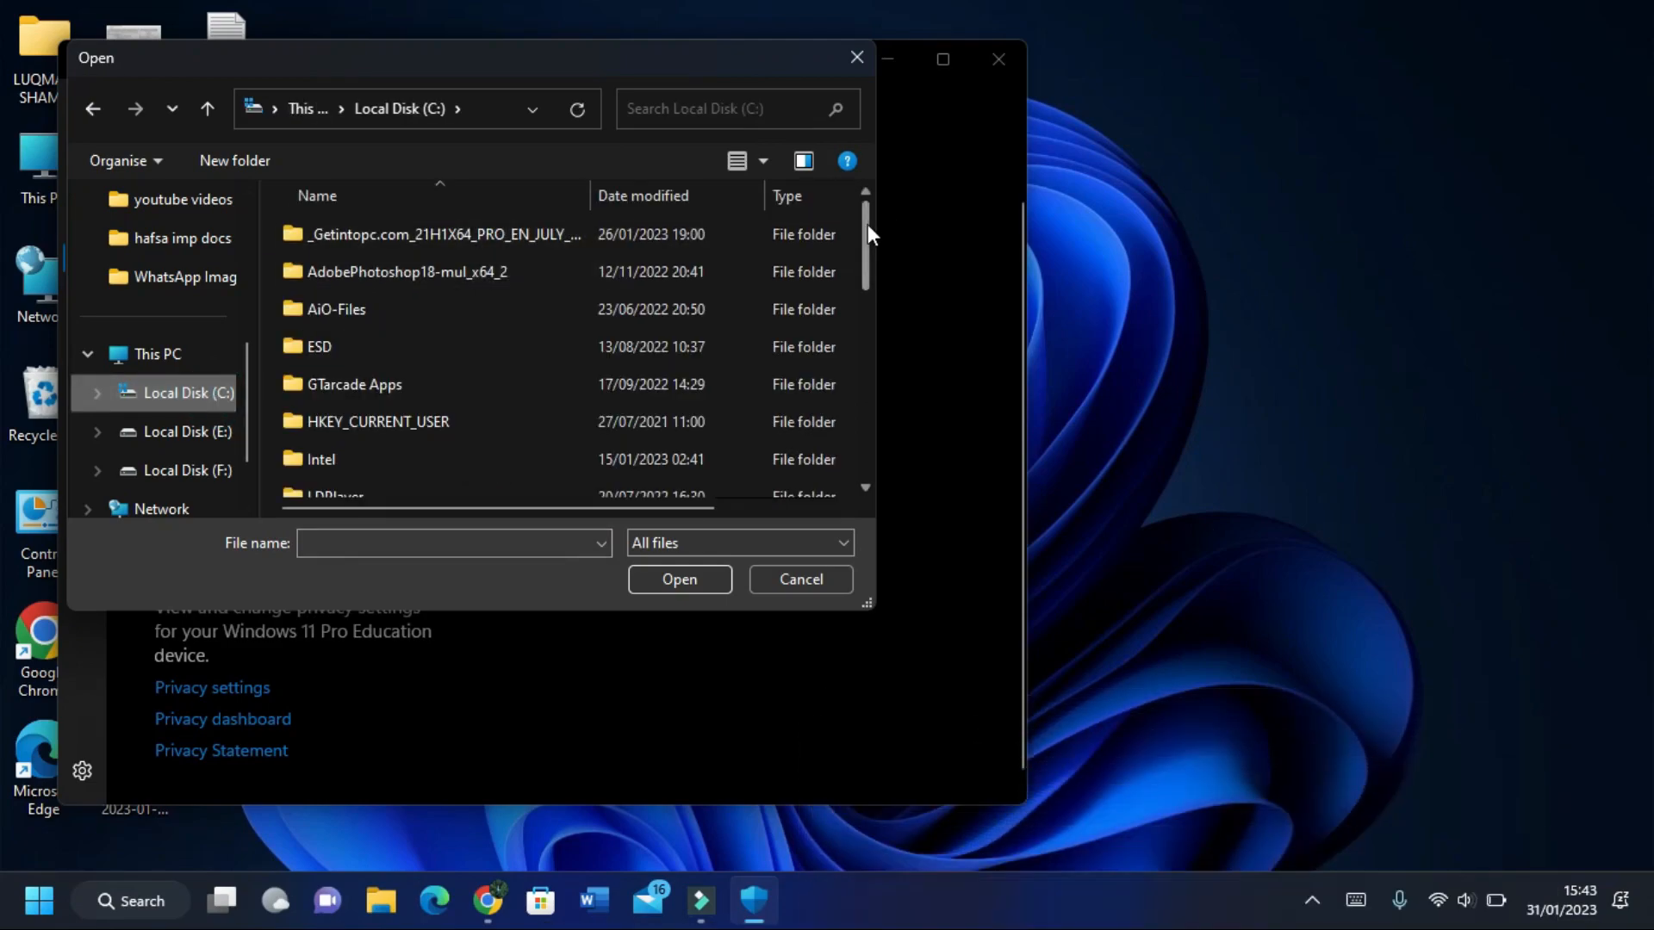
scroll("down", 3)
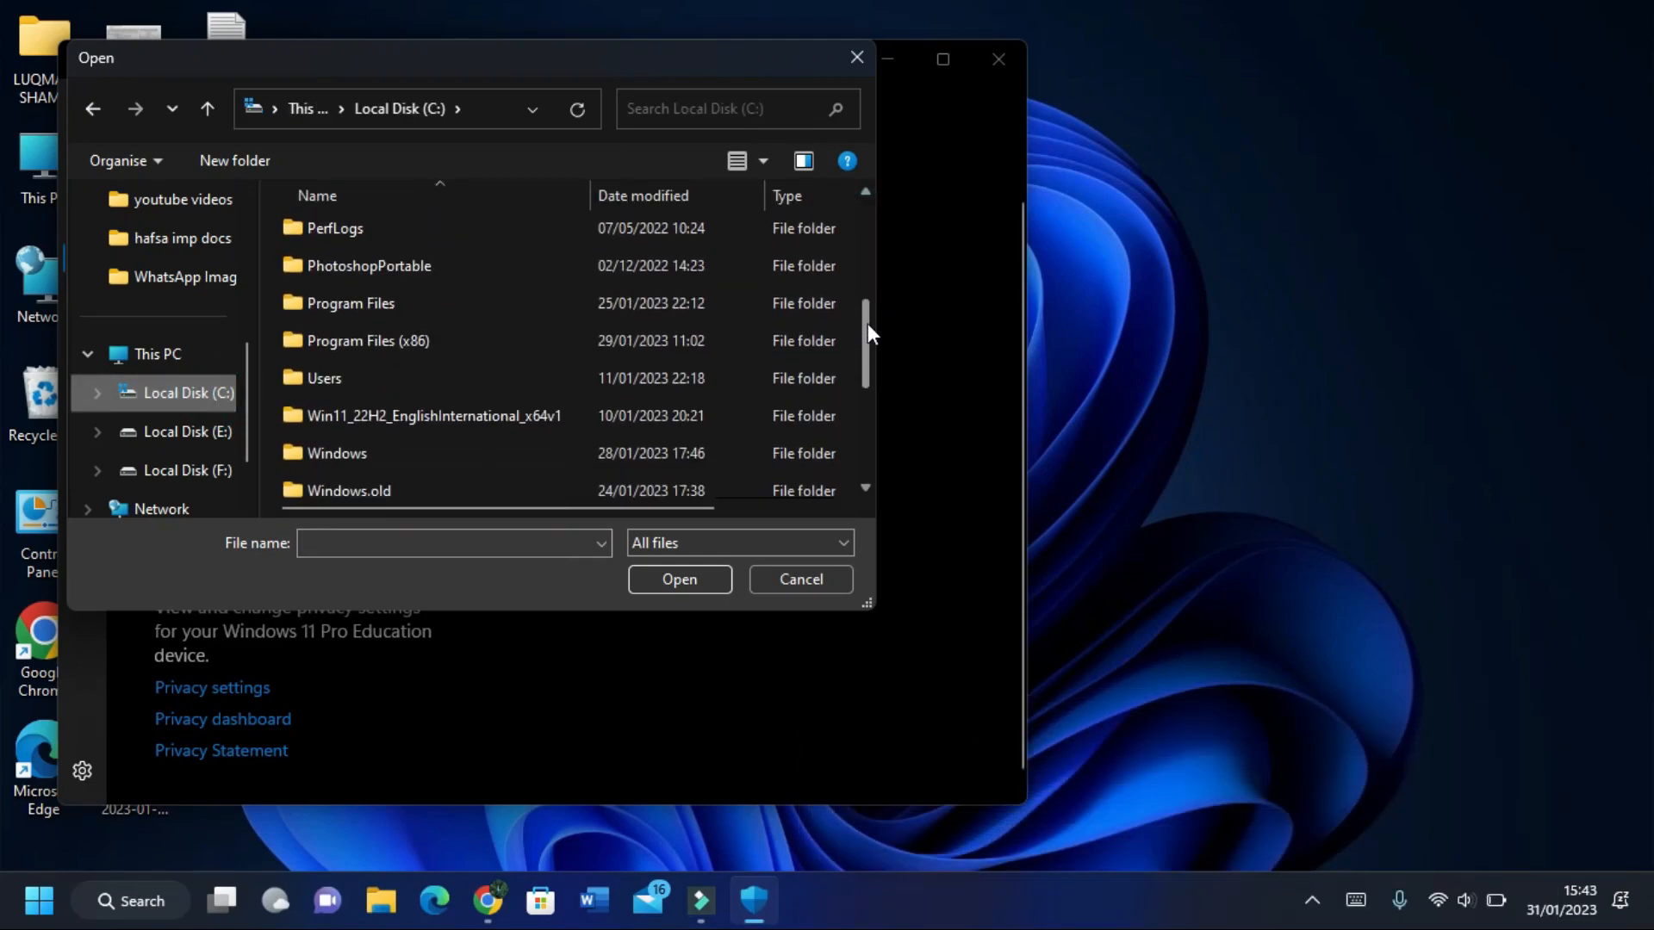
double_click(351, 303)
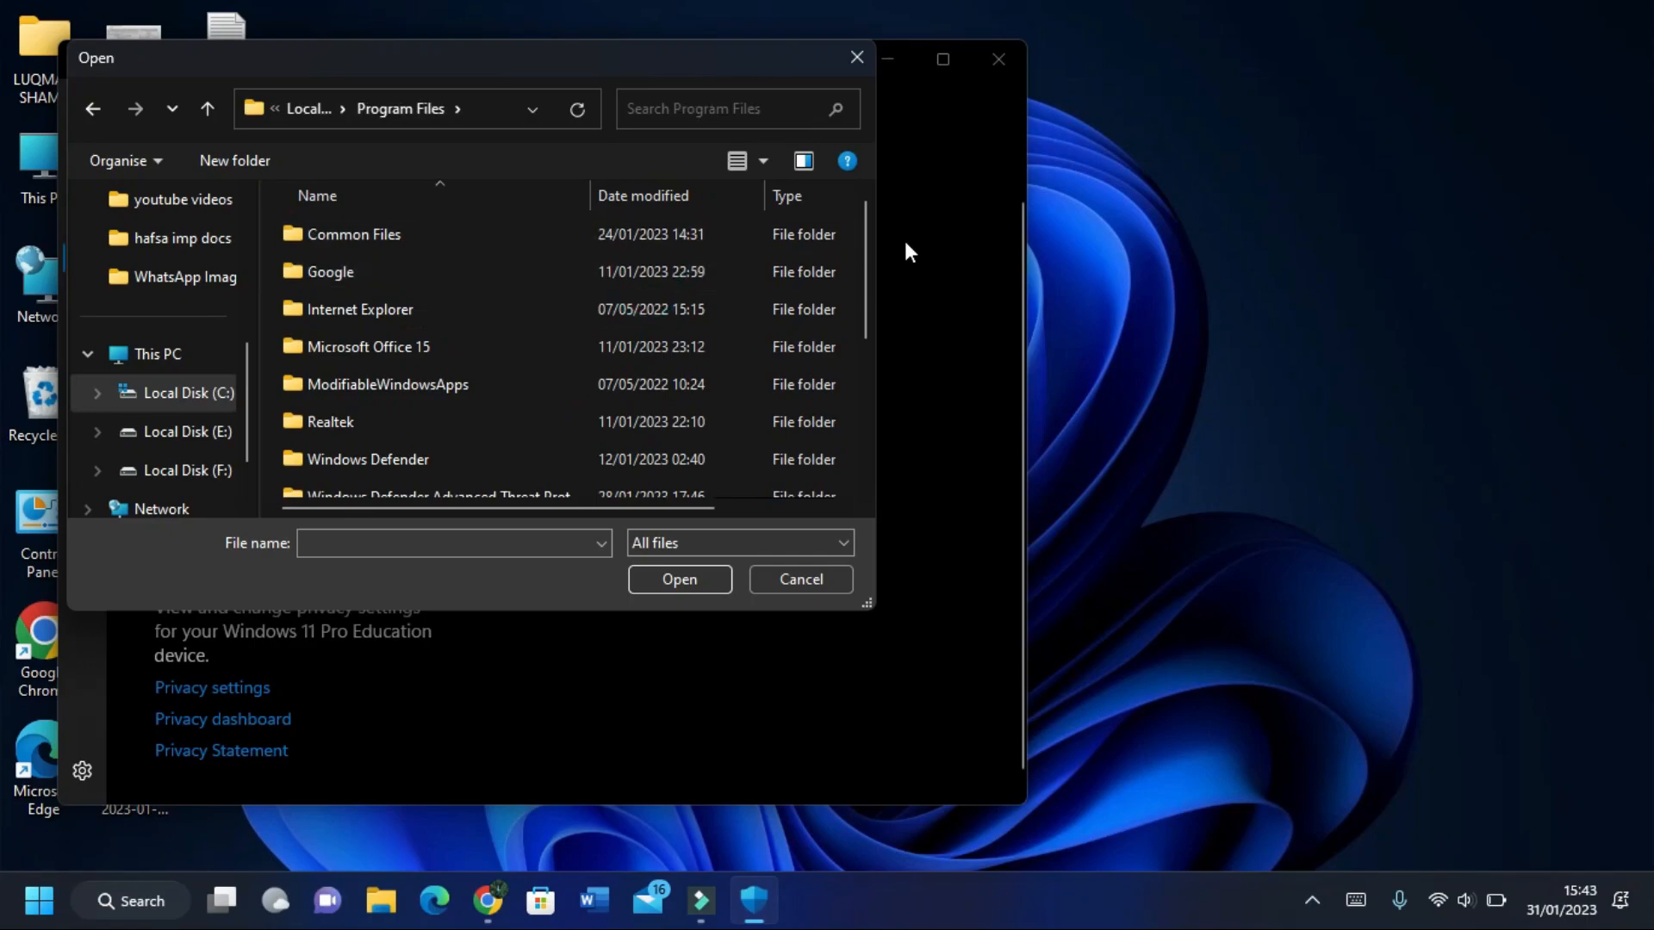
scroll("down", 3)
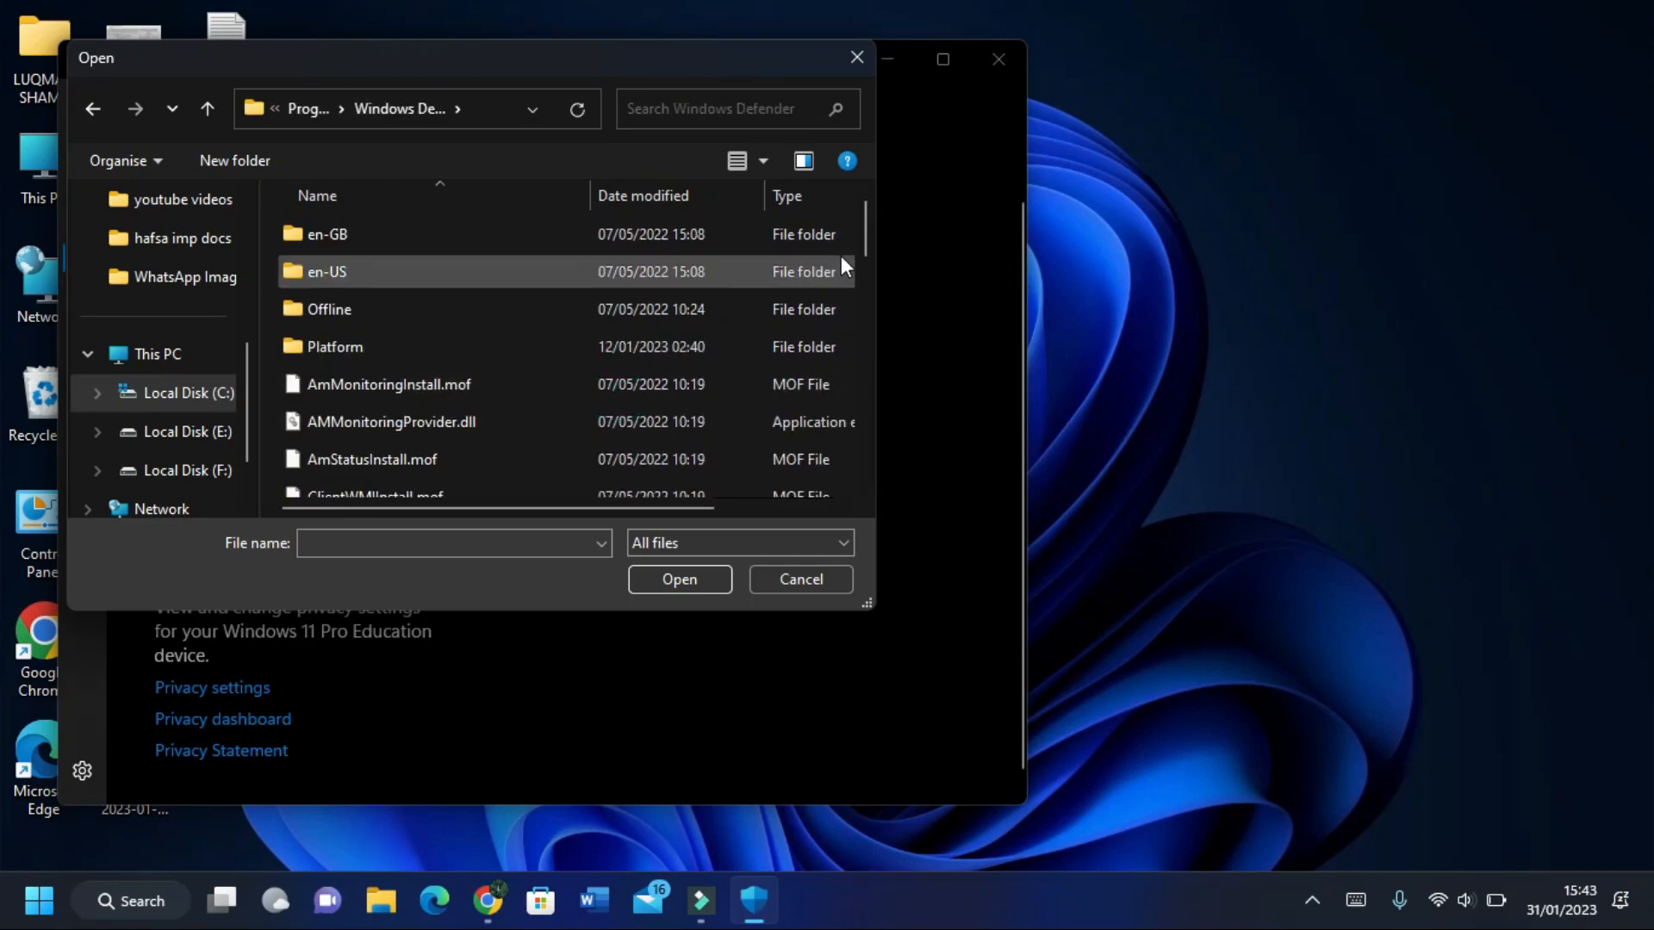
scroll("down", 3)
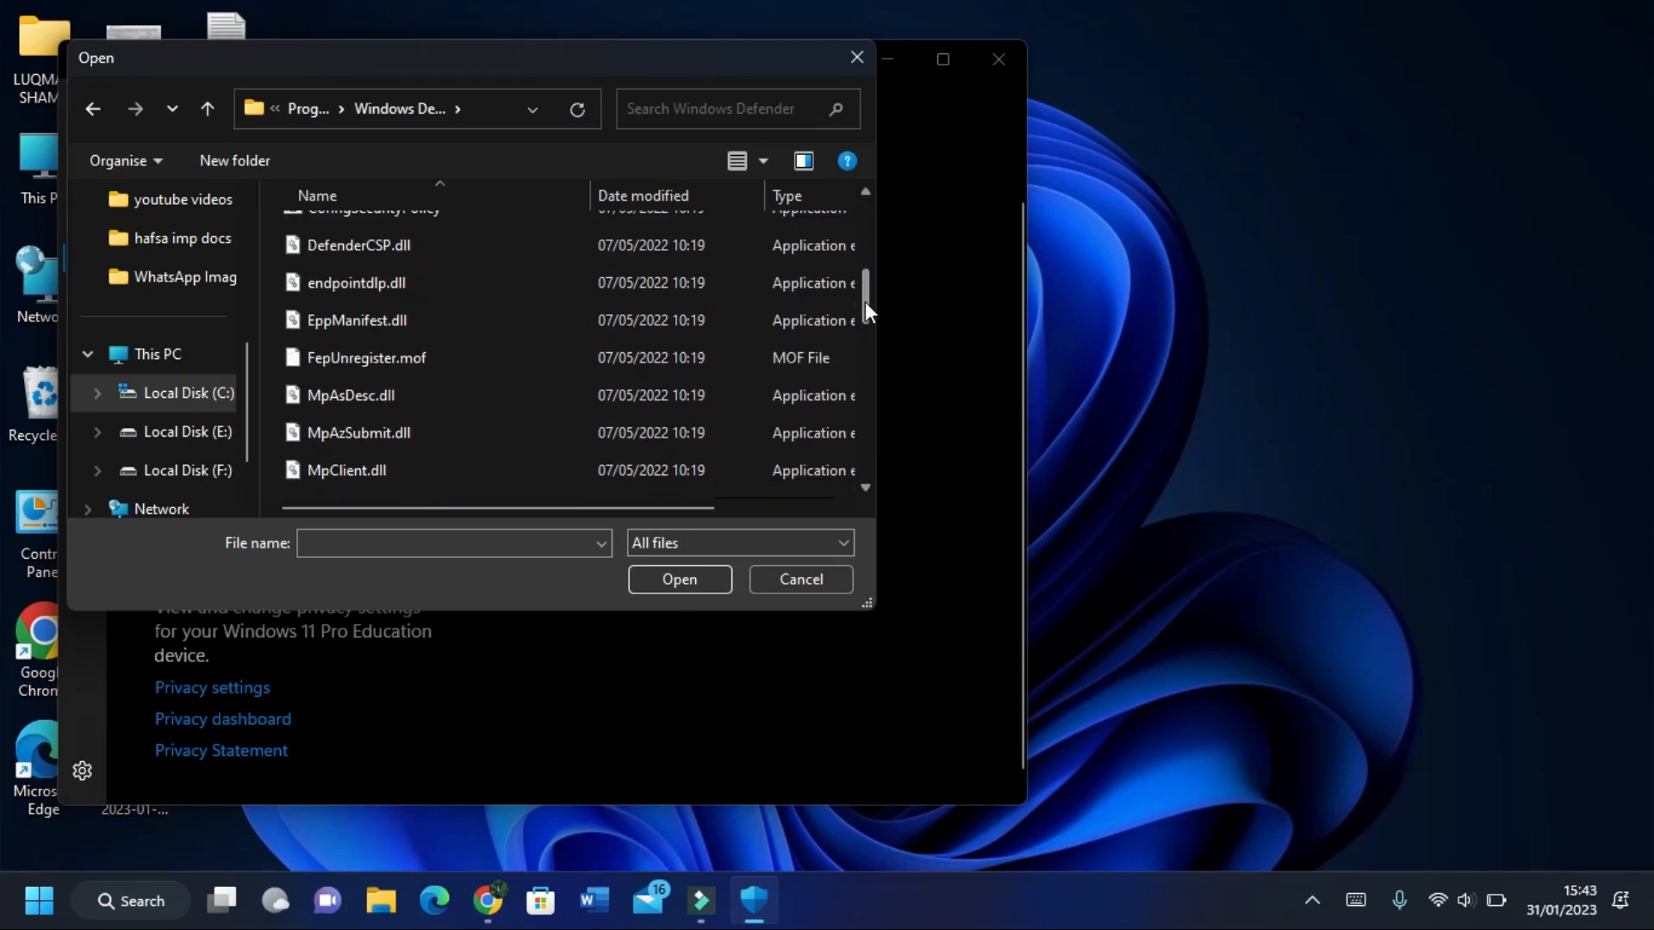
scroll("down", 3)
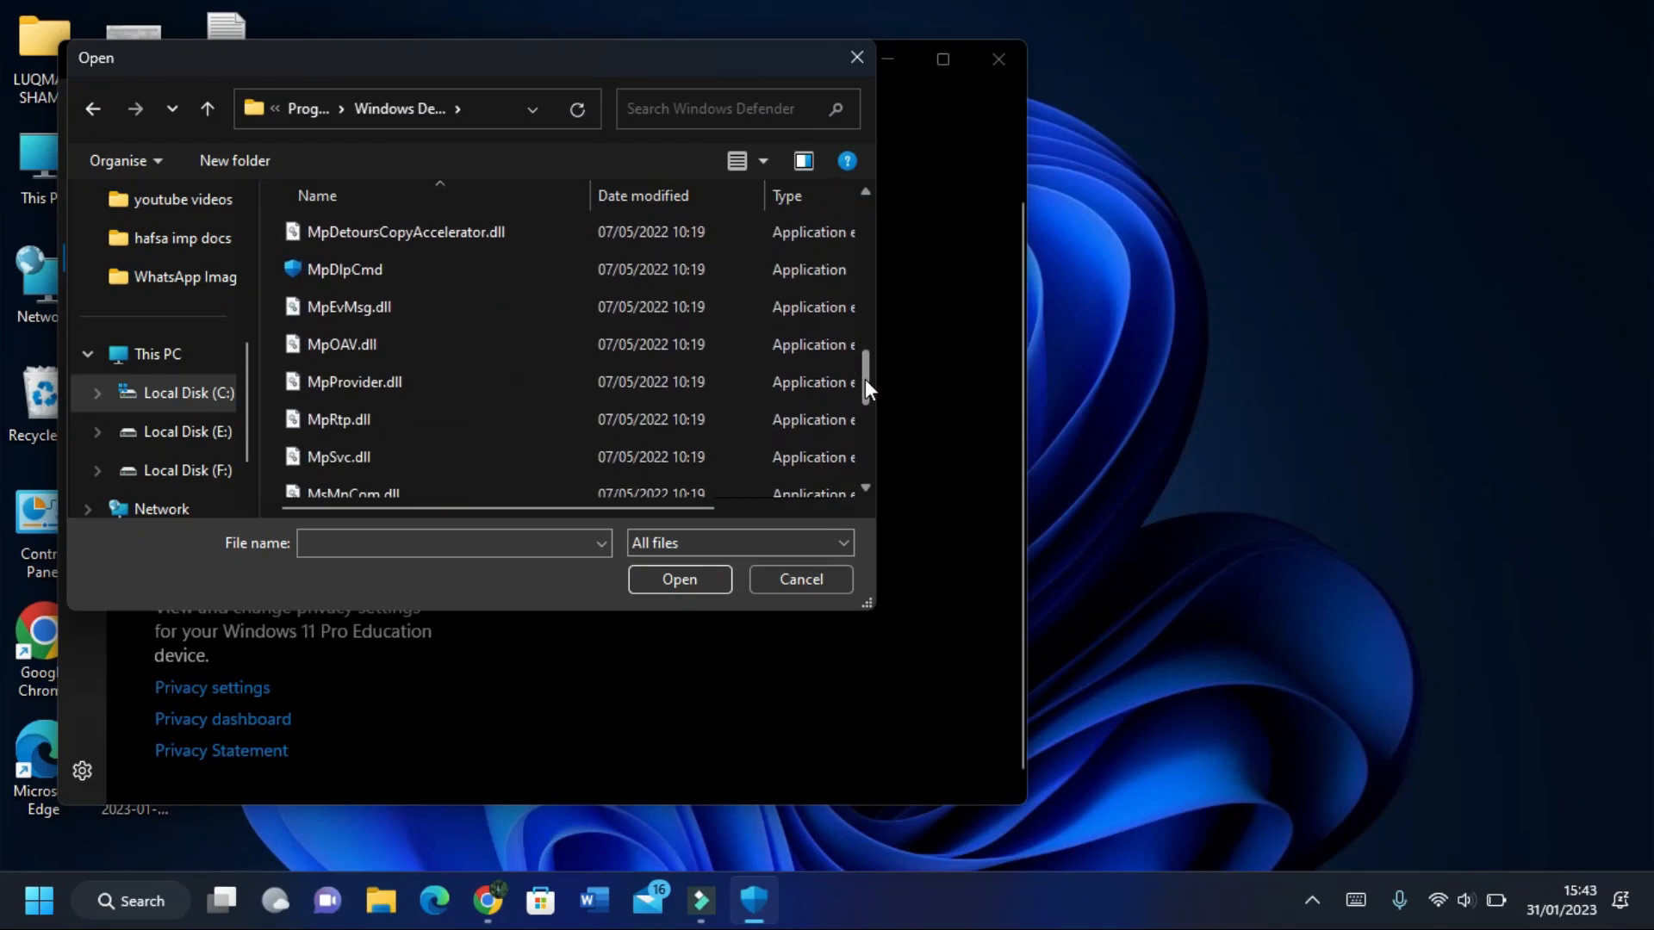
scroll("down", 3)
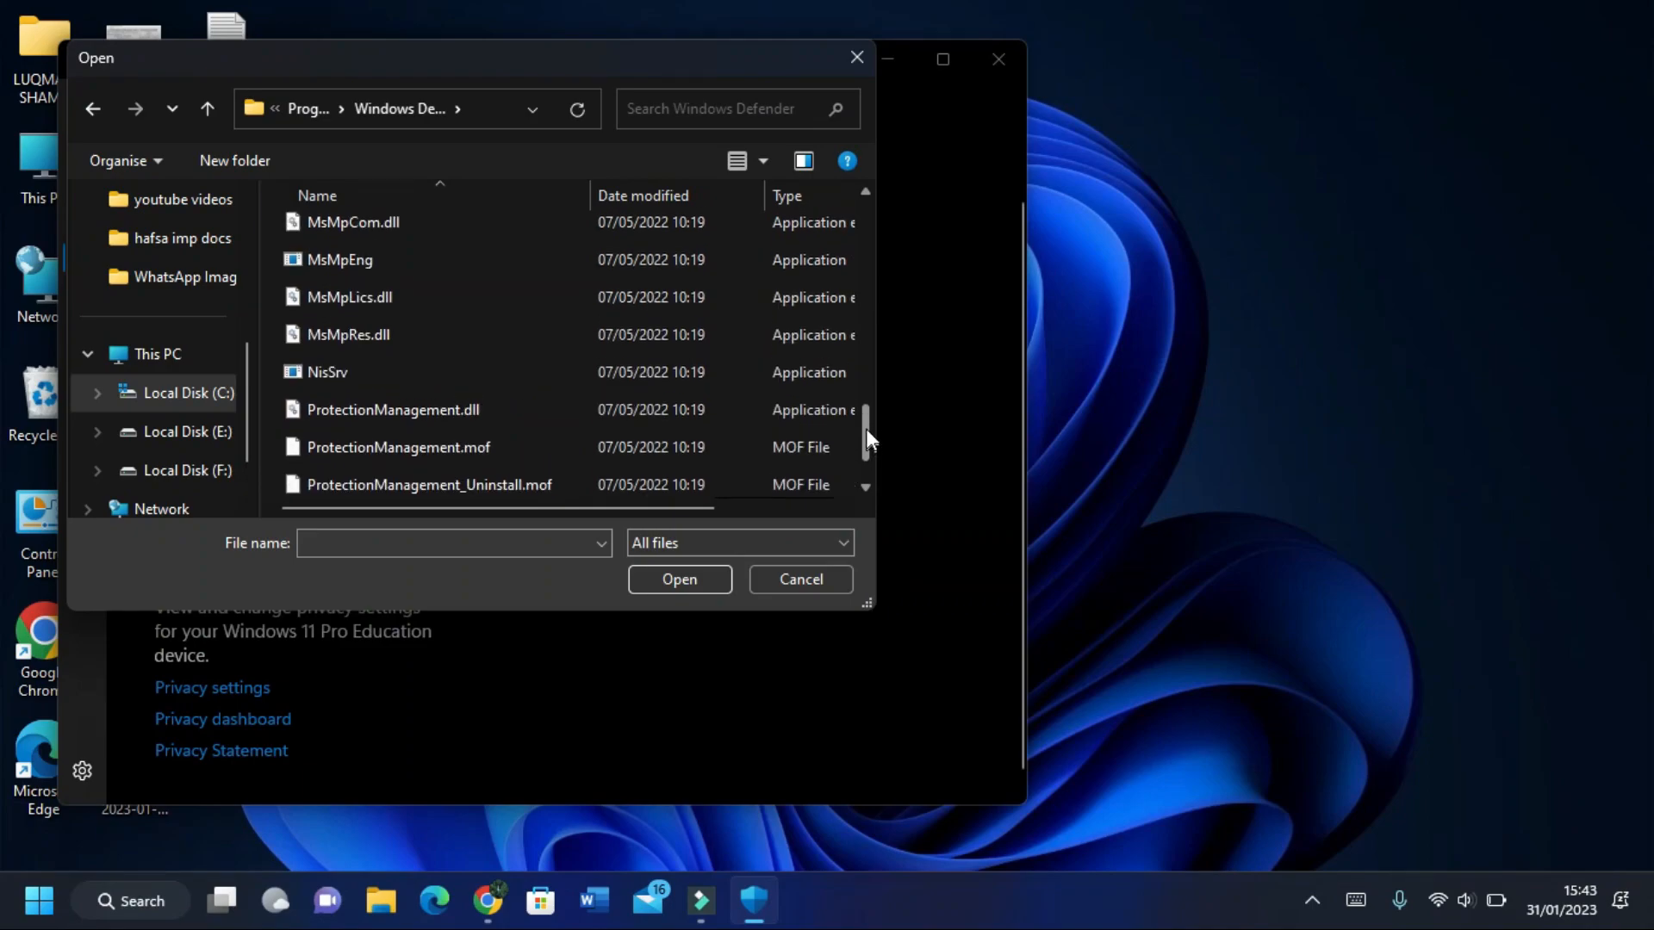
left_click(338, 364)
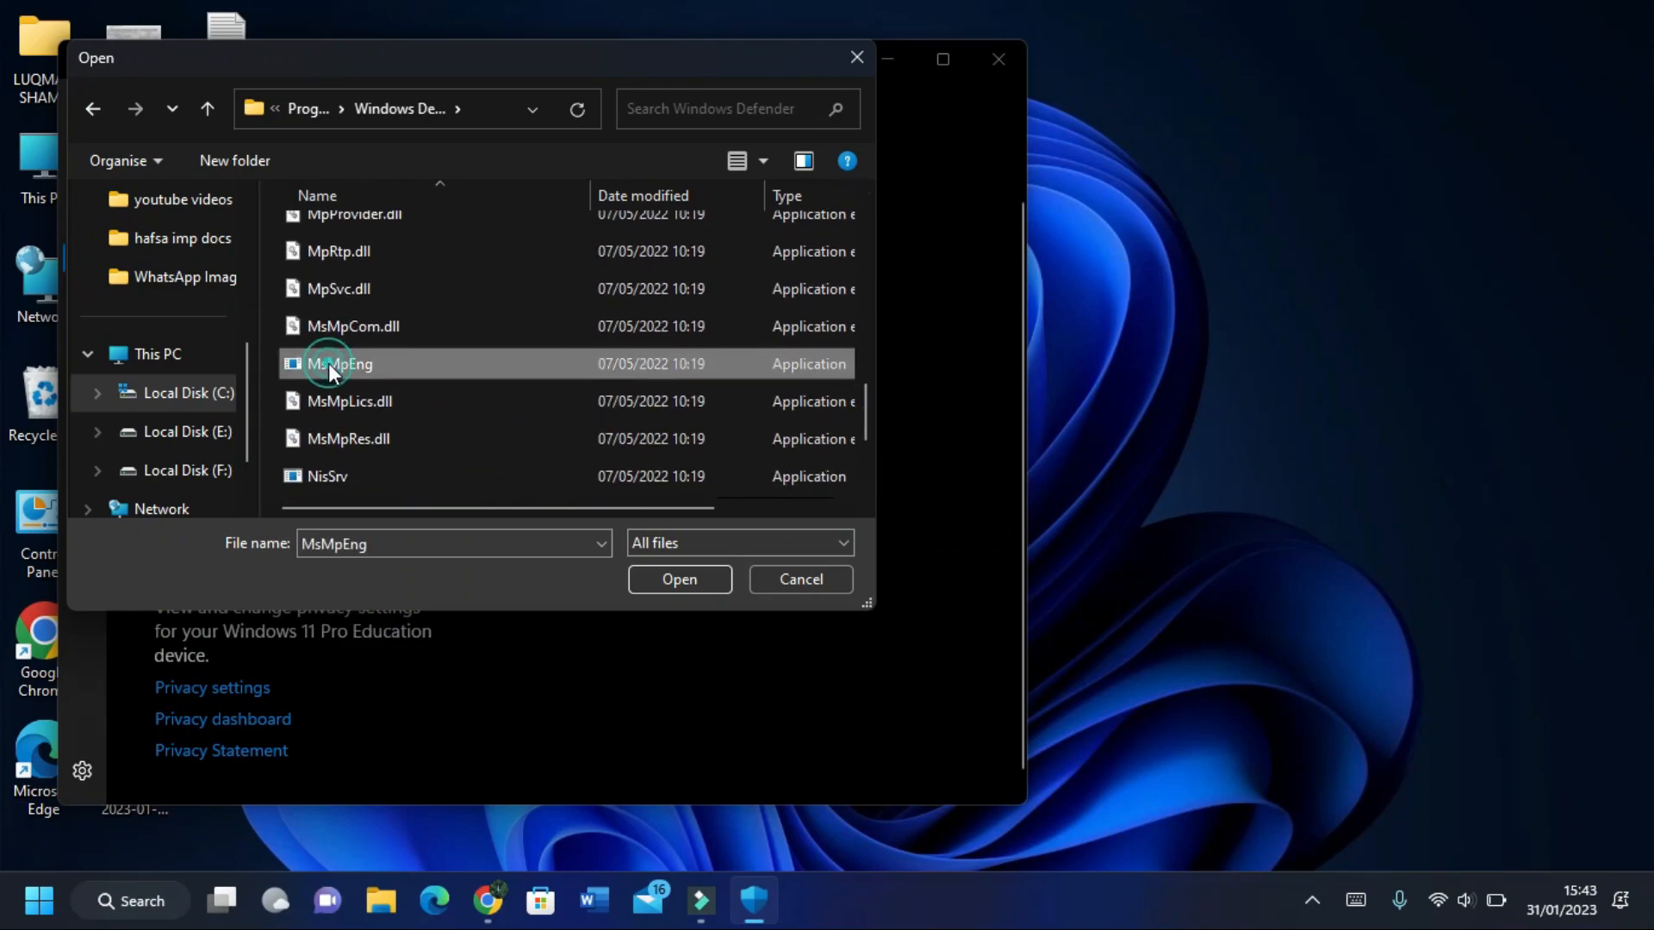
left_click(679, 579)
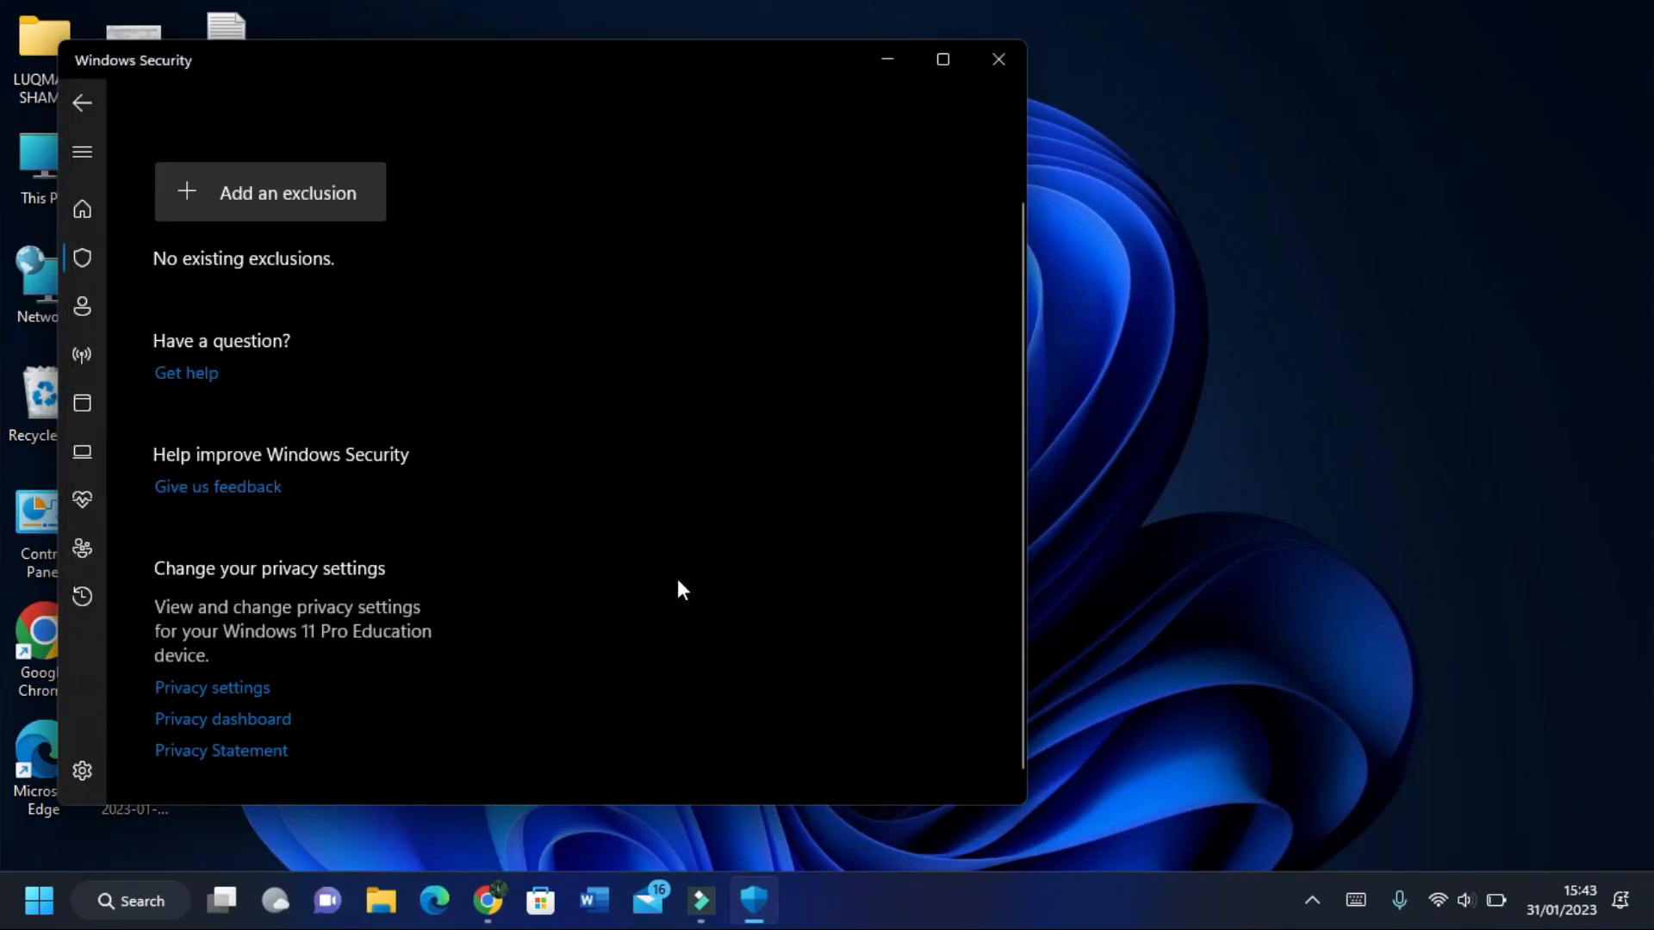
Step: Confirm the MsMpEng.exe file exclusion, then reopen the picker to copy MsMpEng's name and cancel
left_click(271, 192)
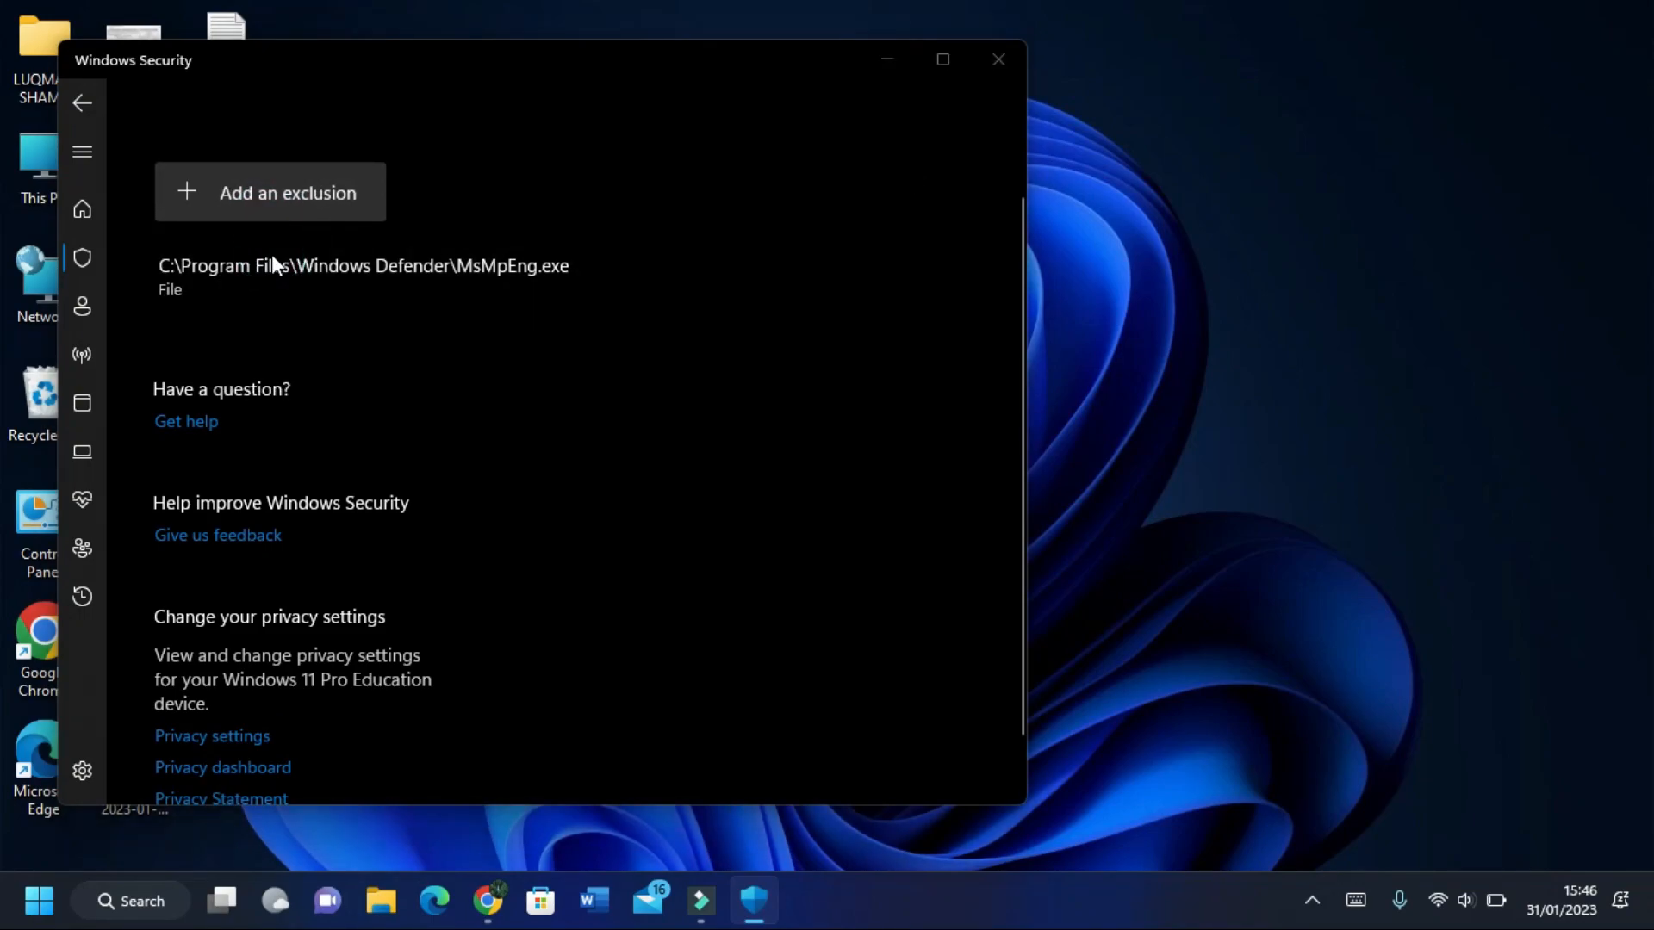
left_click(270, 191)
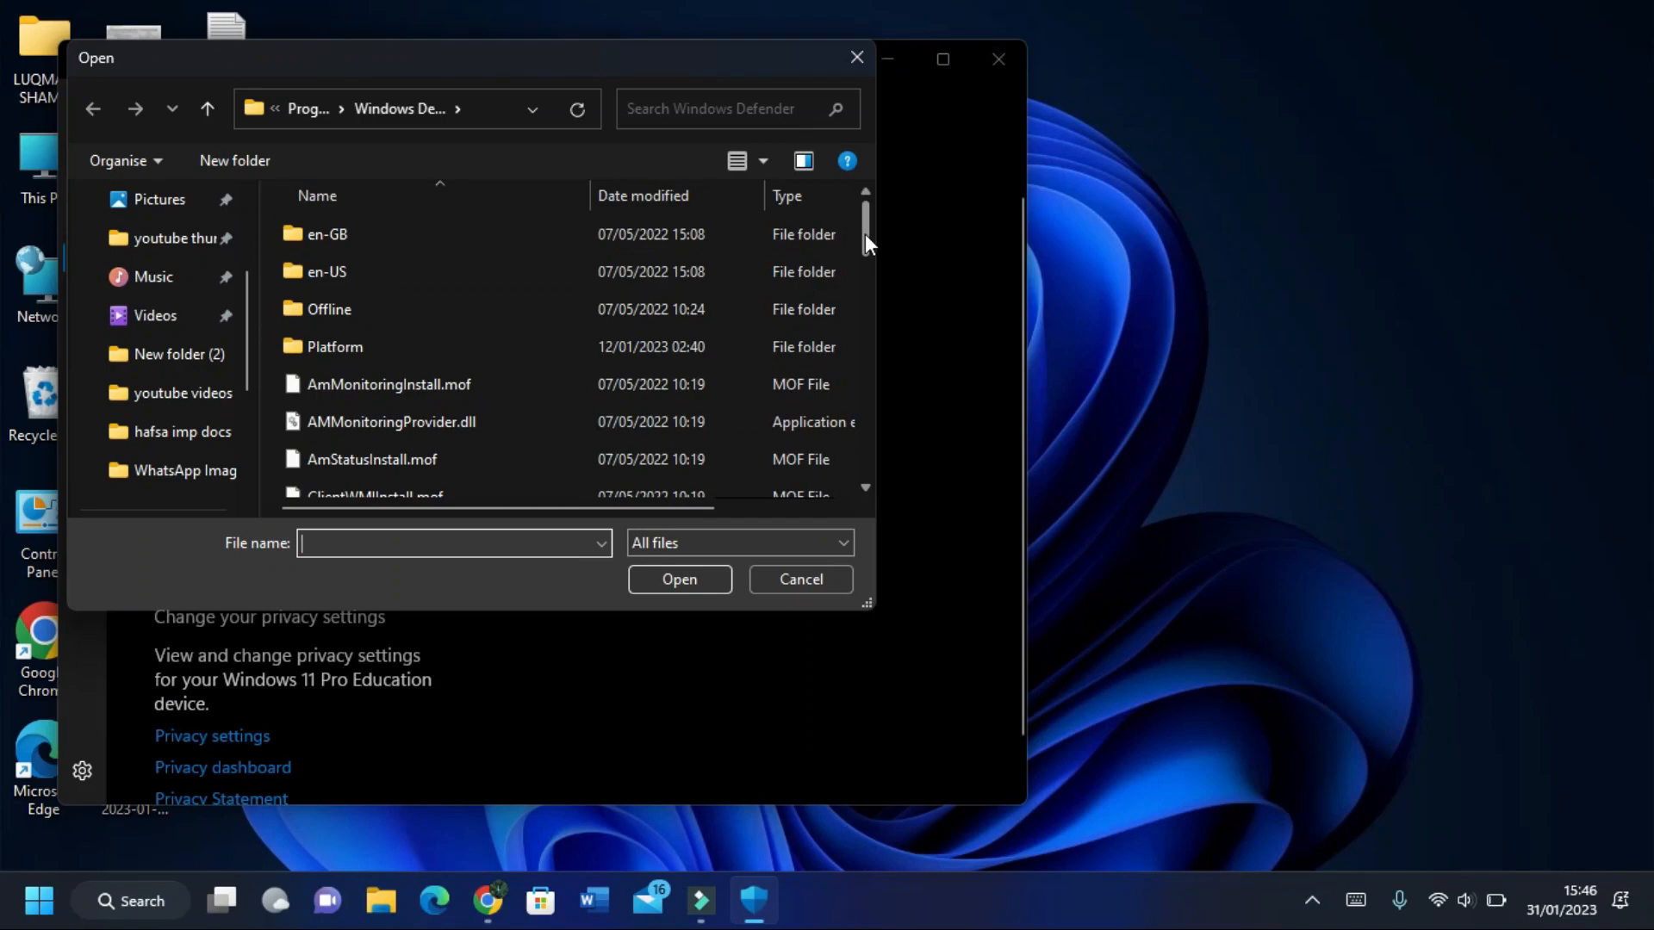
scroll("down", 3)
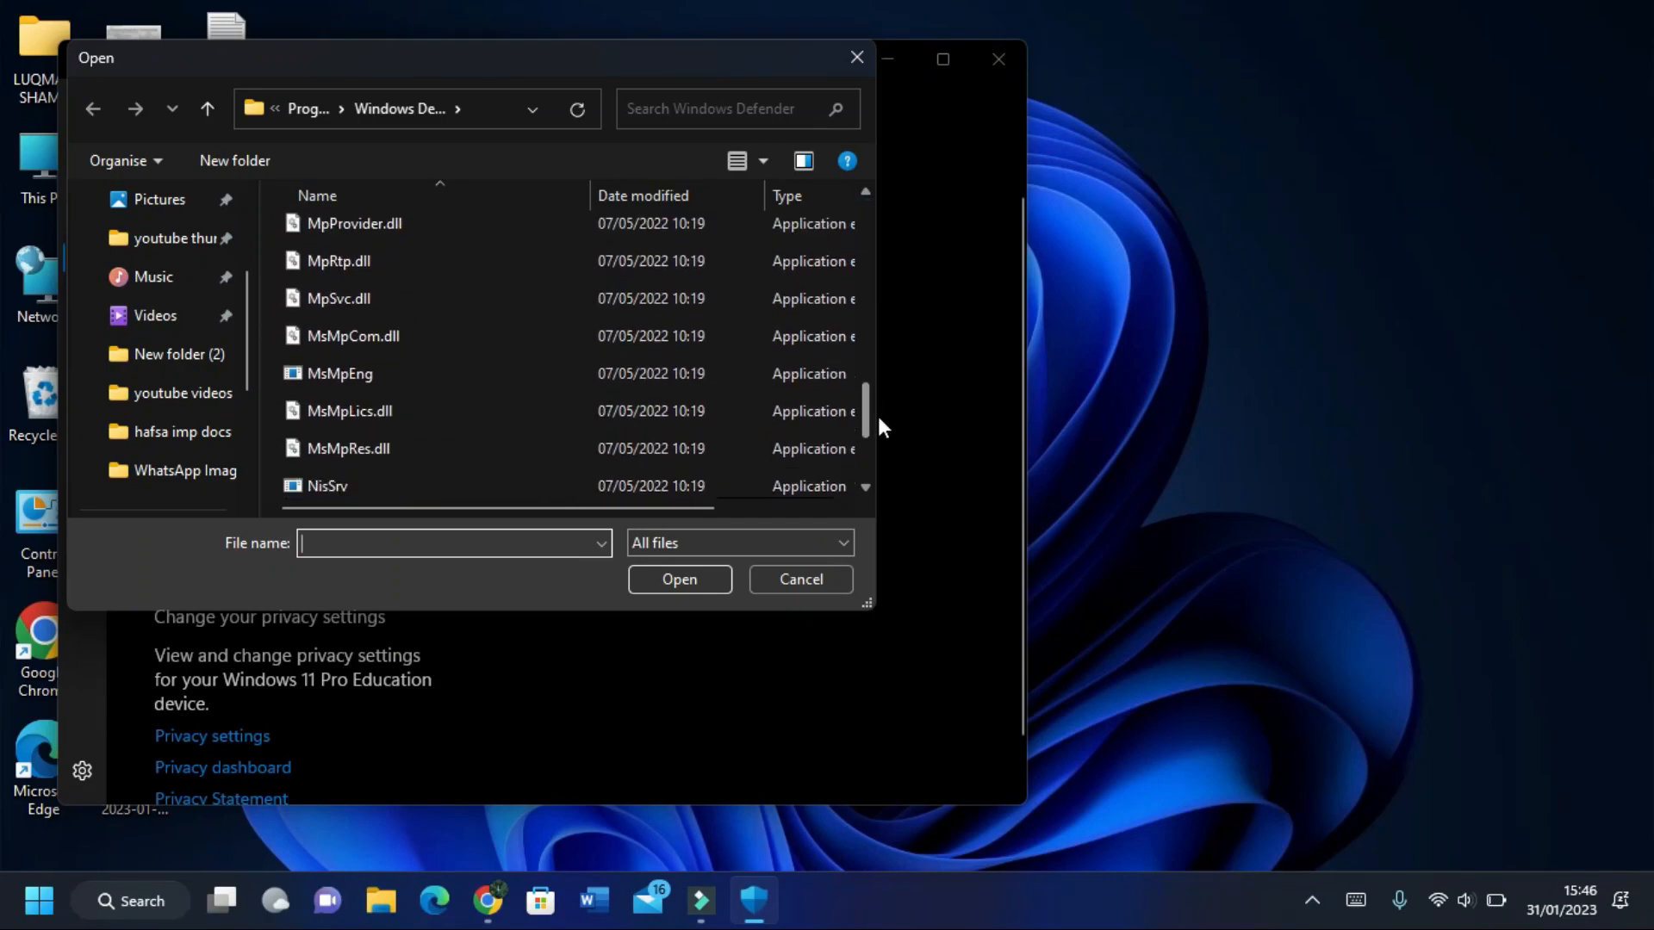
left_click(339, 373)
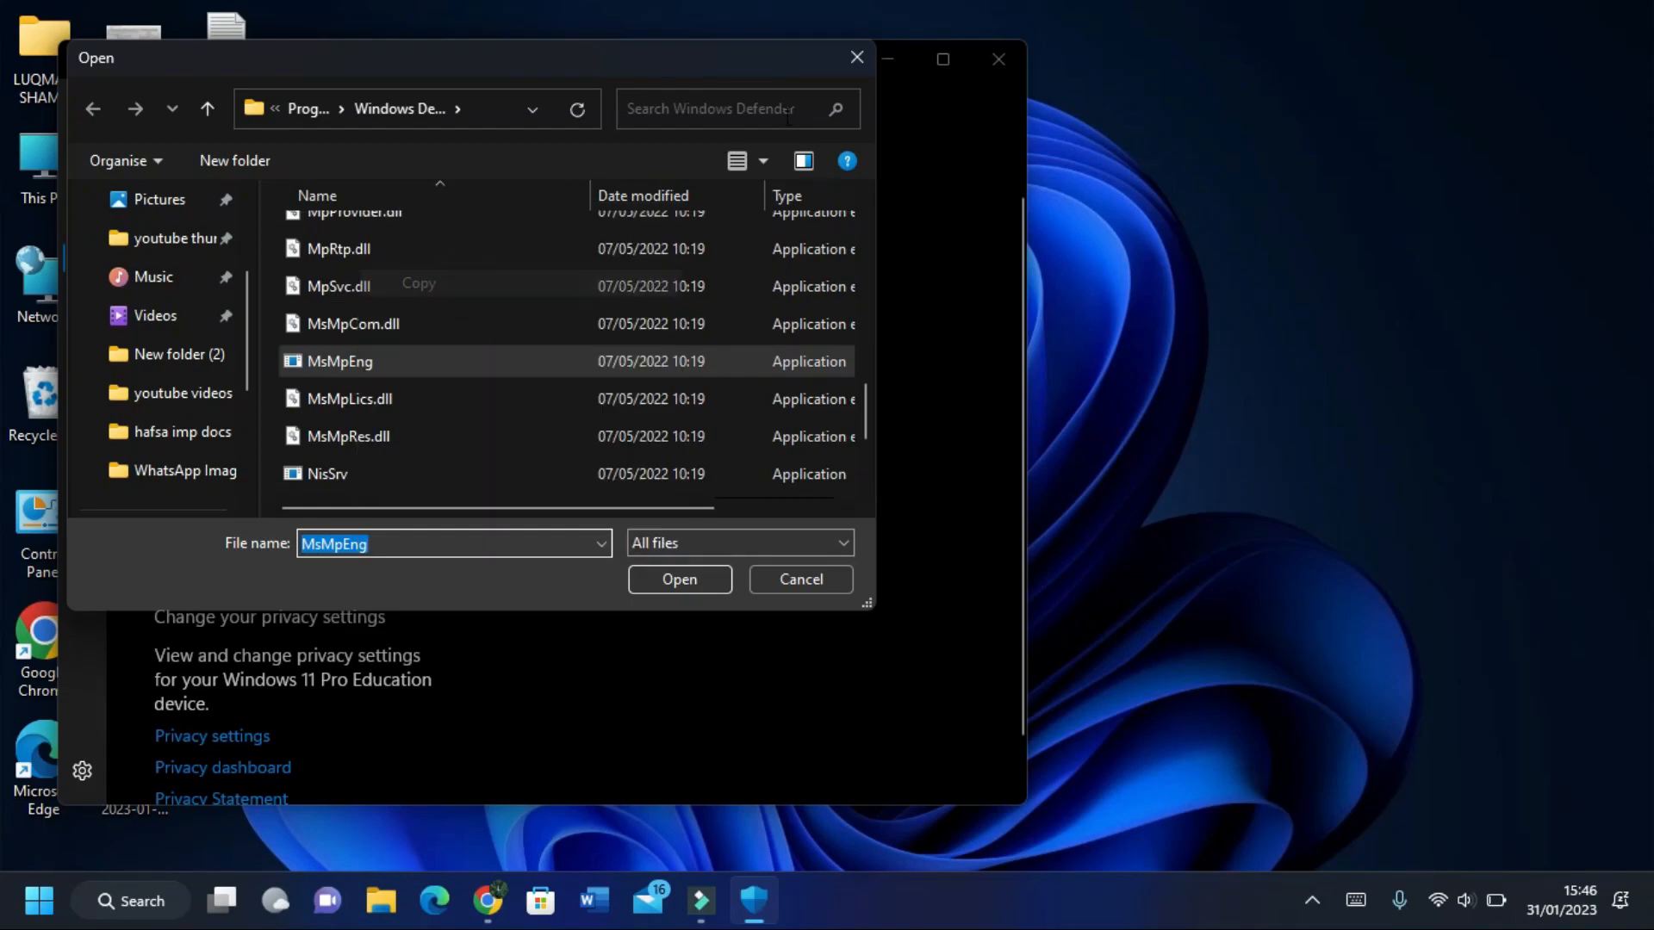
left_click(679, 579)
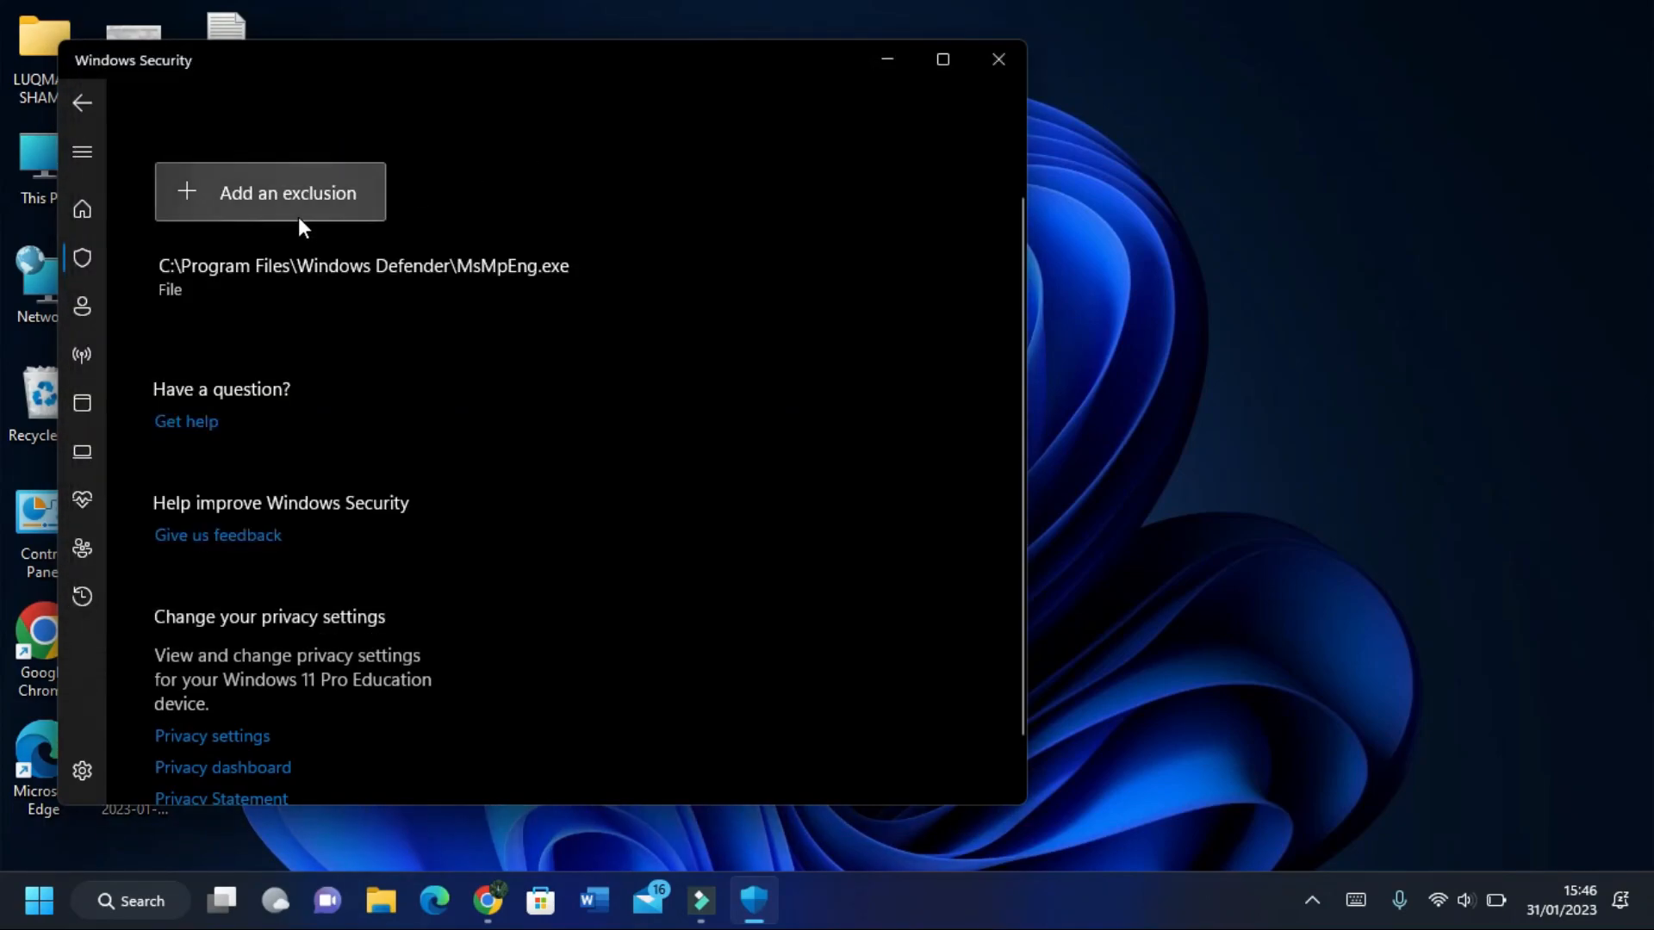
Step: Add MsMpEng as a process exclusion alongside the MsMpEng.exe file exclusion
left_click(288, 191)
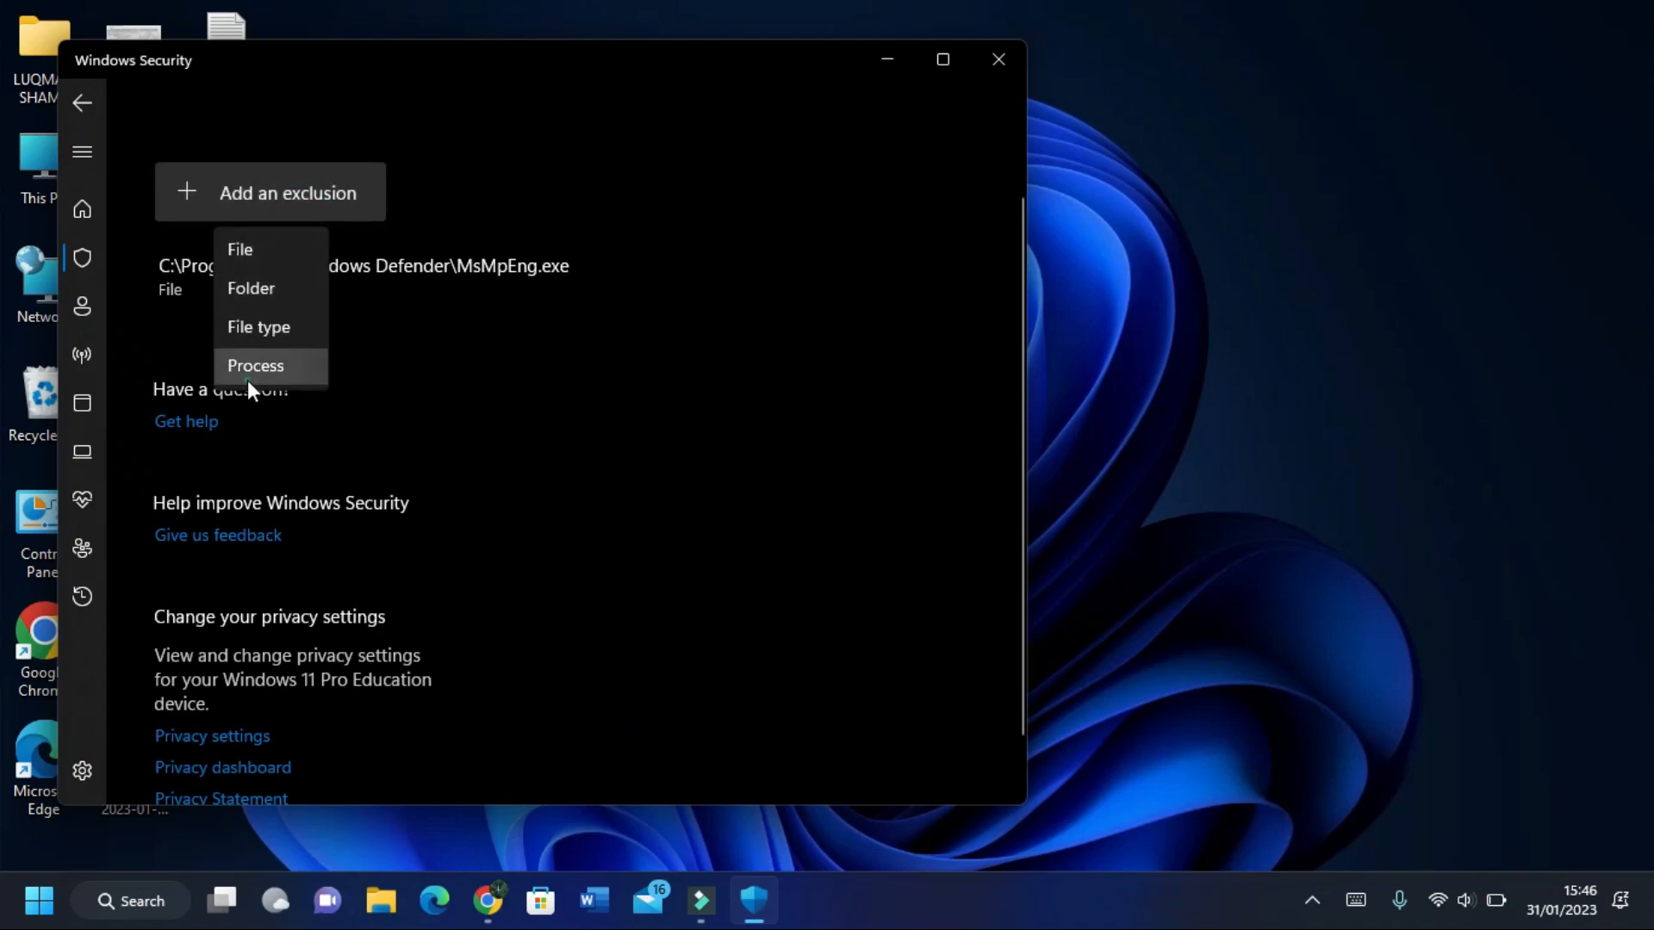
left_click(255, 365)
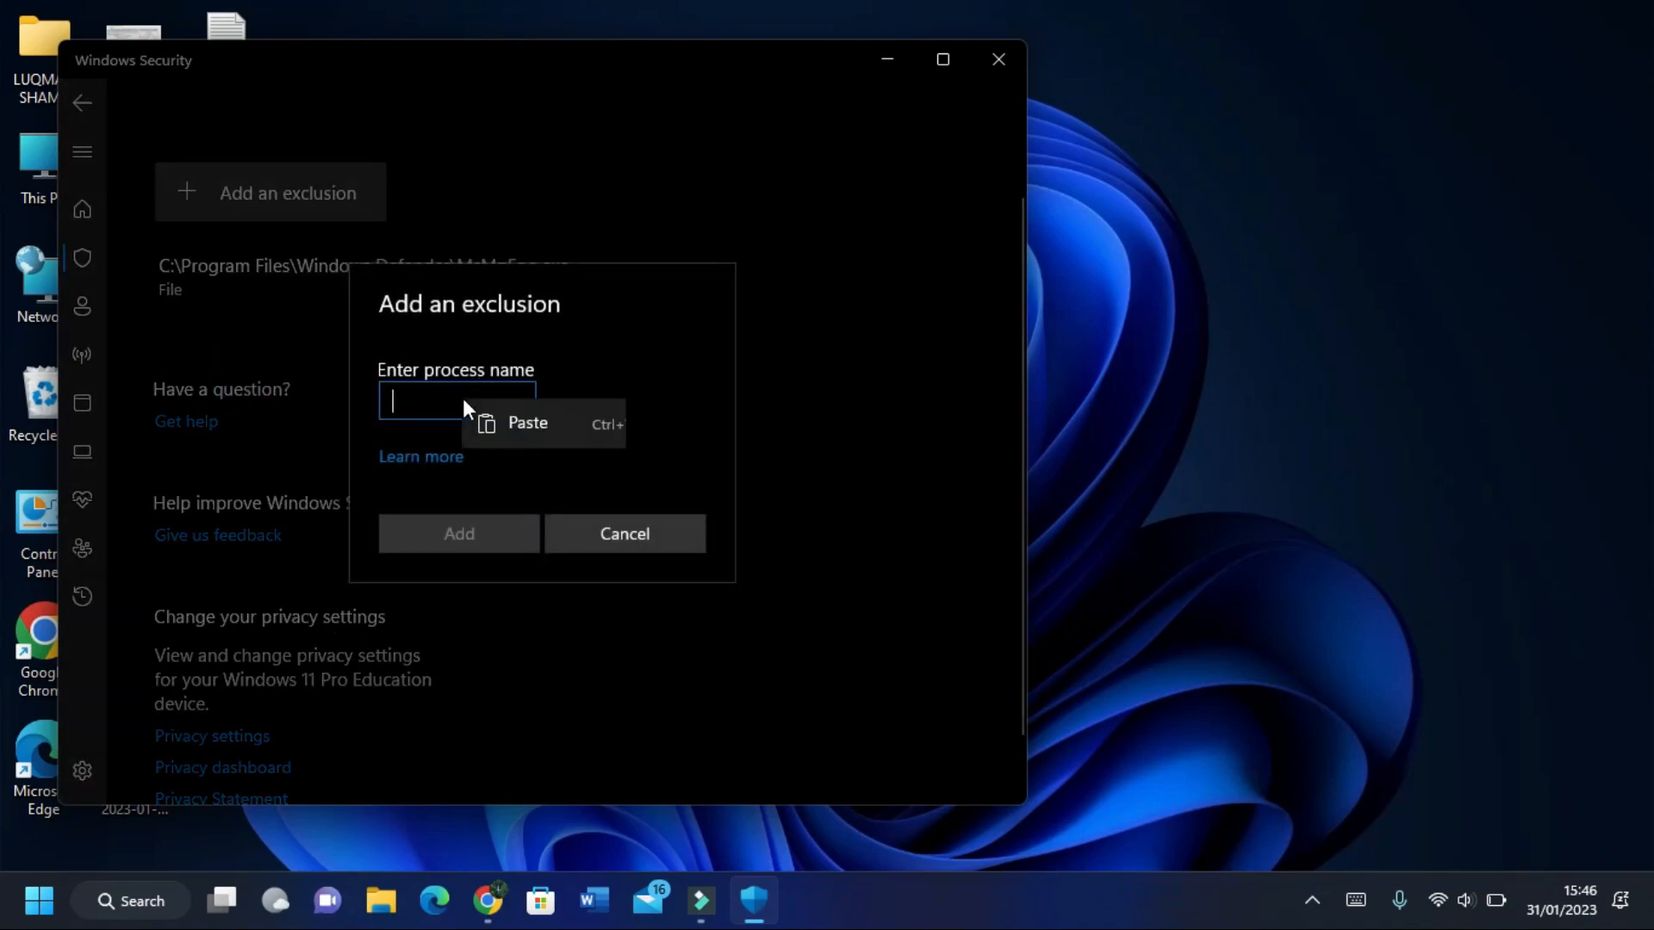
type("MsMpEng")
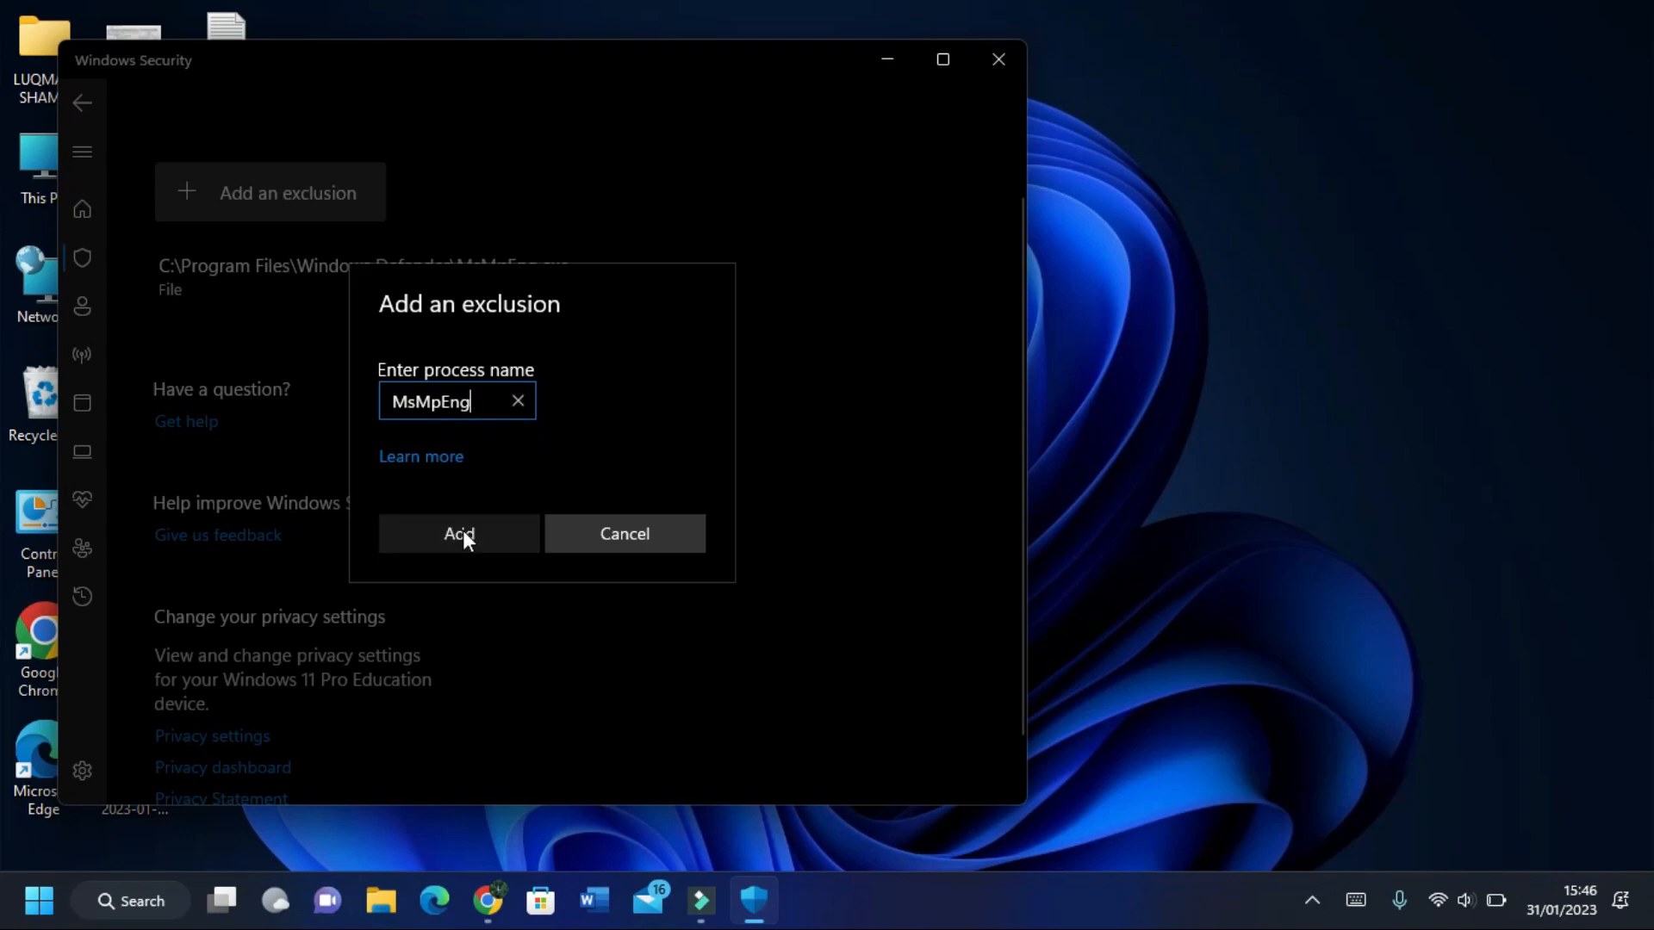
left_click(458, 535)
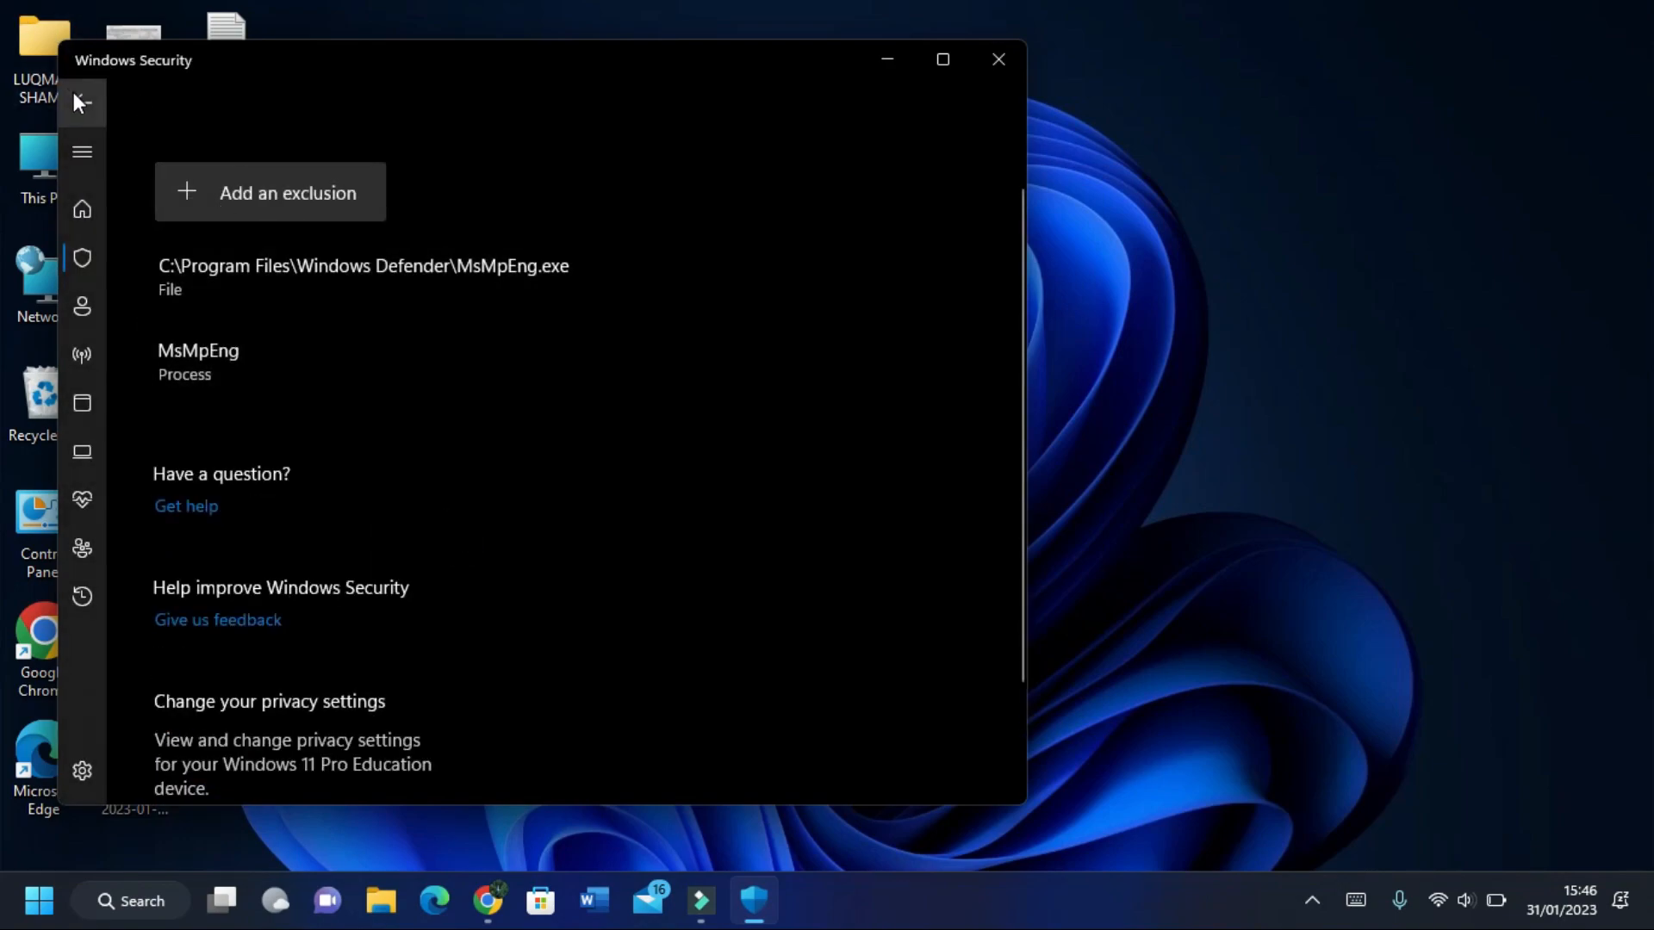
Step: Switch Real-time protection off in Virus & threat protection settings and close Windows Security
left_click(81, 101)
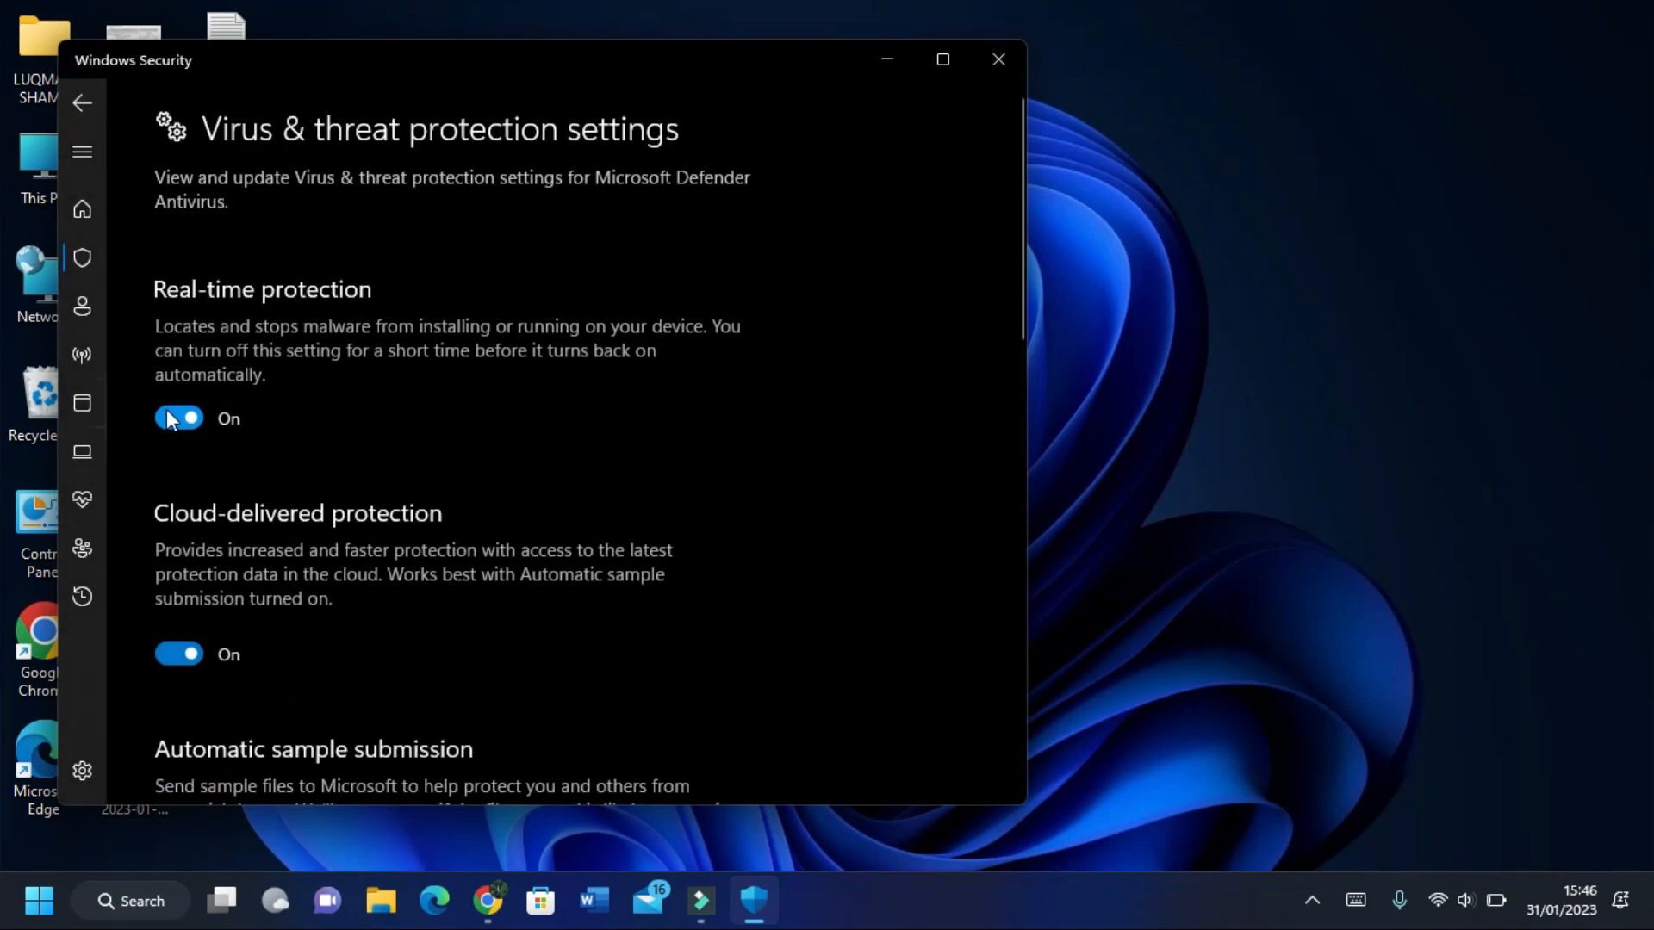
left_click(180, 417)
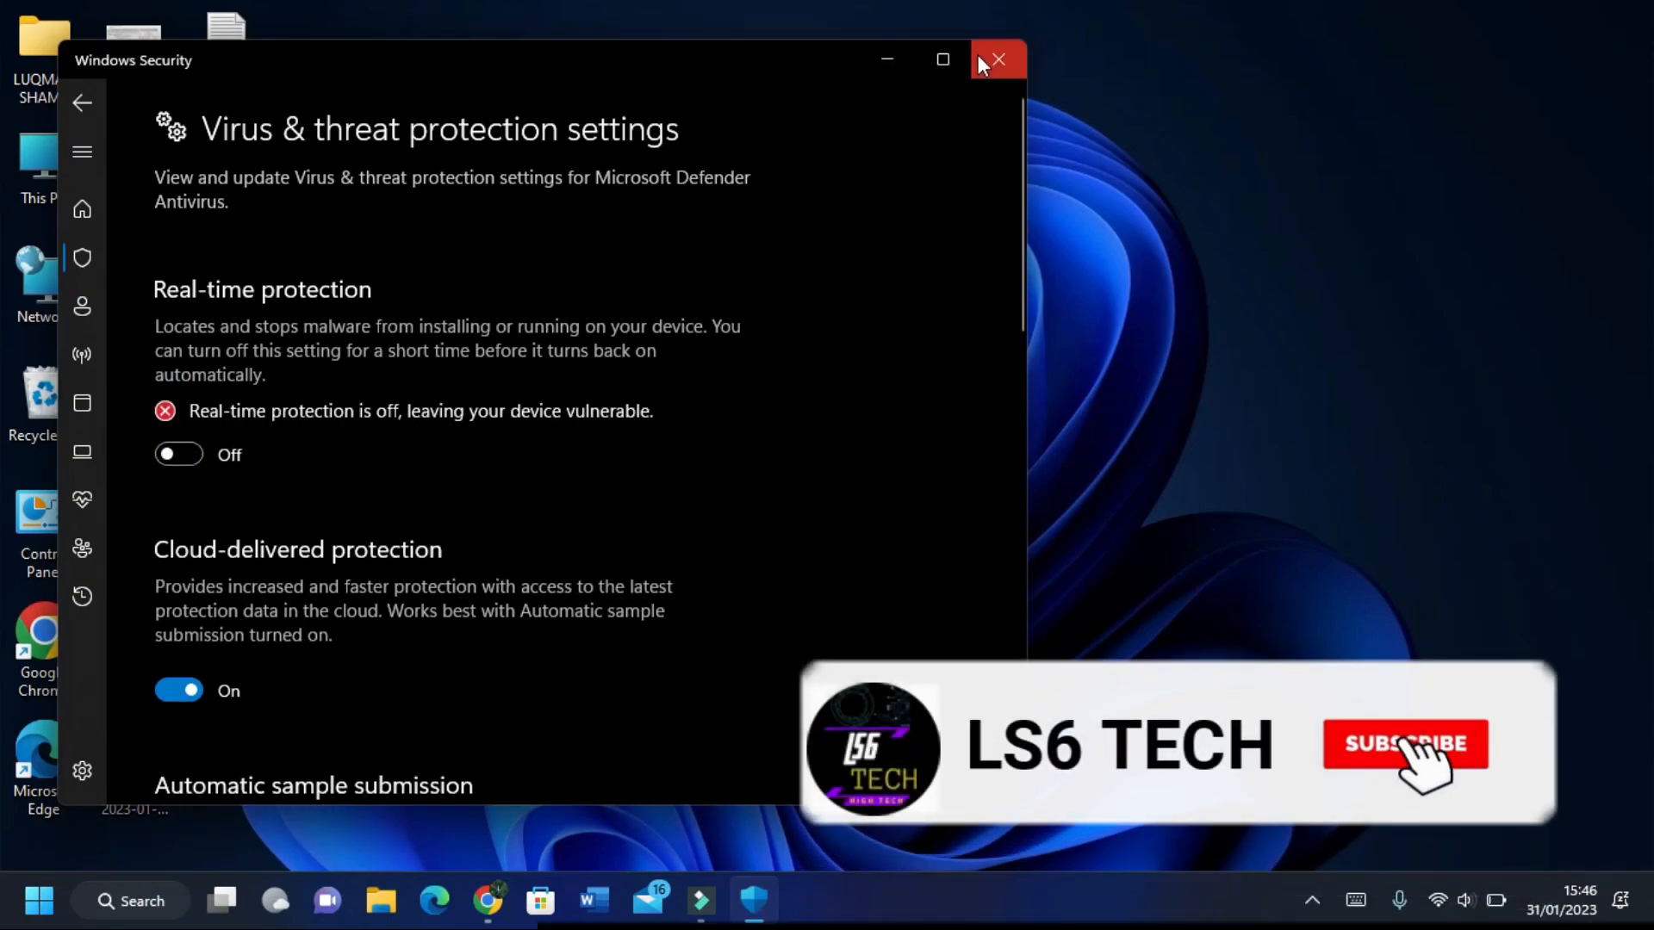
left_click(996, 58)
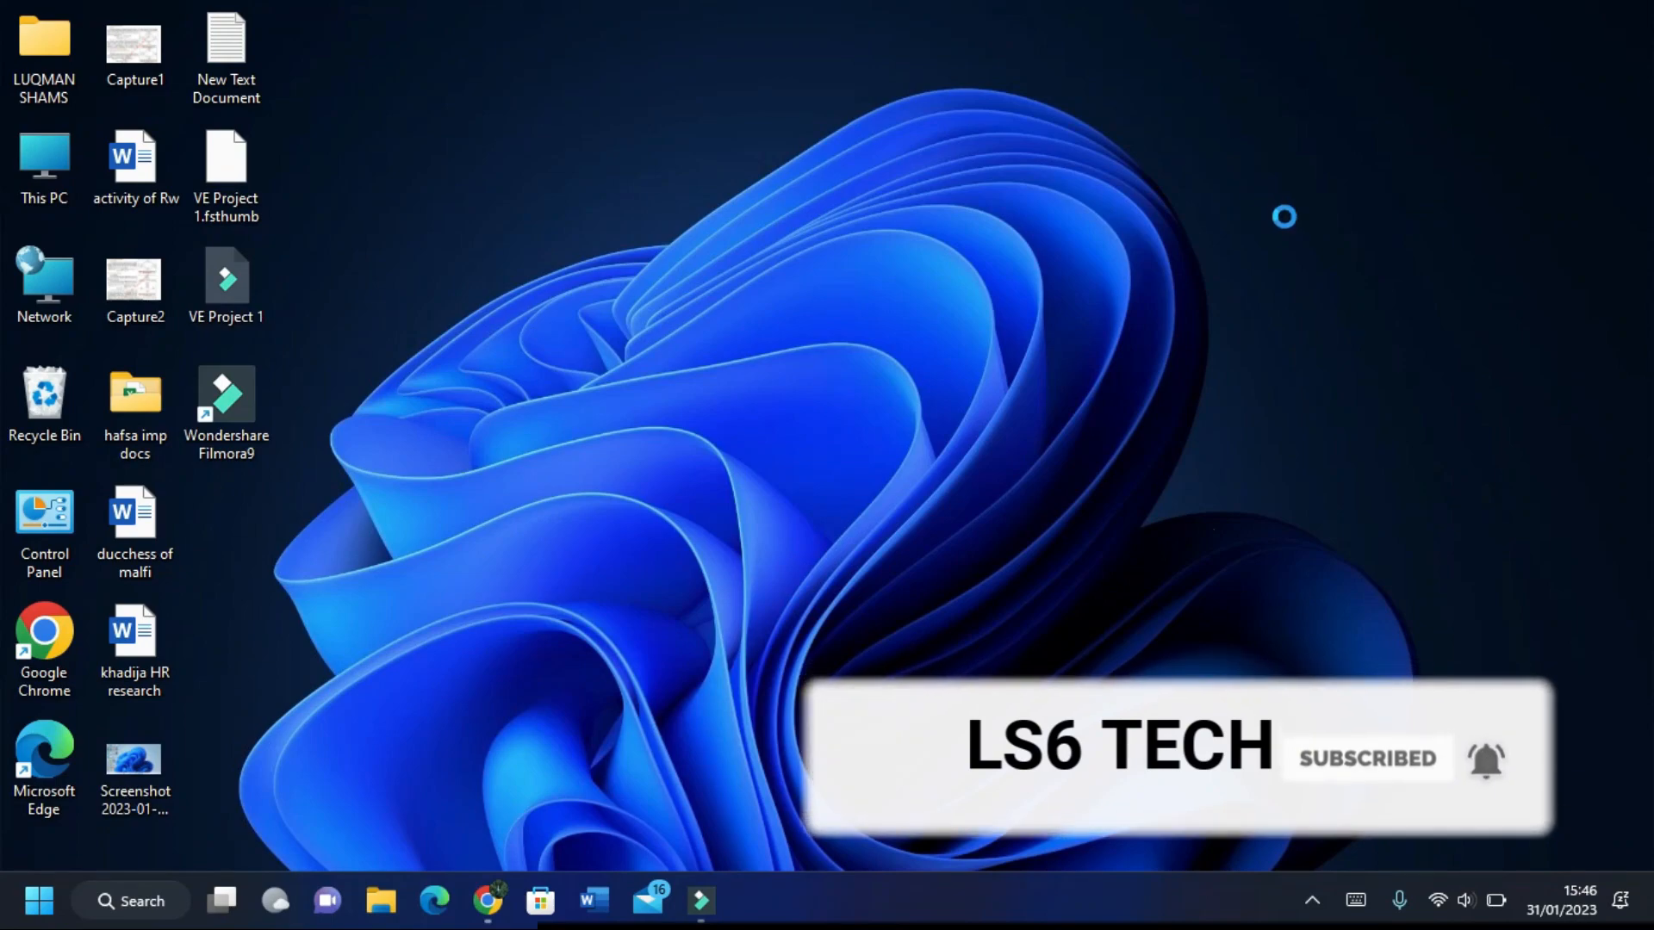